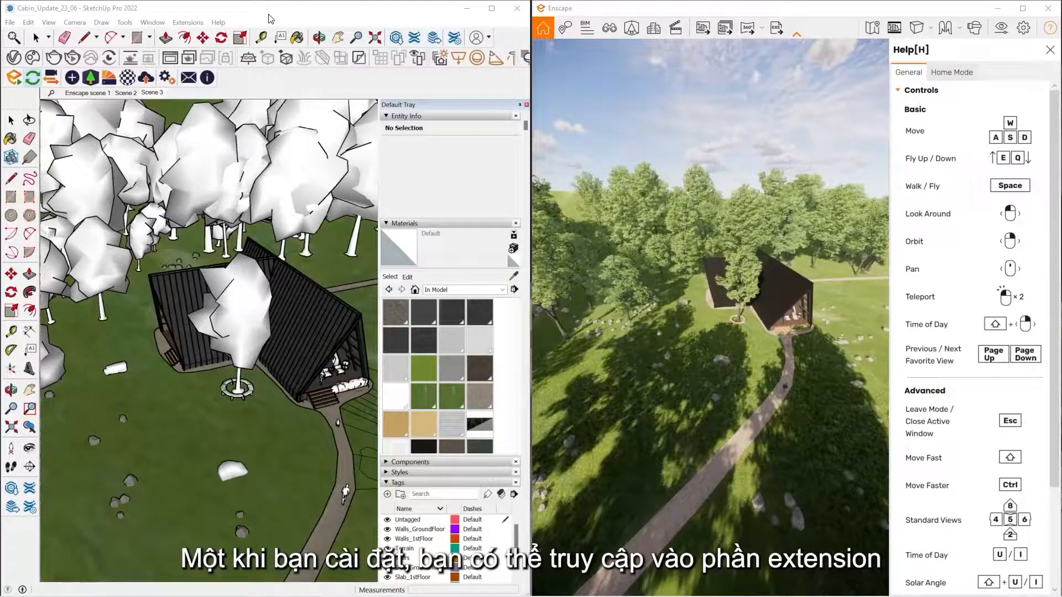
# Close the Enscape controls help panel over the live render.
pyautogui.click(188, 22)
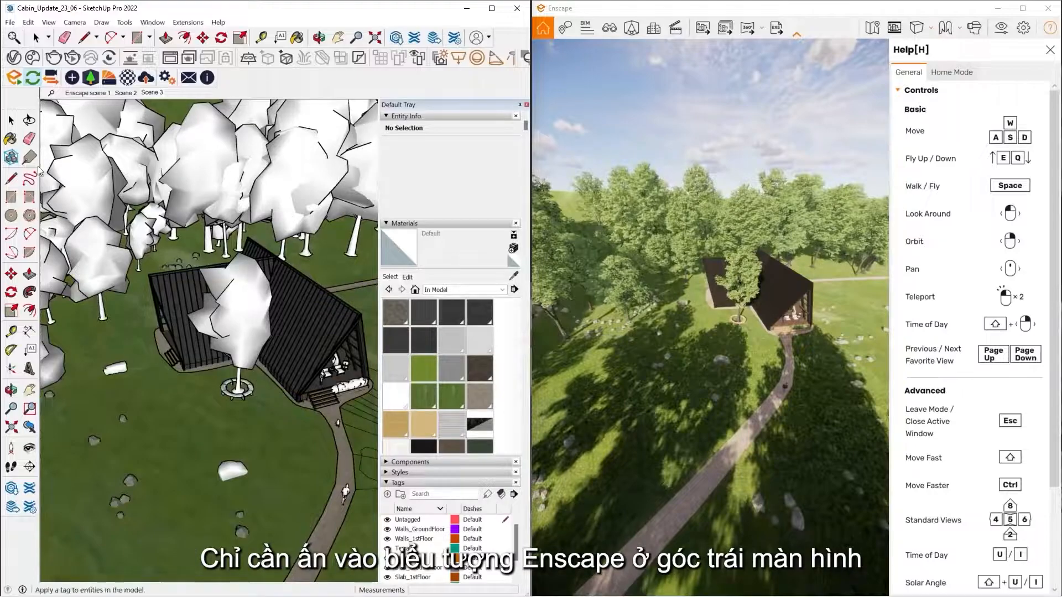
pyautogui.moveTo(13, 77)
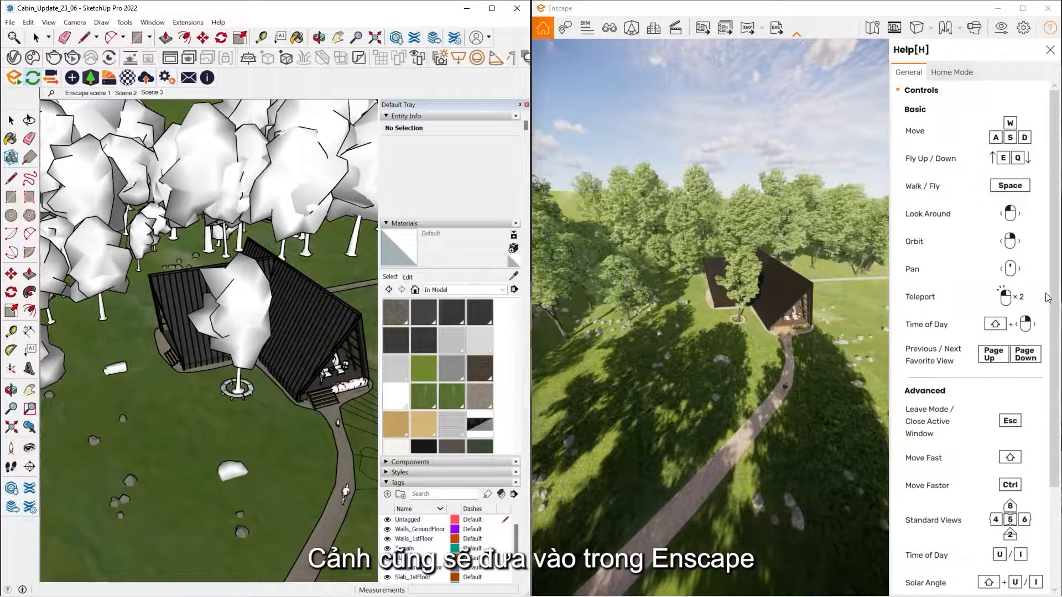
pyautogui.moveTo(1049, 27)
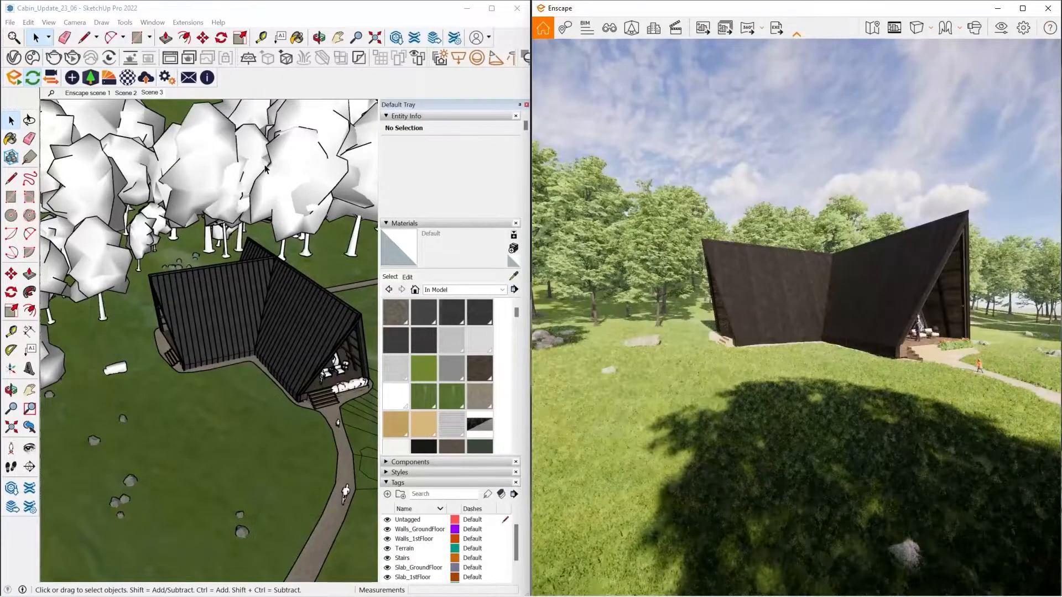
pyautogui.click(149, 37)
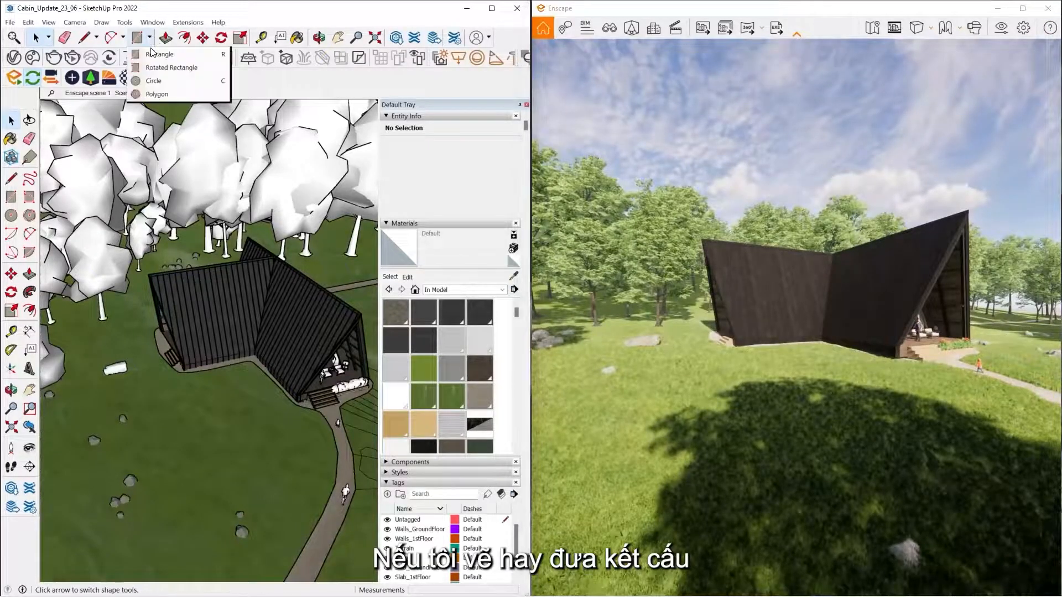
pyautogui.click(160, 54)
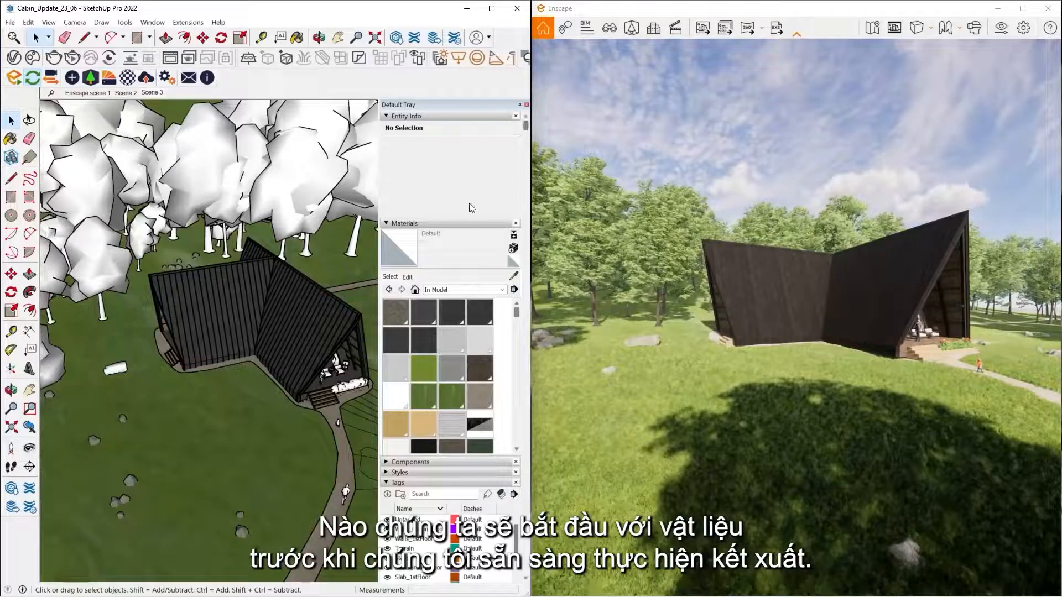
pyautogui.moveTo(104, 78)
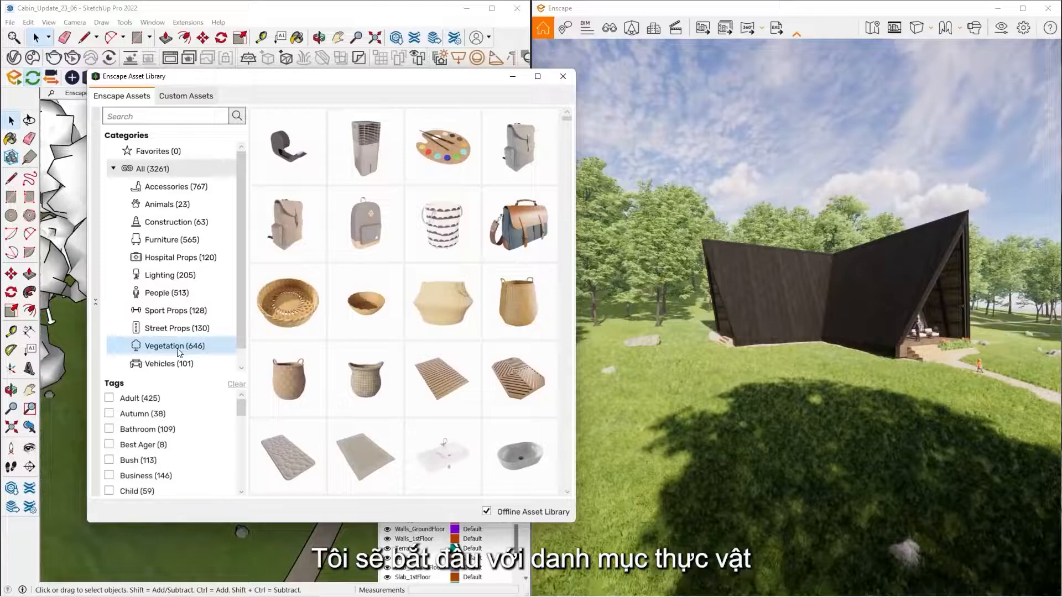
# Filter the asset library to Vegetation and scroll through the tree thumbnails.
pyautogui.click(174, 345)
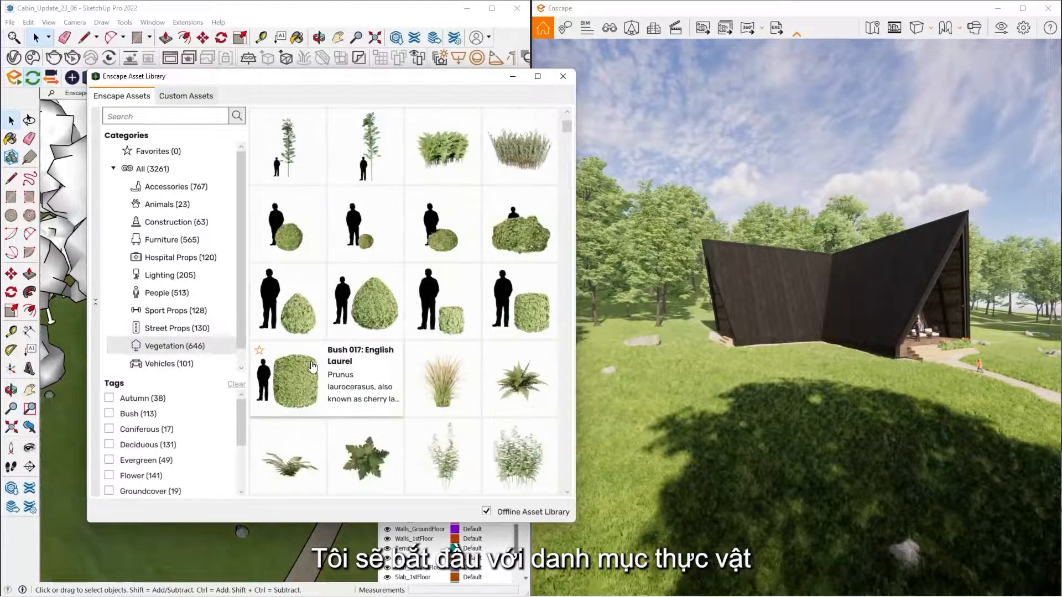
pyautogui.scroll(-3)
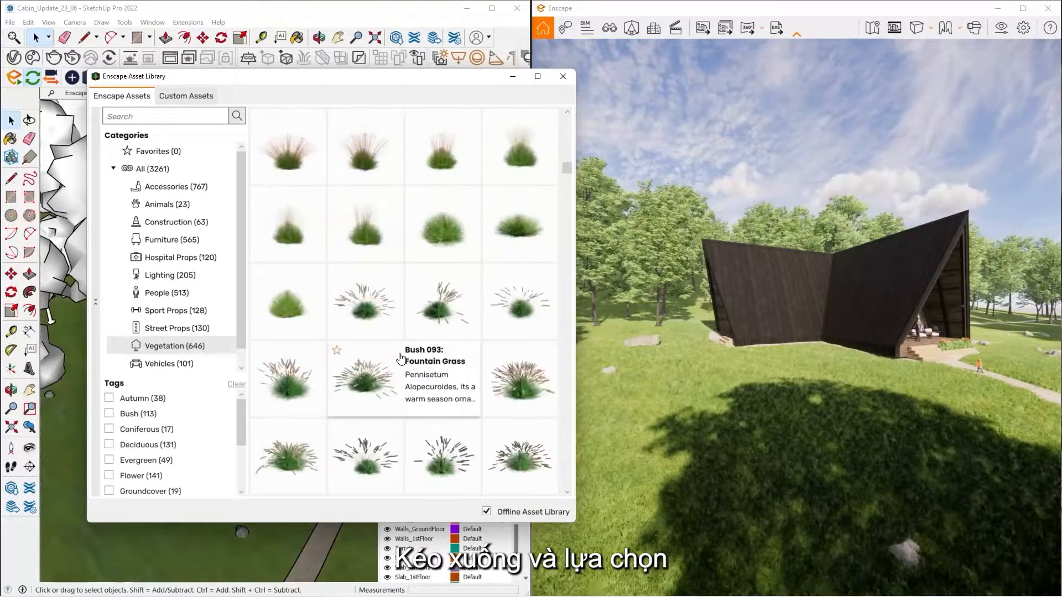
pyautogui.scroll(-3)
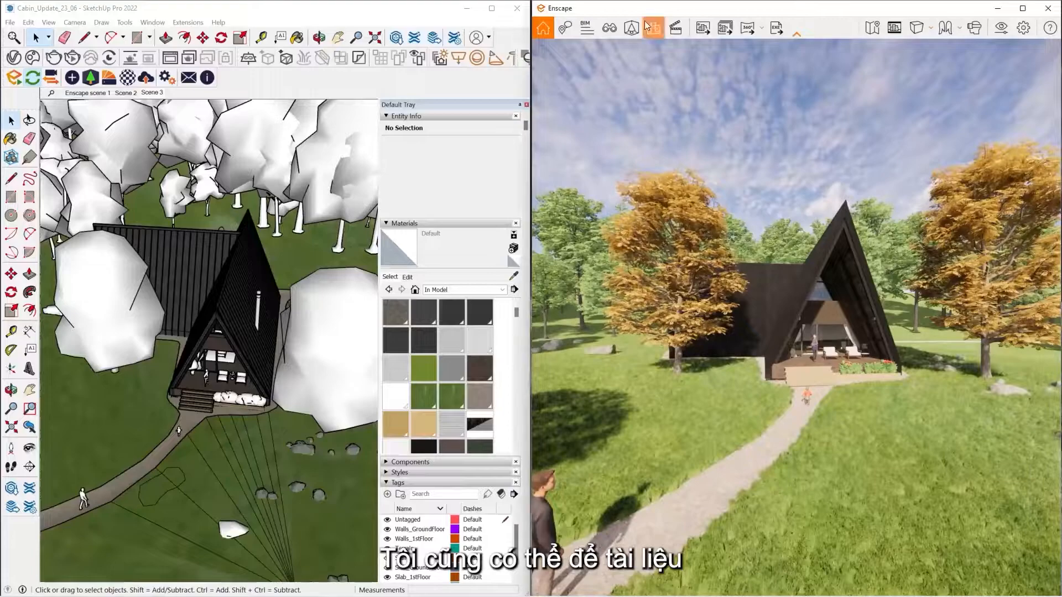
# Place Vegetation bushes along the cabin path and apply them to the model.
pyautogui.click(631, 27)
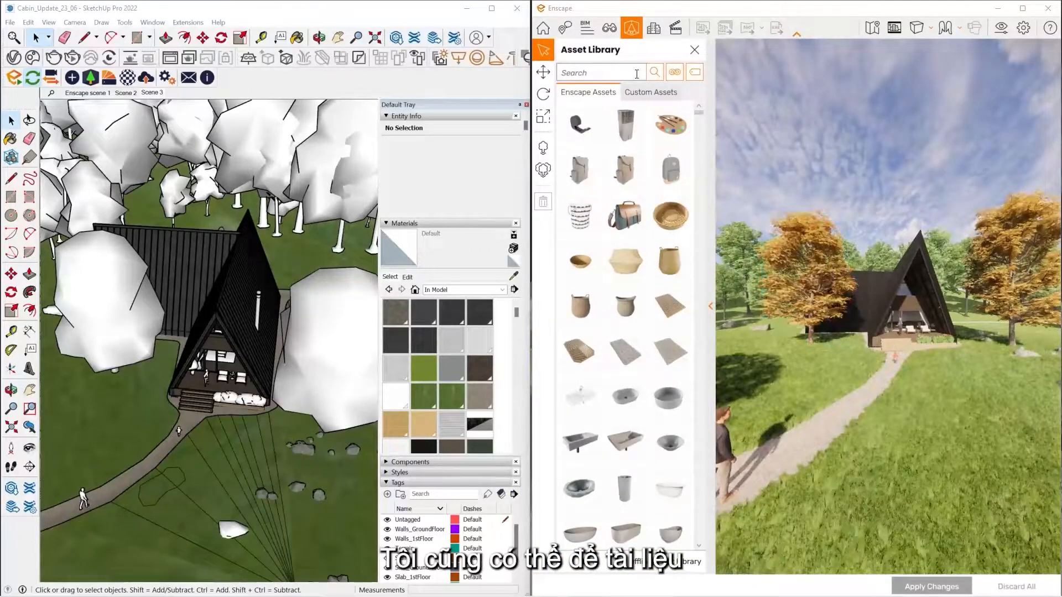
pyautogui.click(675, 71)
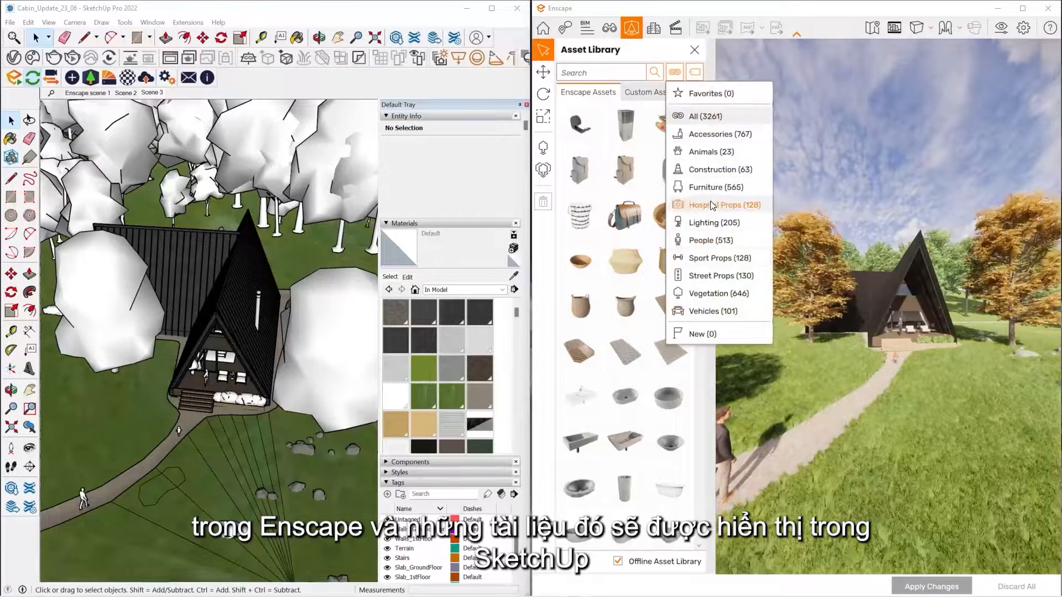
pyautogui.moveTo(713, 292)
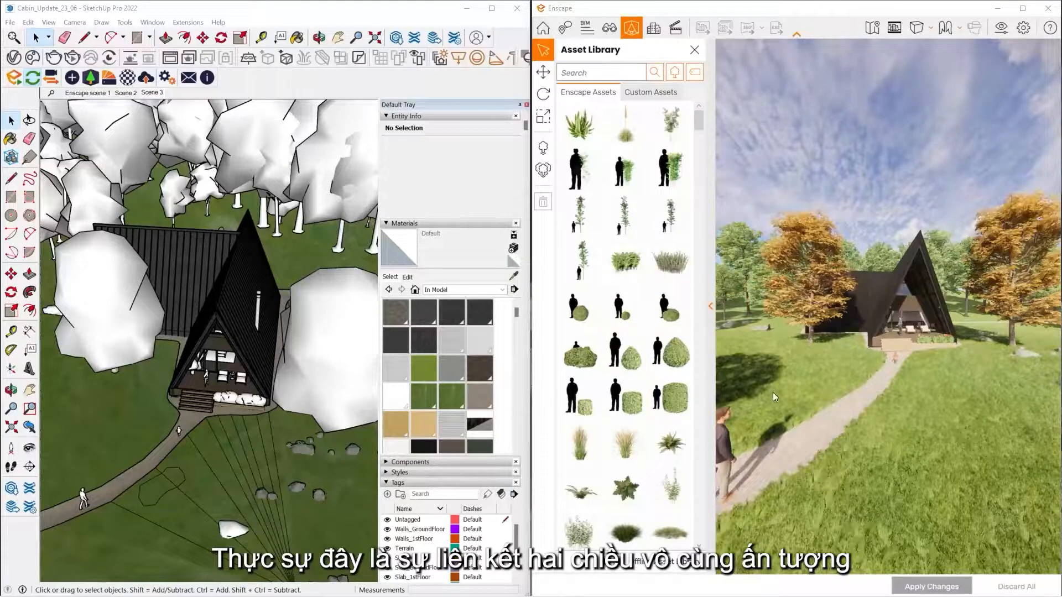
pyautogui.moveTo(591, 415)
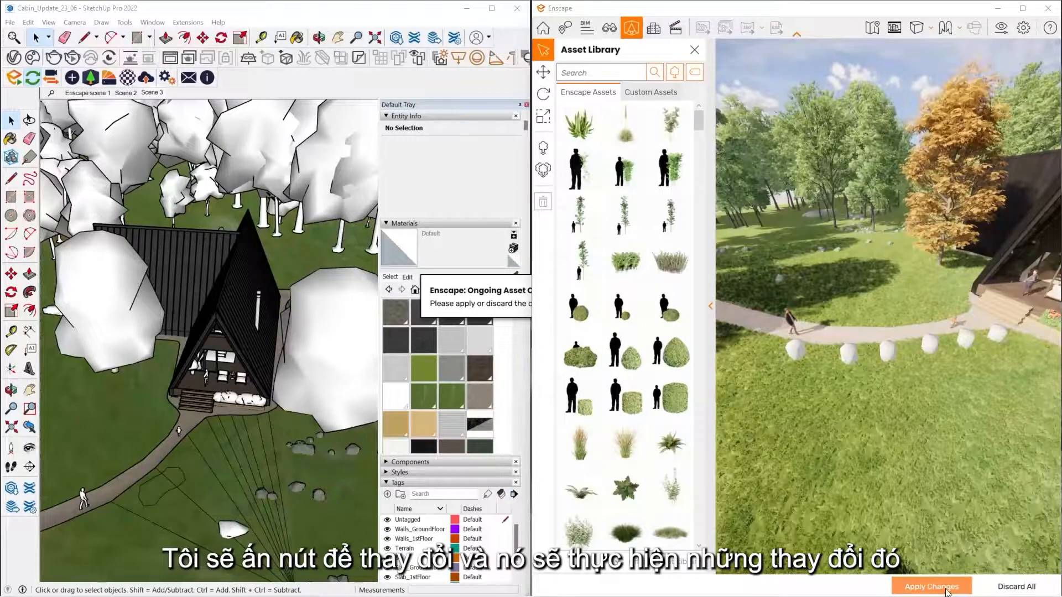
pyautogui.click(931, 586)
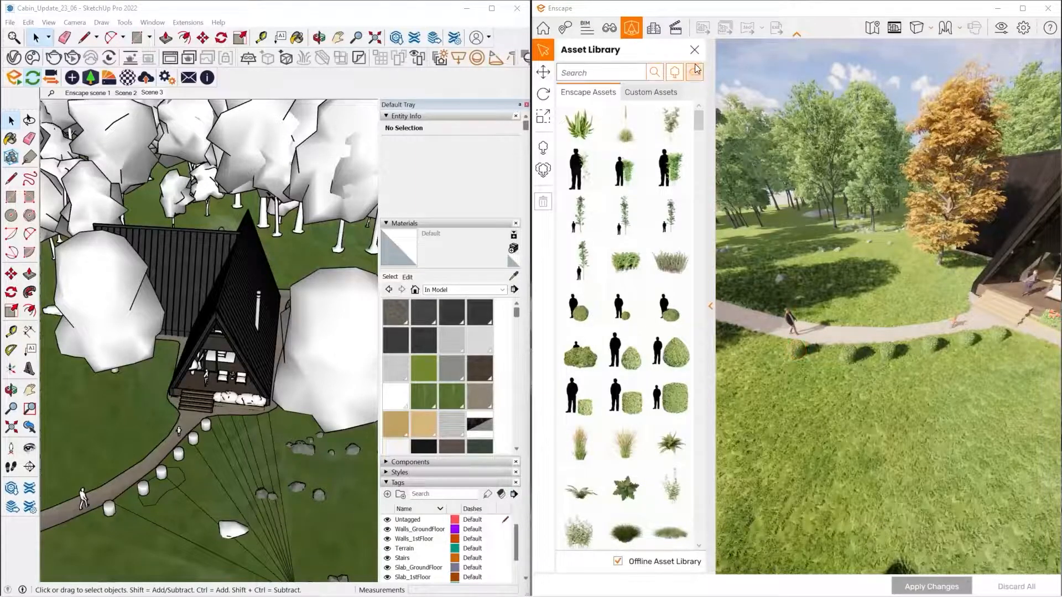
pyautogui.click(695, 49)
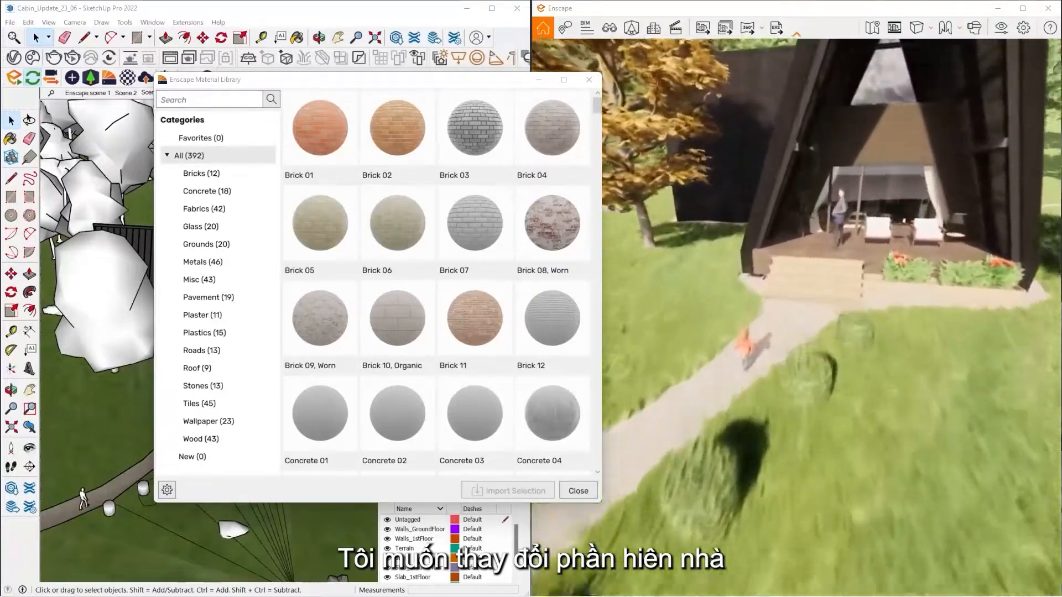
# Import the Wood 13, Herringbone material from the Wood category and close the library.
pyautogui.click(474, 319)
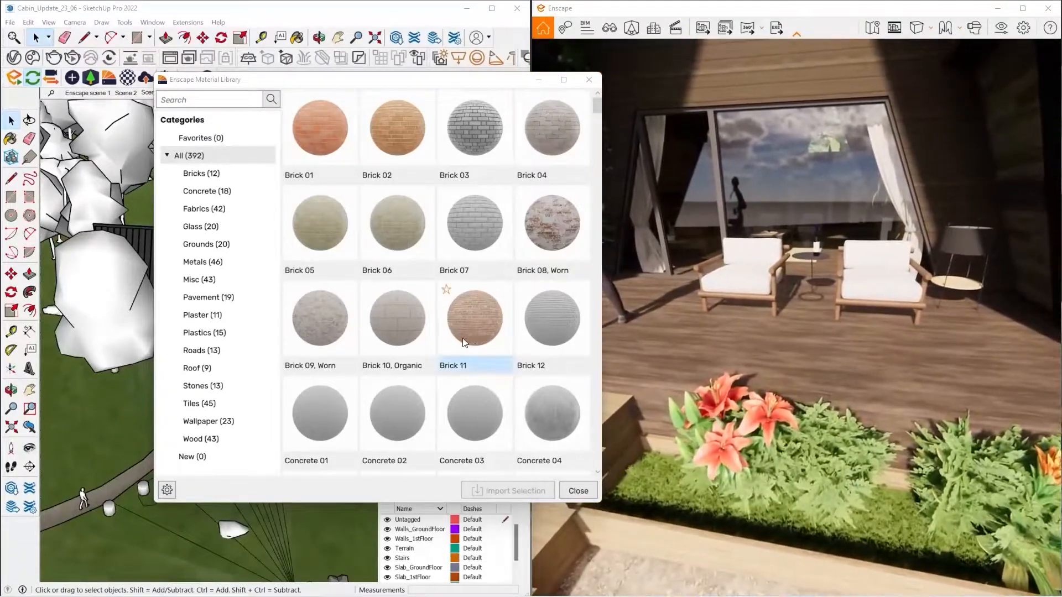
pyautogui.click(202, 438)
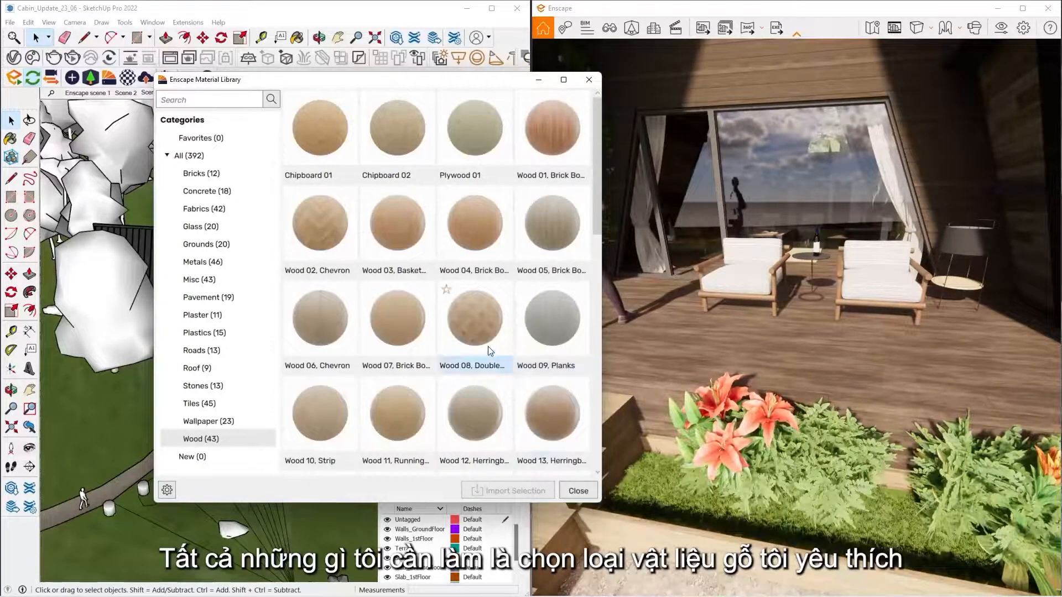
pyautogui.click(553, 415)
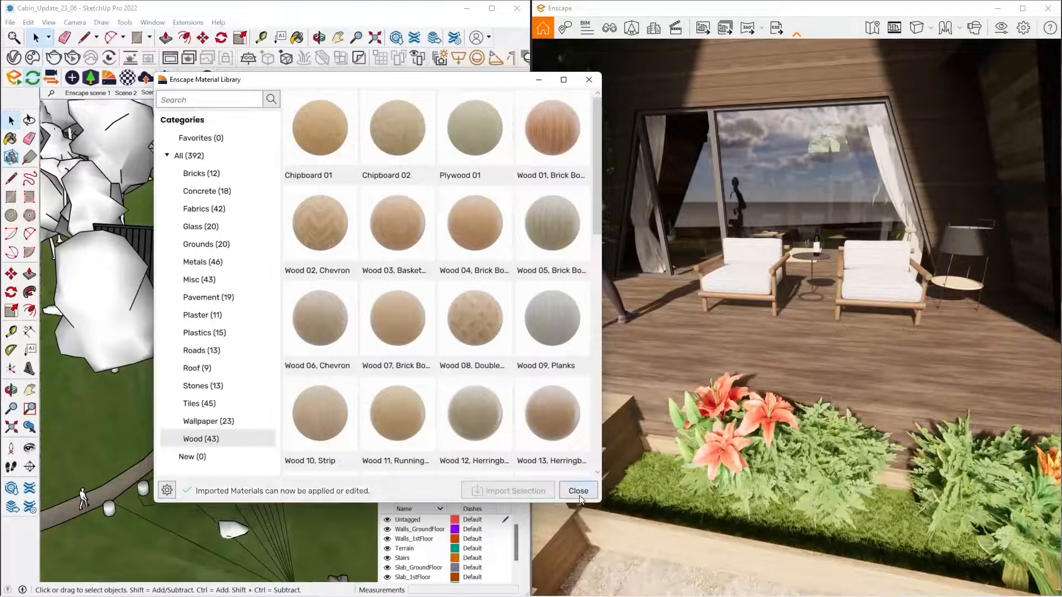
pyautogui.click(576, 491)
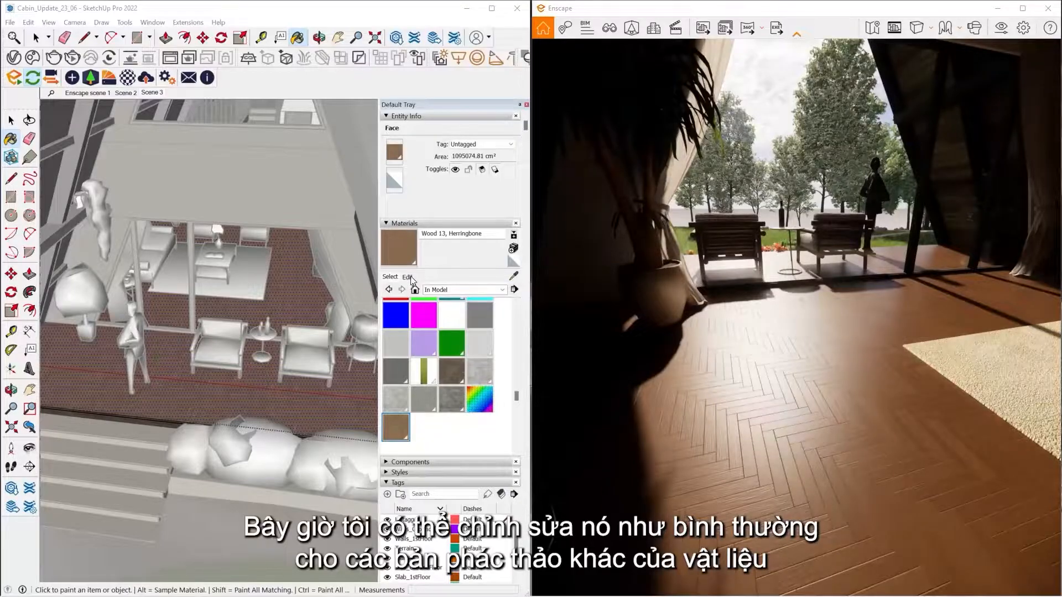
# View the herringbone material's edit settings, then bring up the Enscape Material Editor.
pyautogui.click(407, 277)
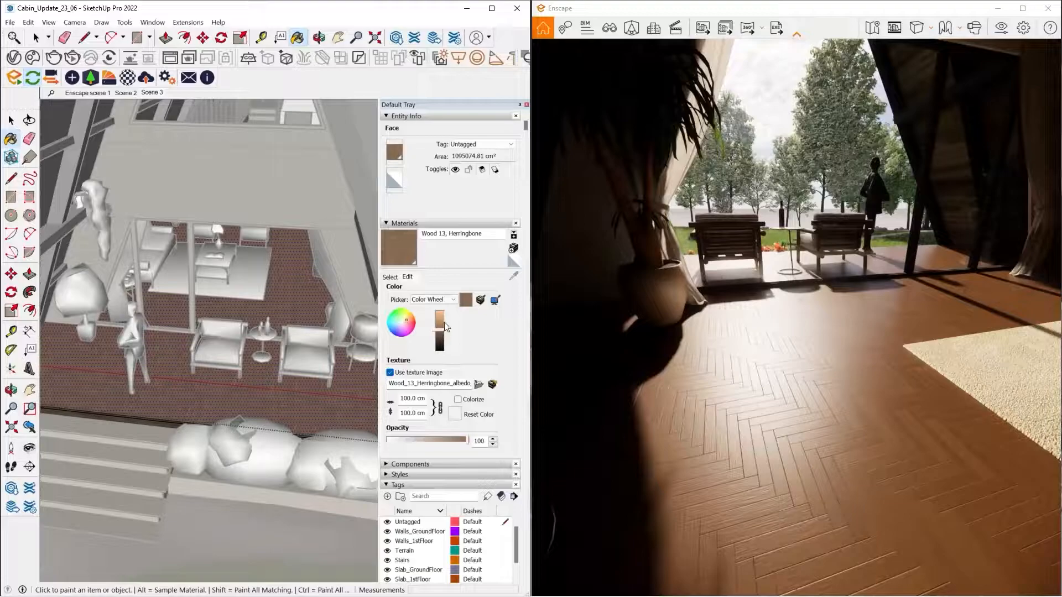
pyautogui.moveTo(441, 332)
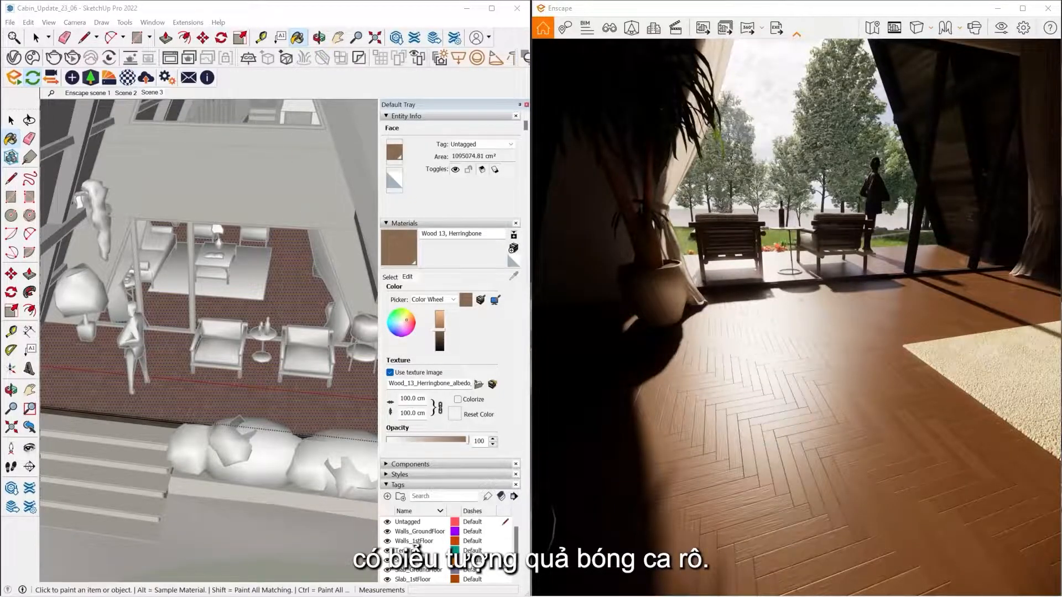
pyautogui.click(973, 28)
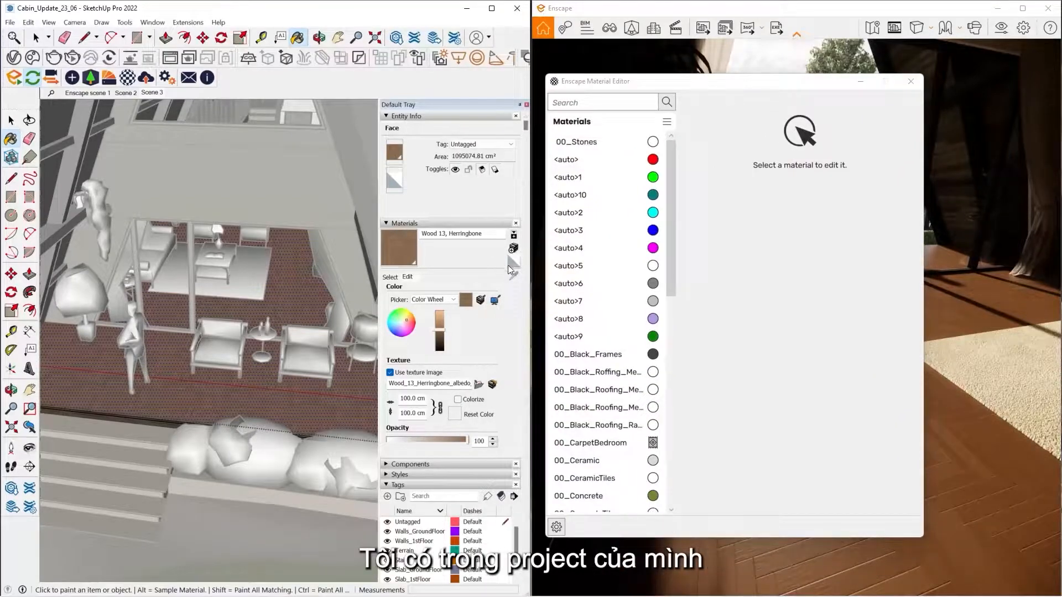
# Scale the Wood 13, Herringbone texture to 1.5 m width and height at 45° rotation.
pyautogui.click(390, 276)
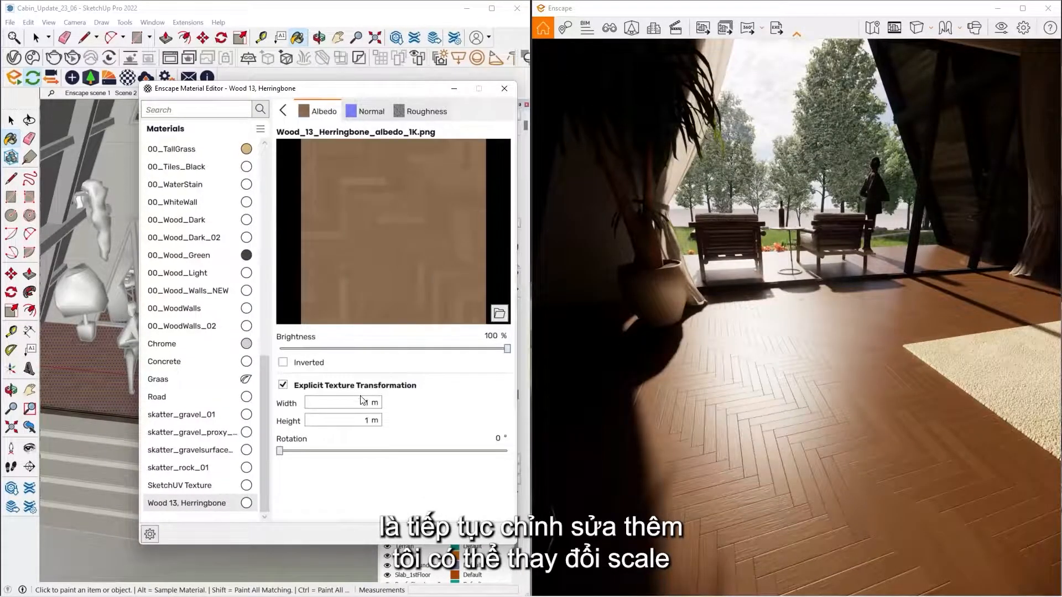
pyautogui.click(339, 402)
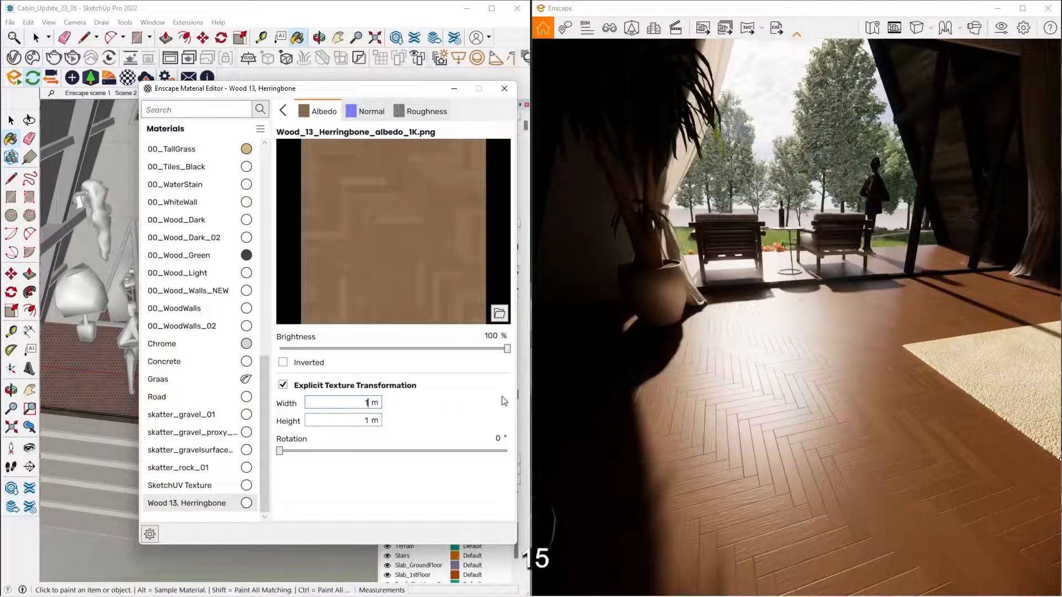
pyautogui.write('15')
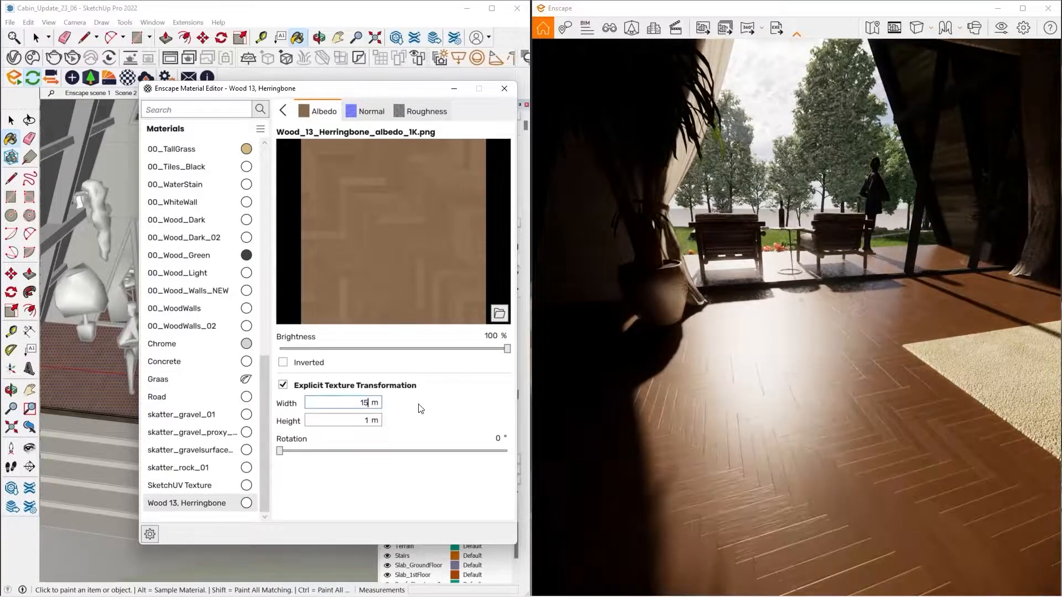
pyautogui.write('1.5')
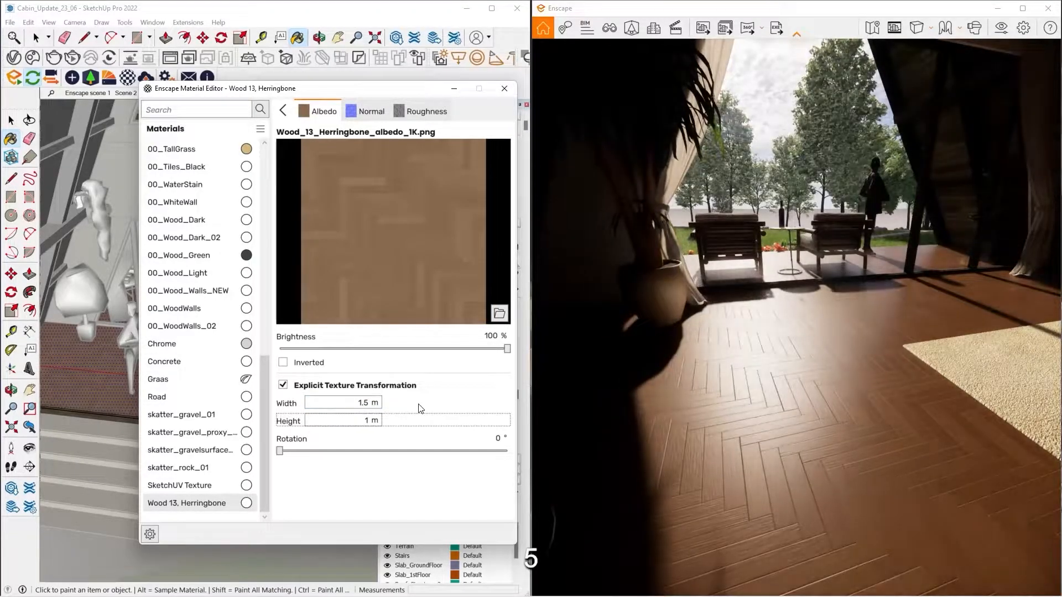
pyautogui.click(342, 420)
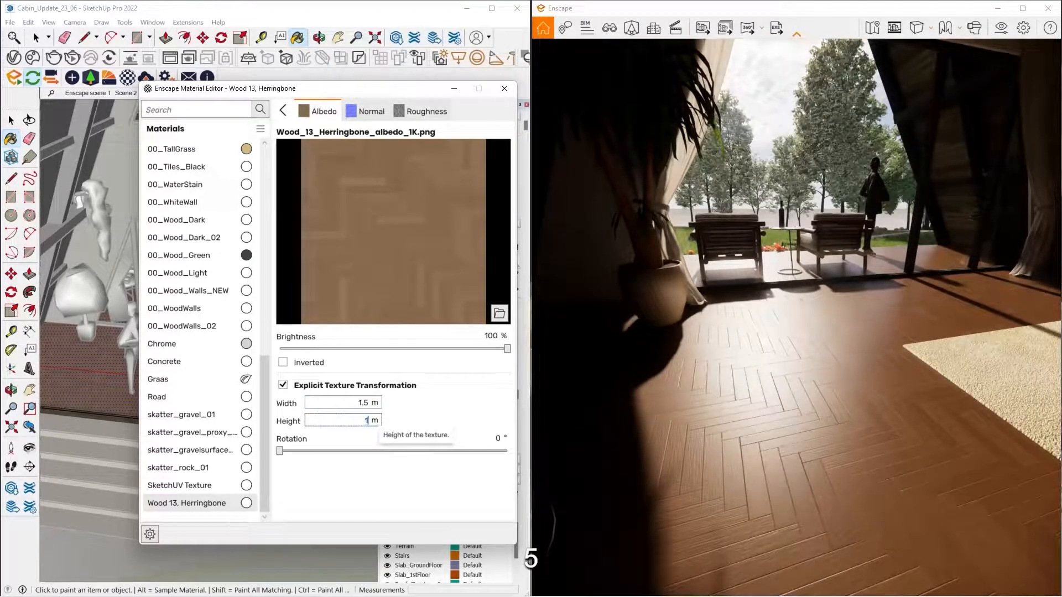
pyautogui.write('15')
pyautogui.click(486, 438)
pyautogui.write('45')
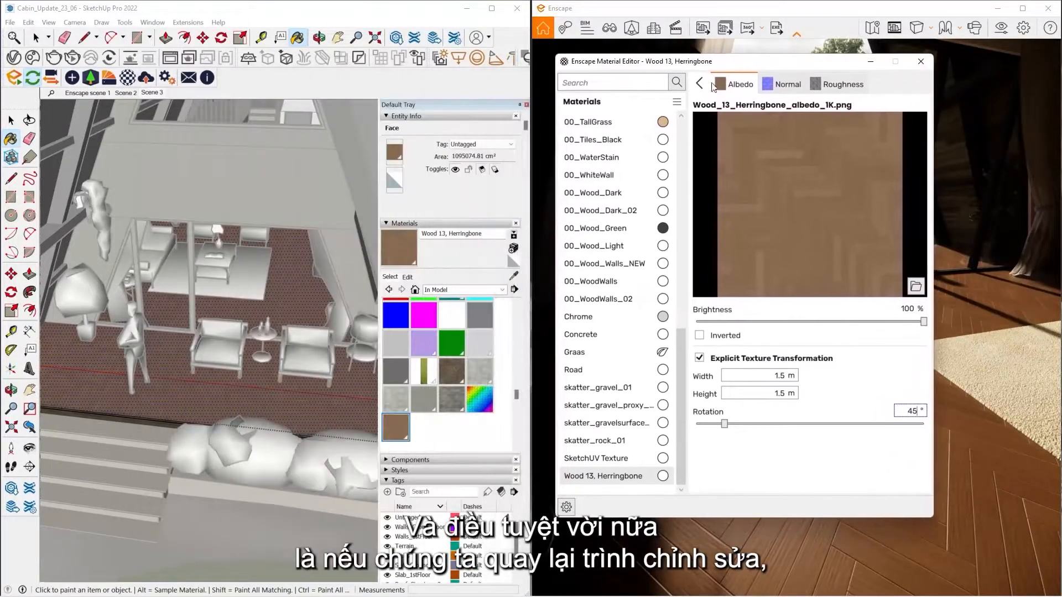
pyautogui.click(405, 277)
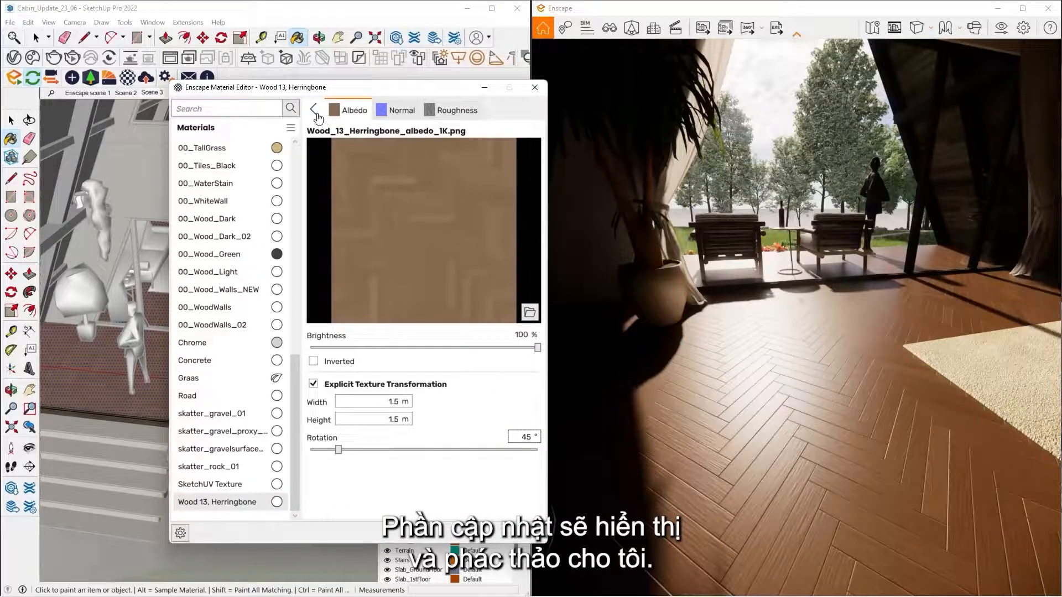
pyautogui.click(534, 87)
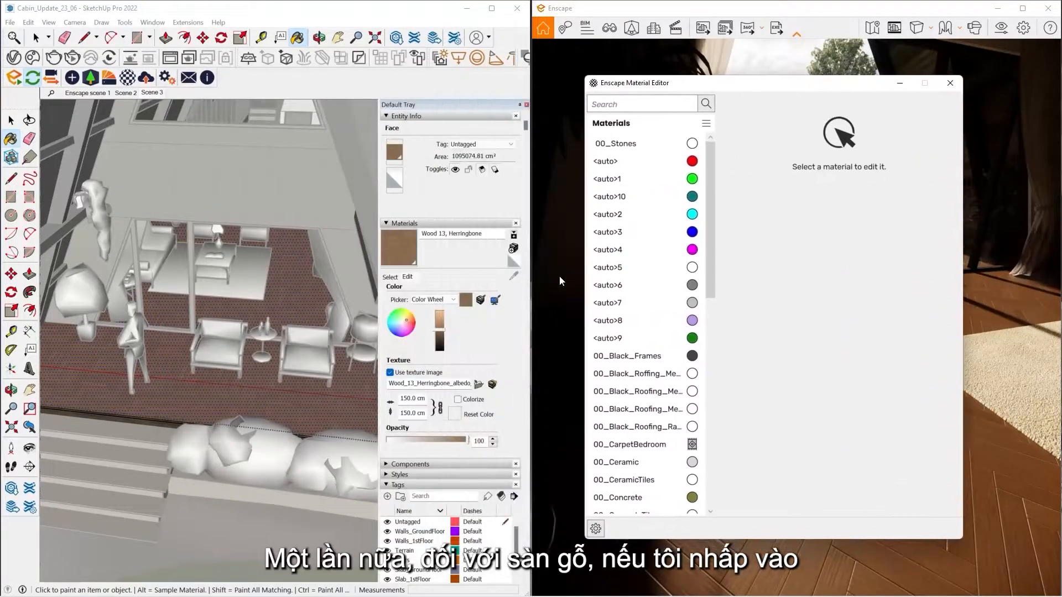
# Replace the sampled Wood 13, Herringbone floor material with Enscape's Wood 12 herringbone.
pyautogui.click(389, 278)
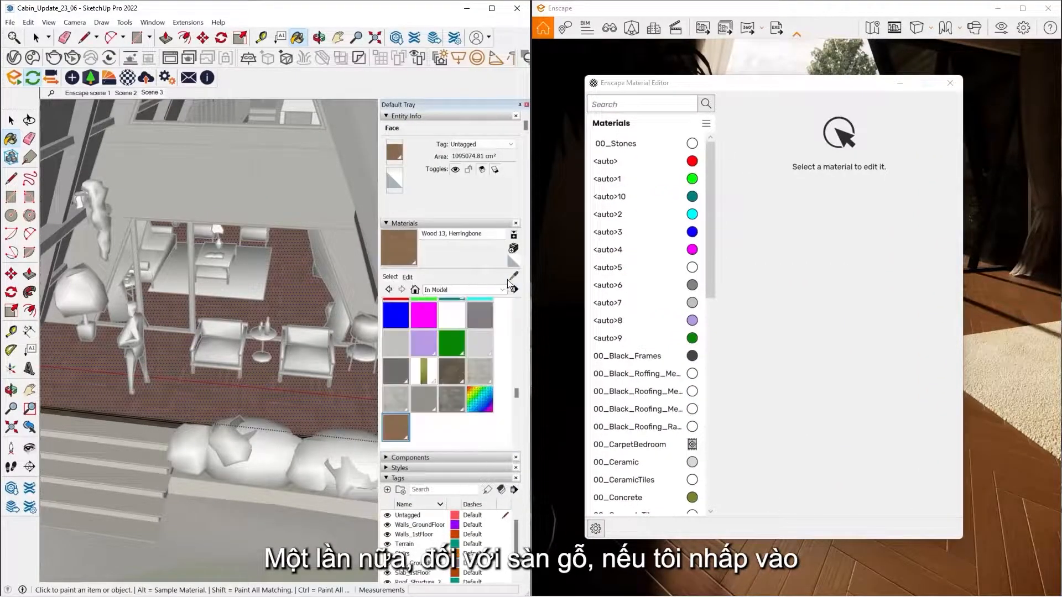
pyautogui.click(631, 497)
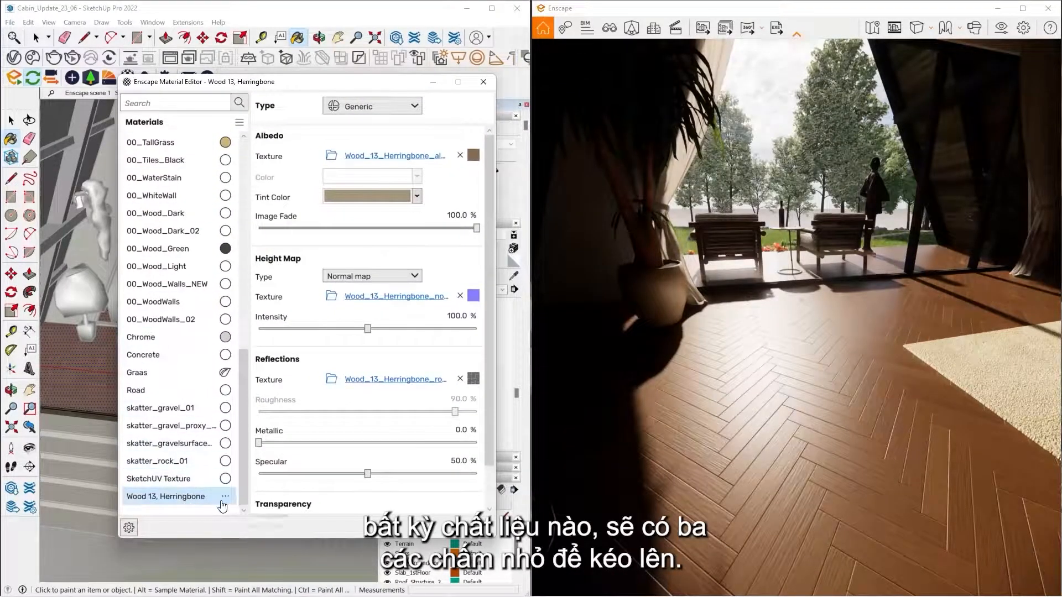
pyautogui.click(224, 496)
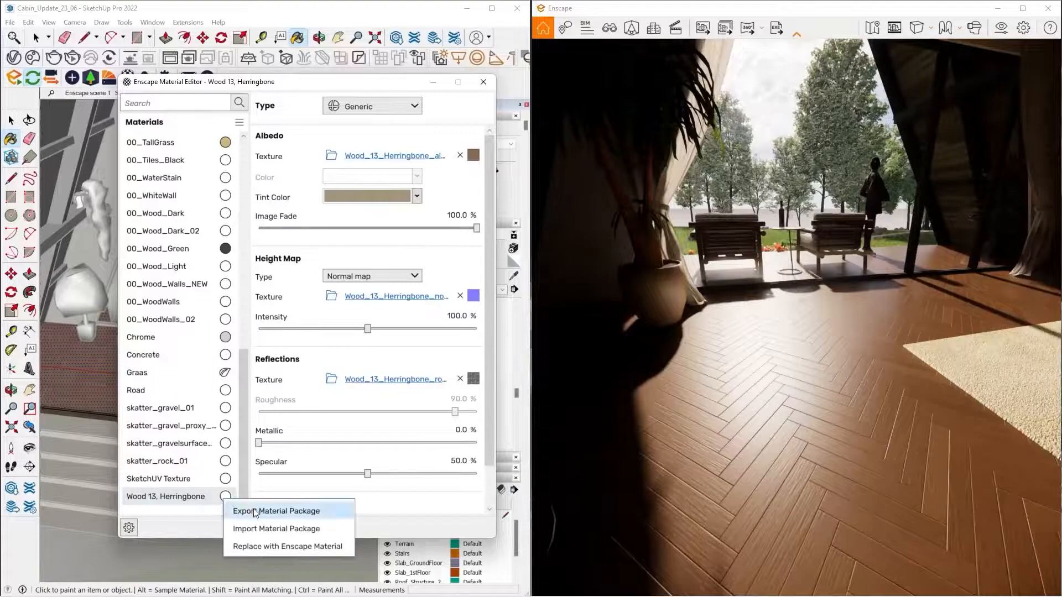
pyautogui.click(287, 546)
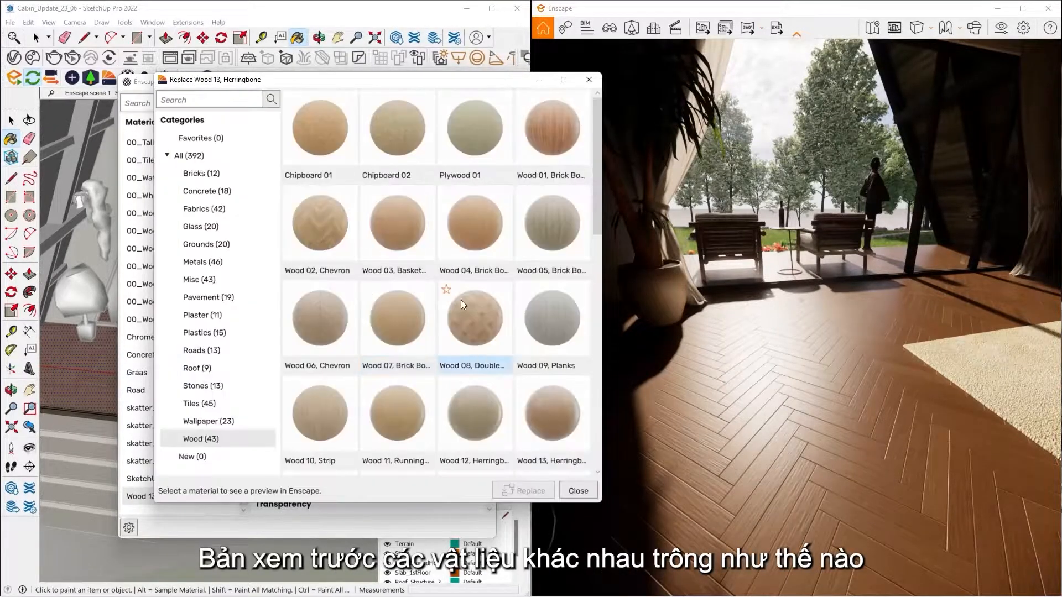
pyautogui.click(474, 414)
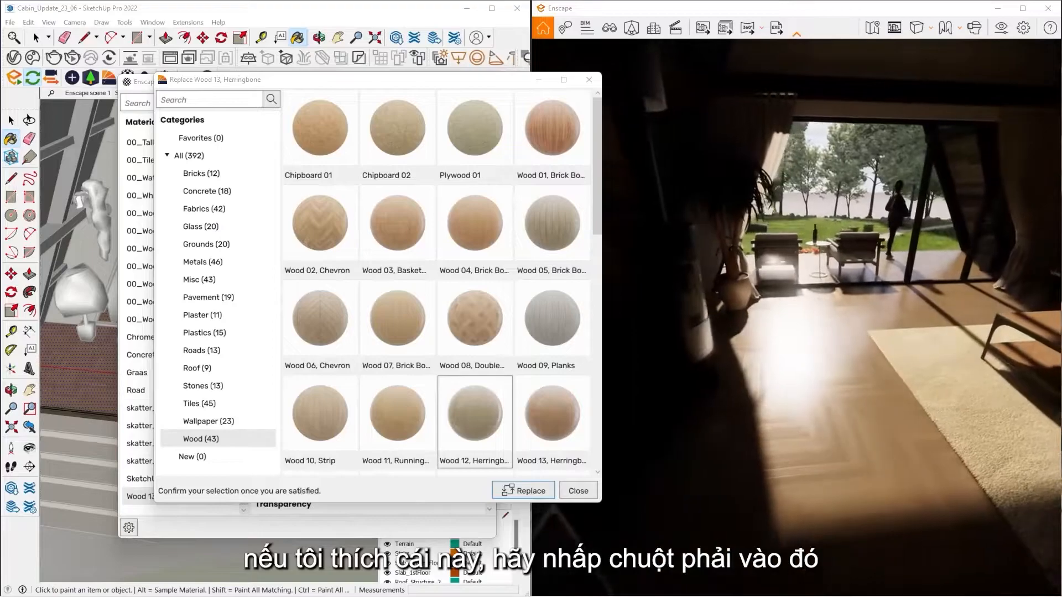
pyautogui.click(527, 490)
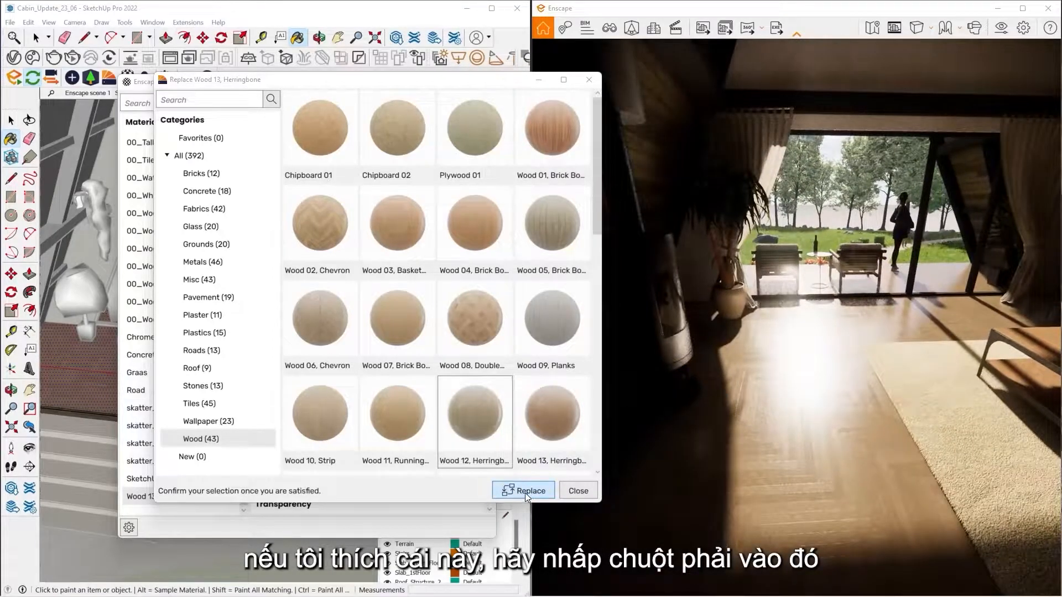
pyautogui.click(524, 491)
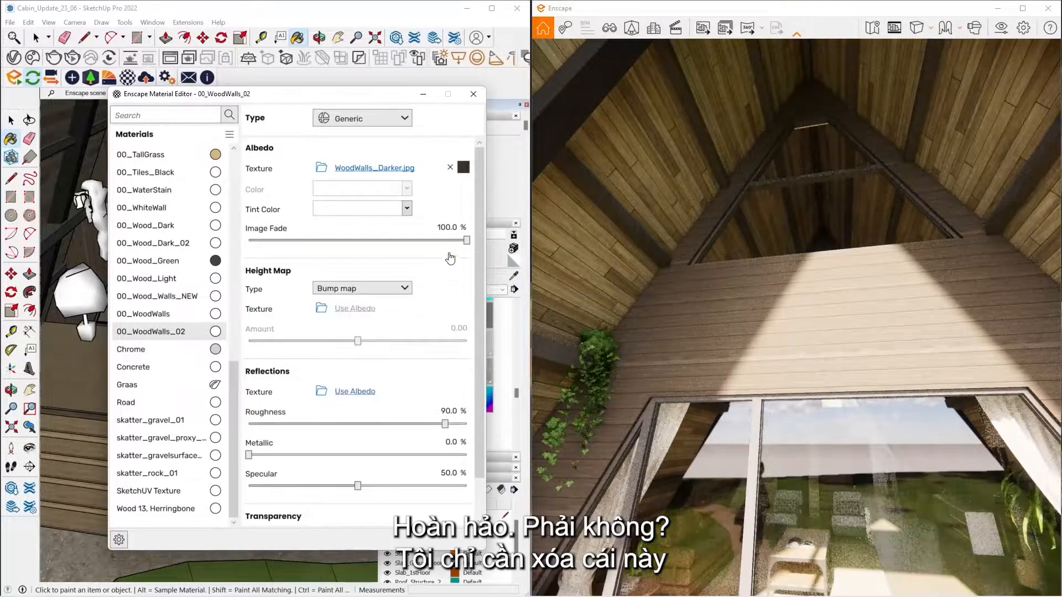
# Remove the wall's wood albedo texture and browse to the Textures > Stone folder.
pyautogui.click(449, 167)
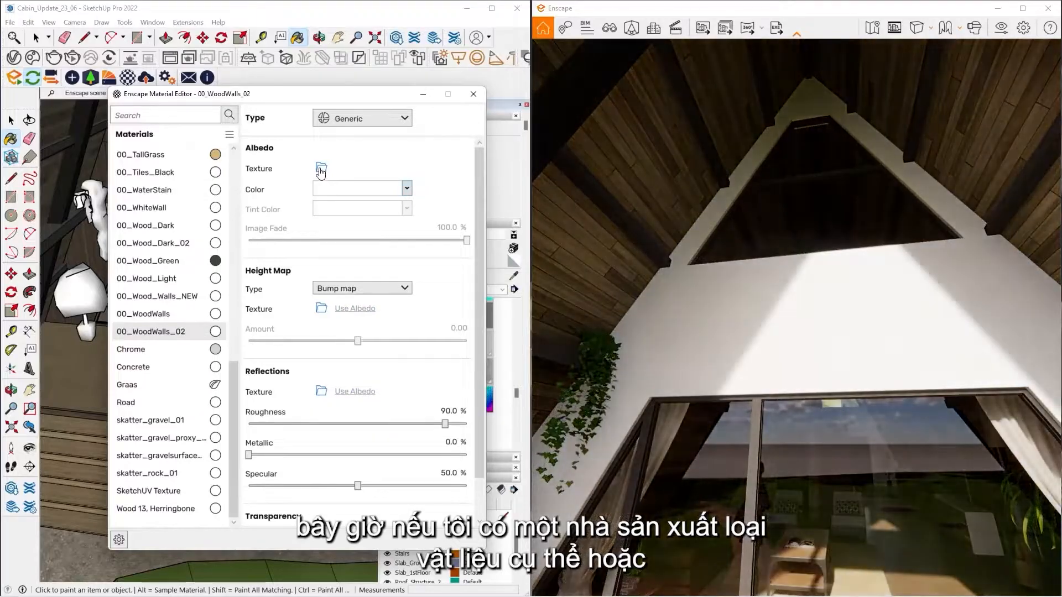
pyautogui.click(320, 168)
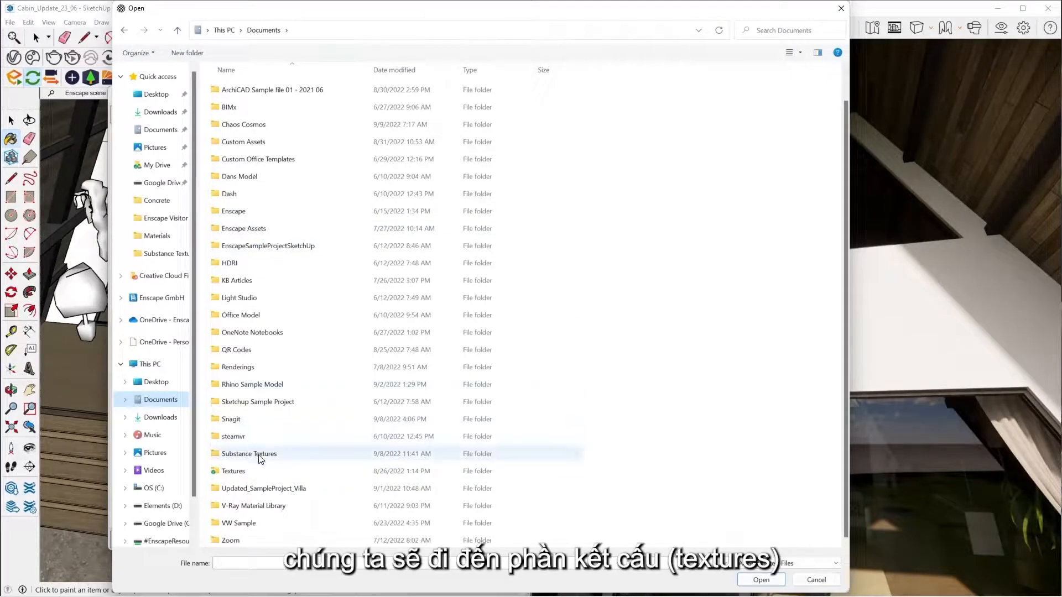
pyautogui.doubleClick(233, 471)
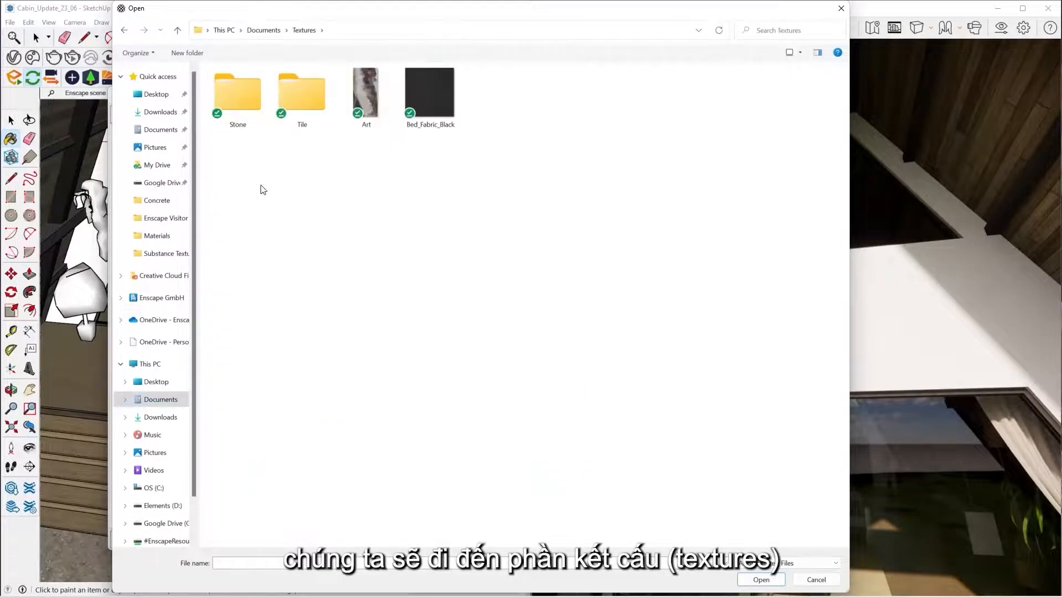
pyautogui.doubleClick(237, 91)
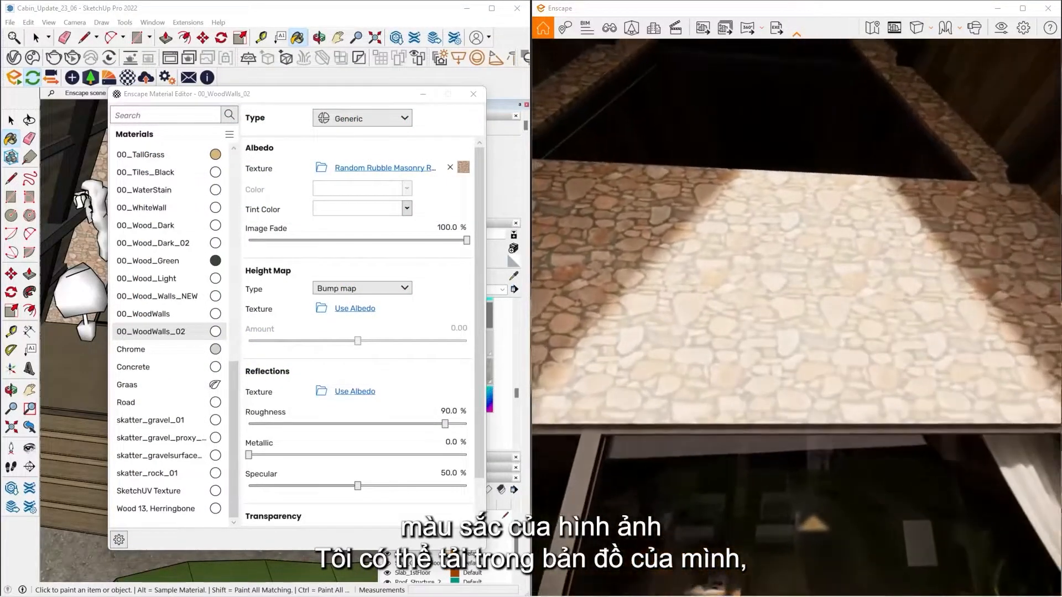
# Load the Random Rubble stone height and roughness maps.
pyautogui.click(321, 168)
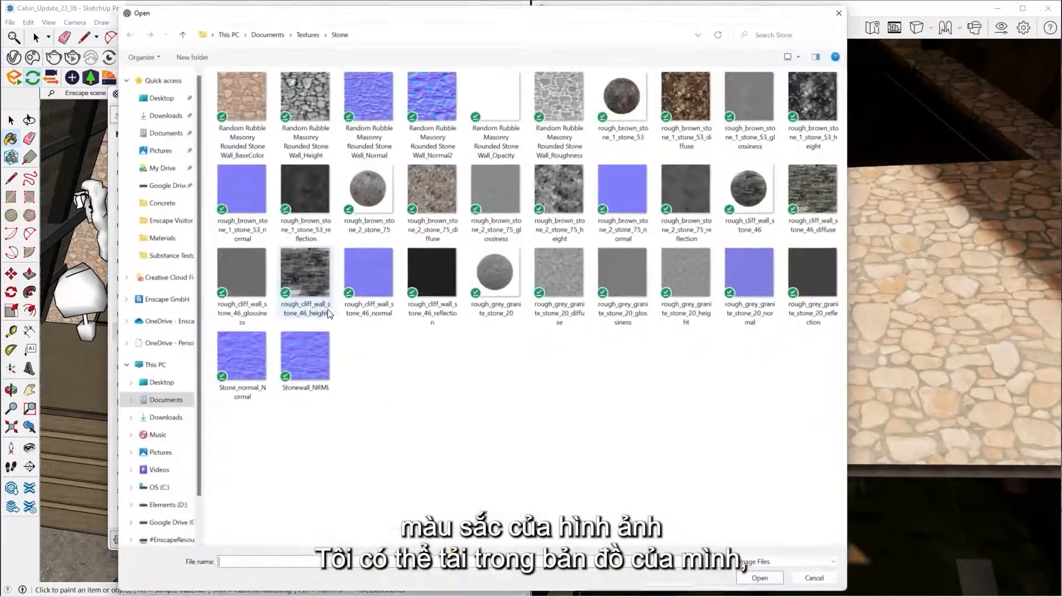
pyautogui.click(301, 91)
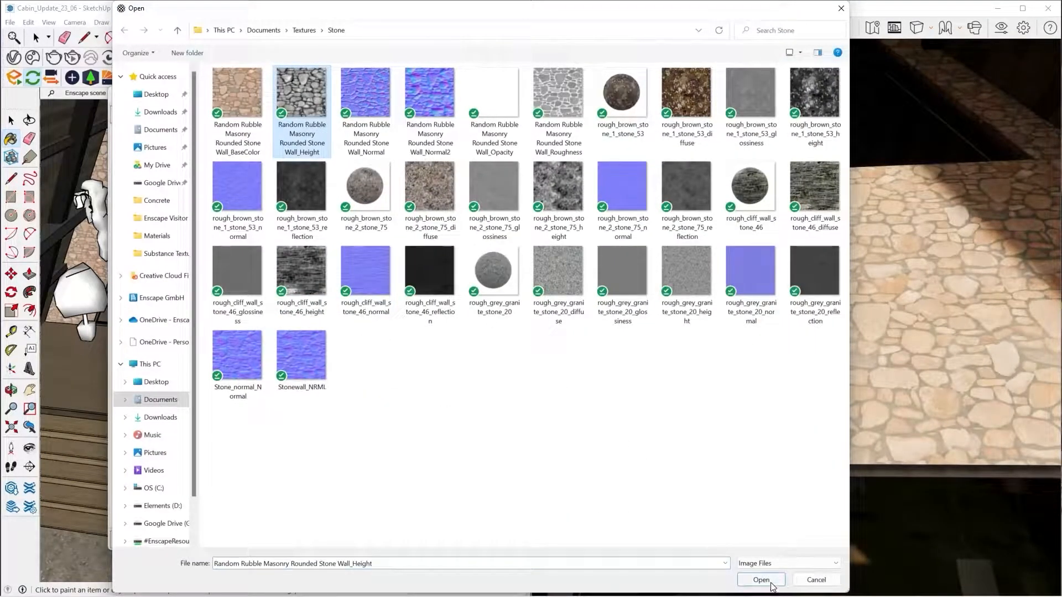
pyautogui.click(760, 580)
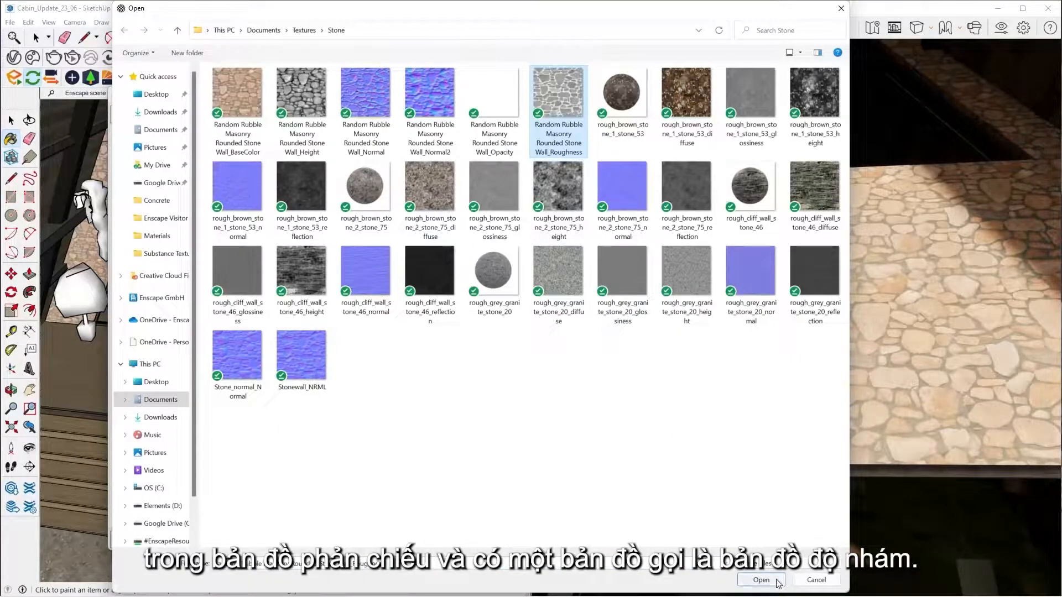
pyautogui.click(761, 579)
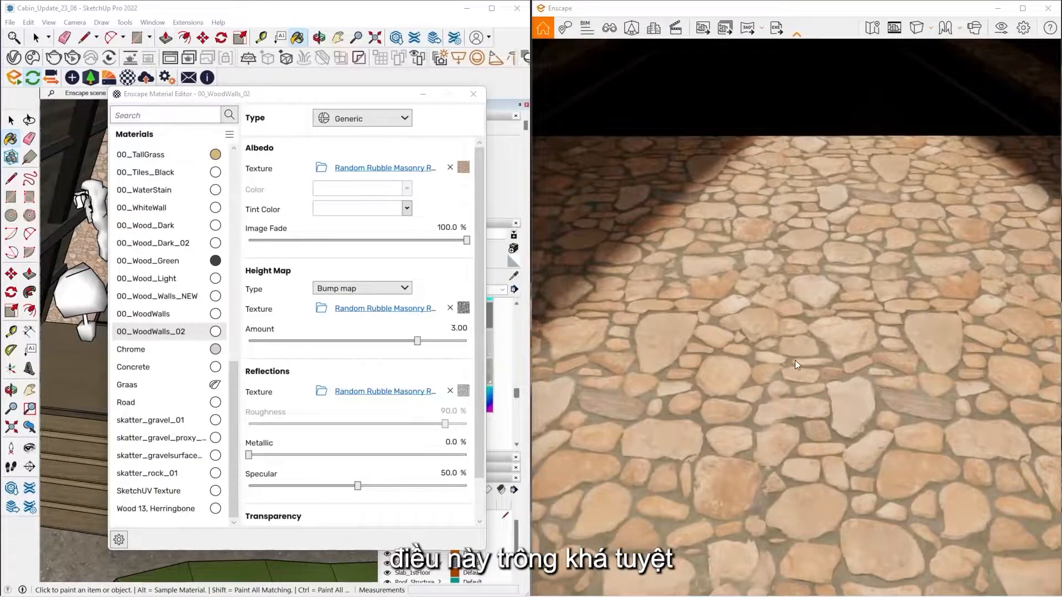
pyautogui.moveTo(408, 296)
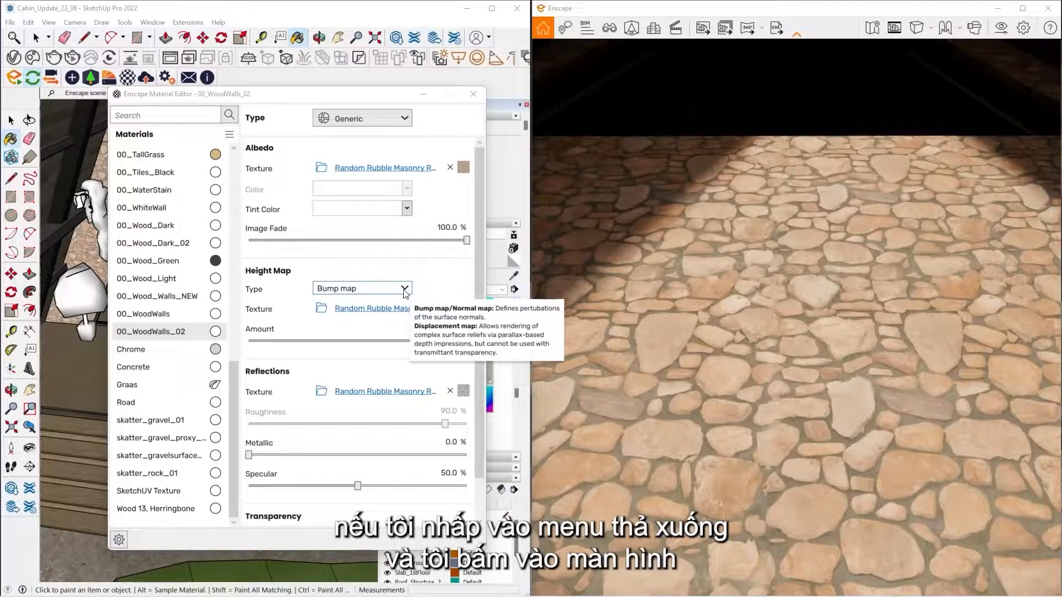
# Set the height map type to Displacement with amount 1.80.
pyautogui.click(362, 288)
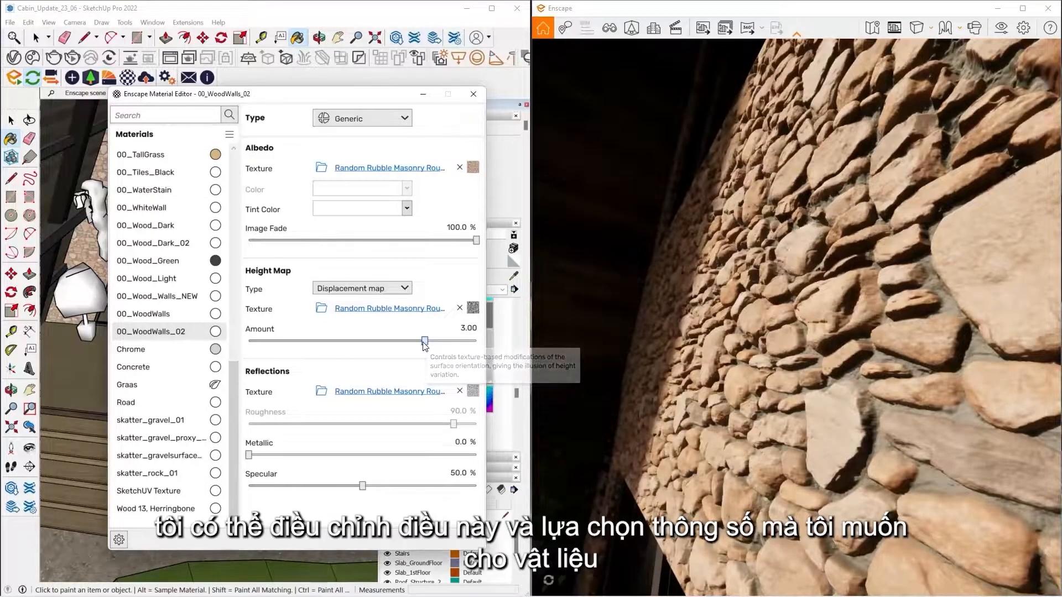
pyautogui.moveTo(425, 341); pyautogui.dragTo(410, 342)
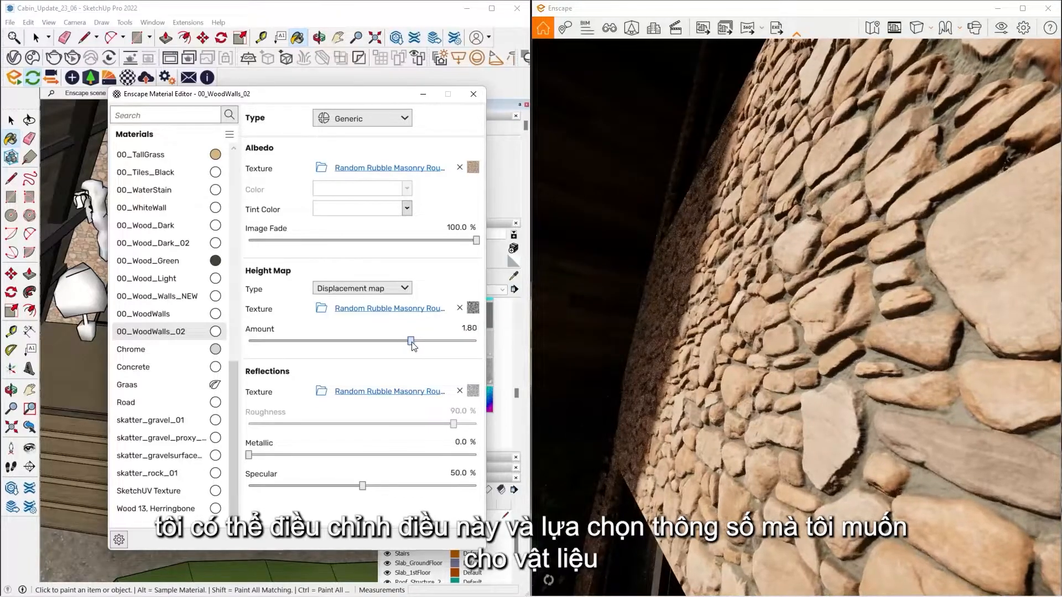
pyautogui.moveTo(411, 341); pyautogui.dragTo(403, 341)
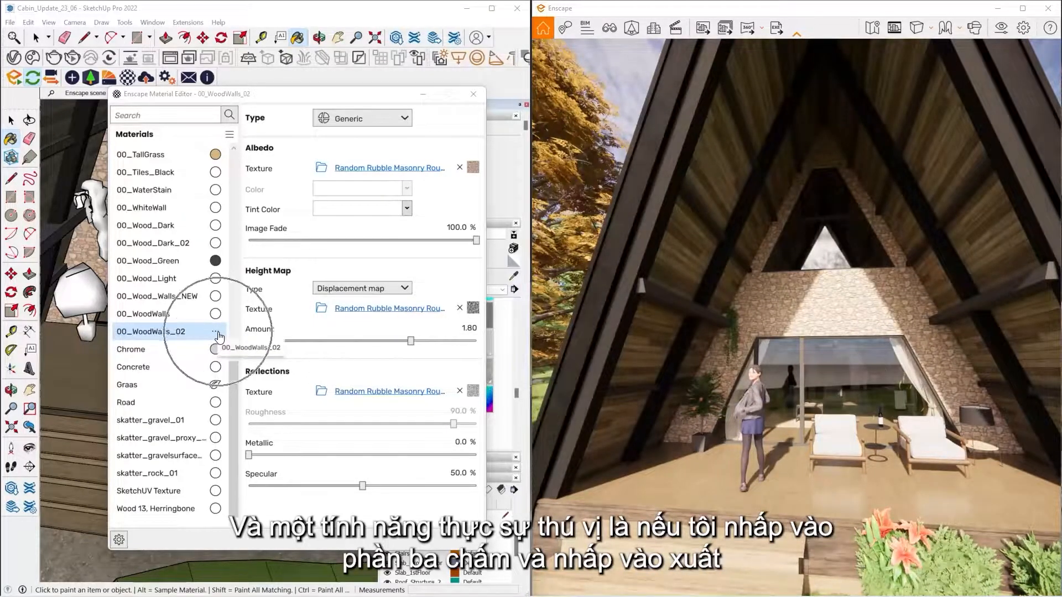
# Review the wall material's type options and close the Material Editor.
pyautogui.click(218, 332)
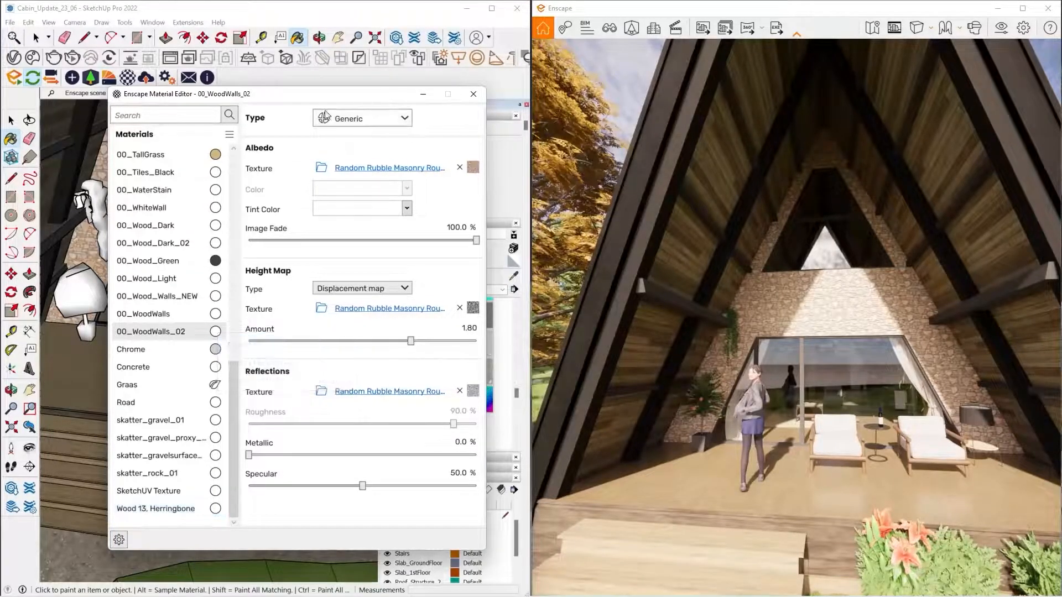
pyautogui.click(230, 134)
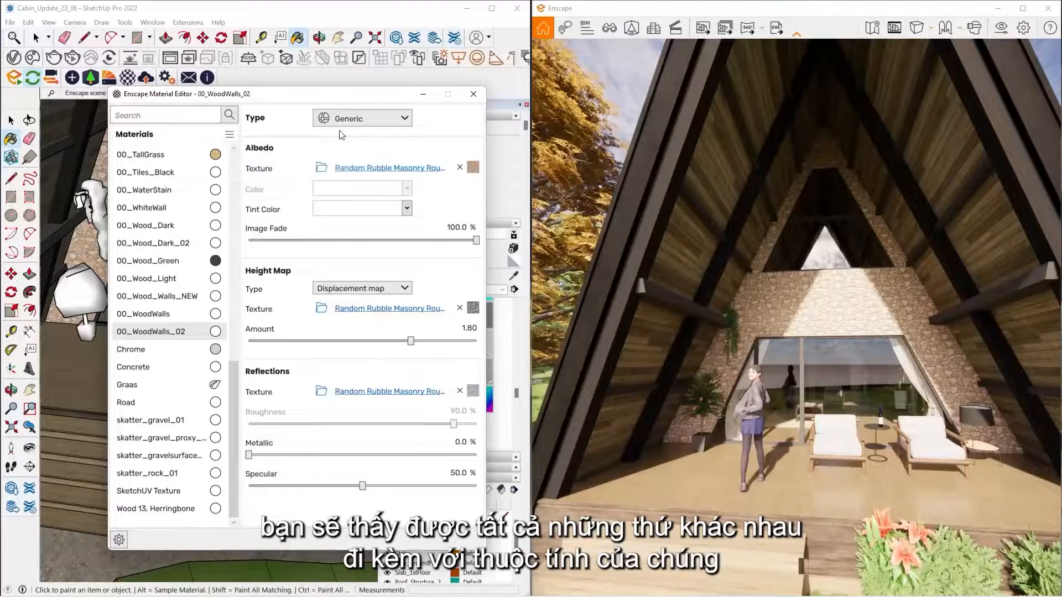
pyautogui.moveTo(474, 395)
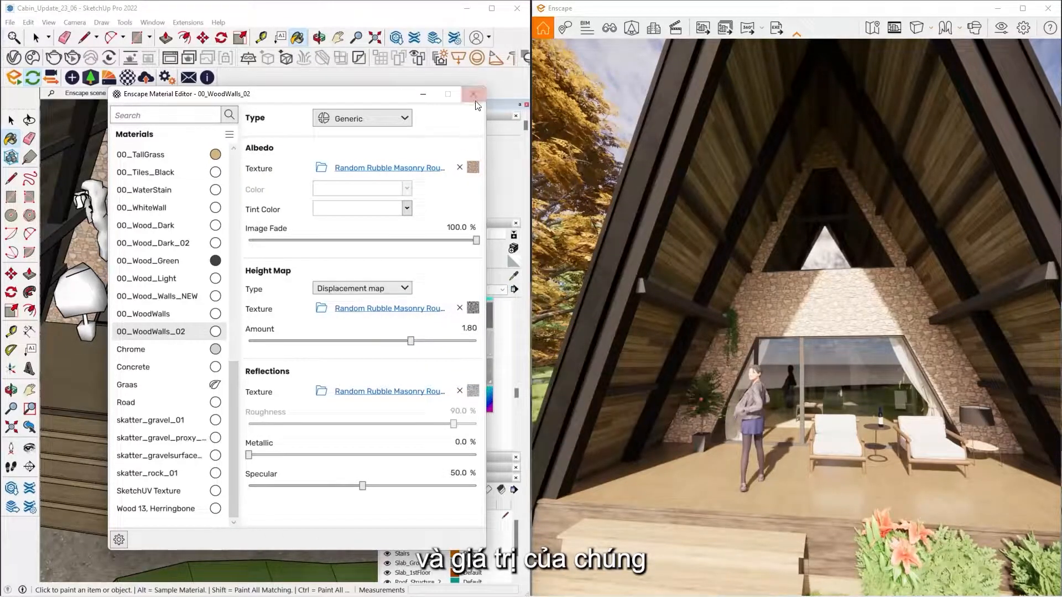
pyautogui.click(473, 94)
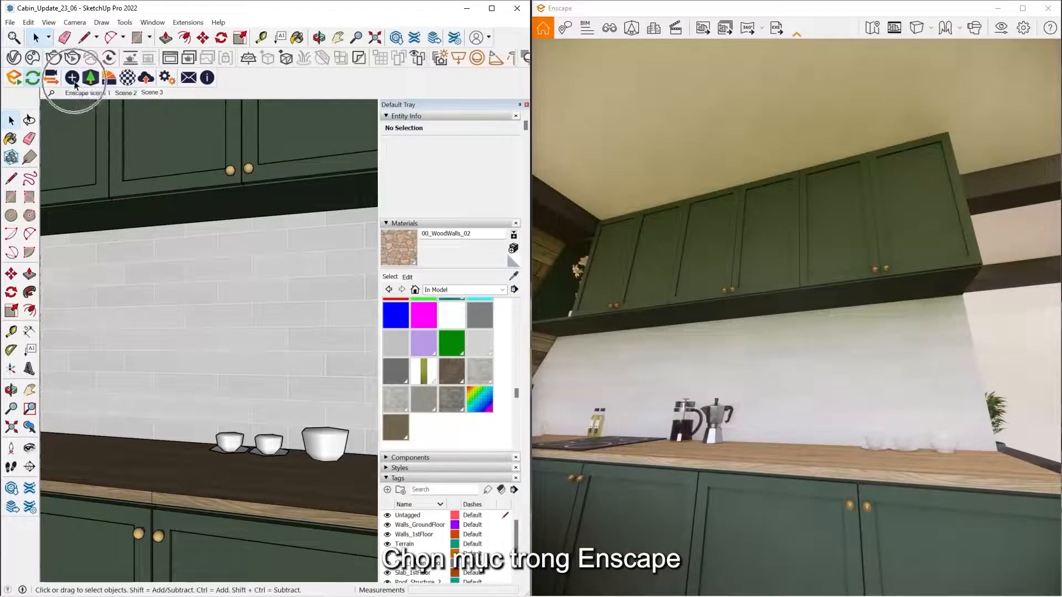
# Place a spot light under the upper cabinets and raise its intensity to 2,859 cd.
pyautogui.click(71, 77)
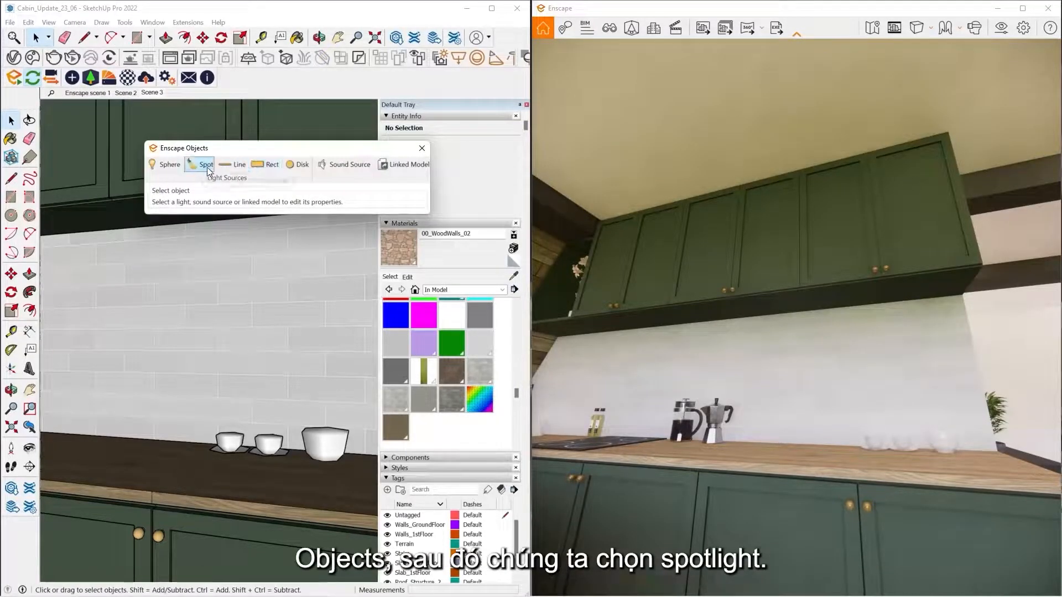
pyautogui.click(205, 164)
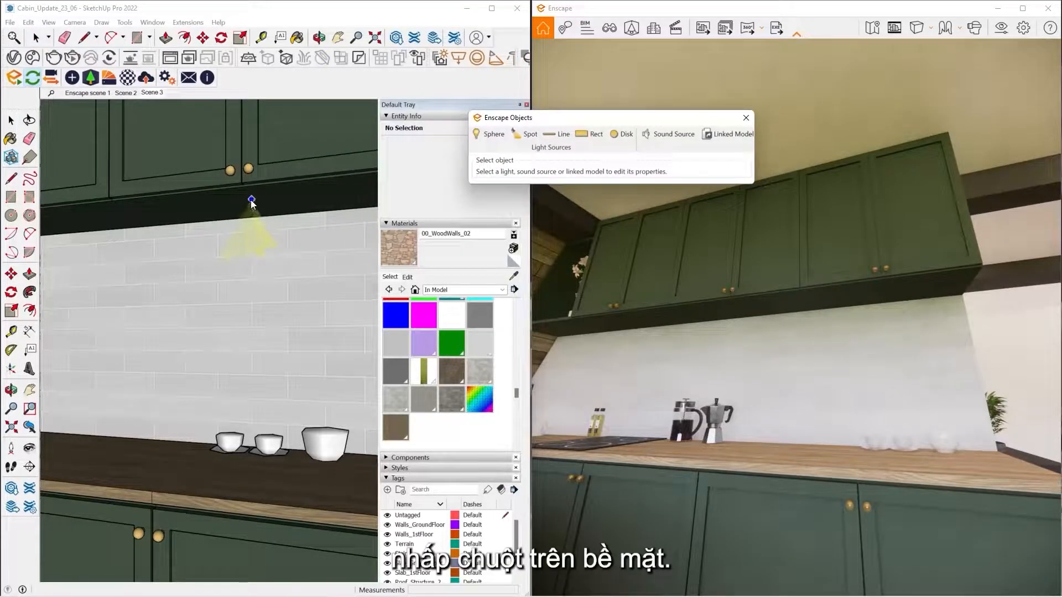
pyautogui.click(284, 197)
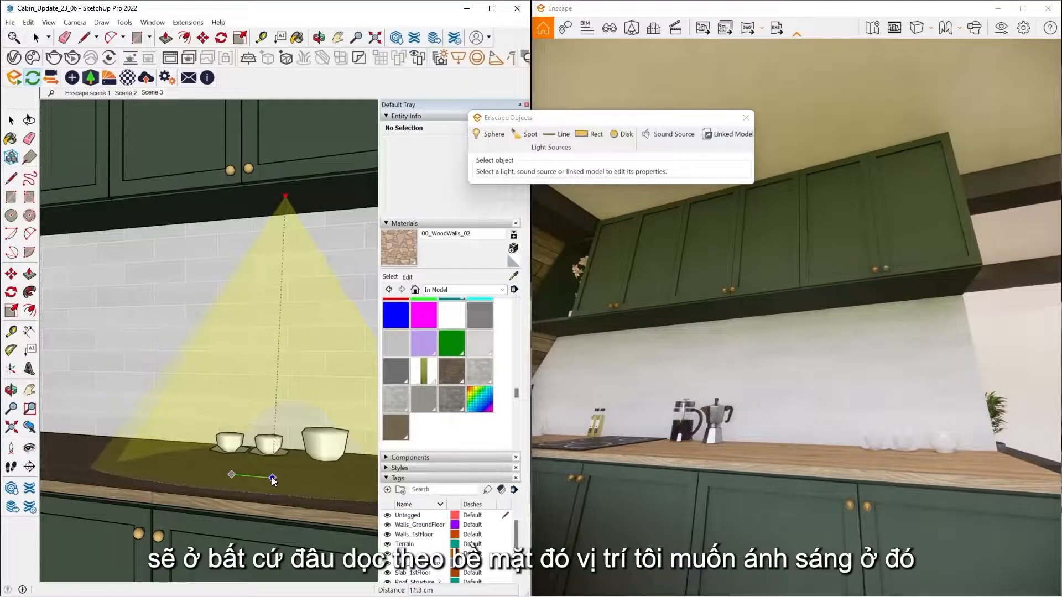
pyautogui.moveTo(271, 481)
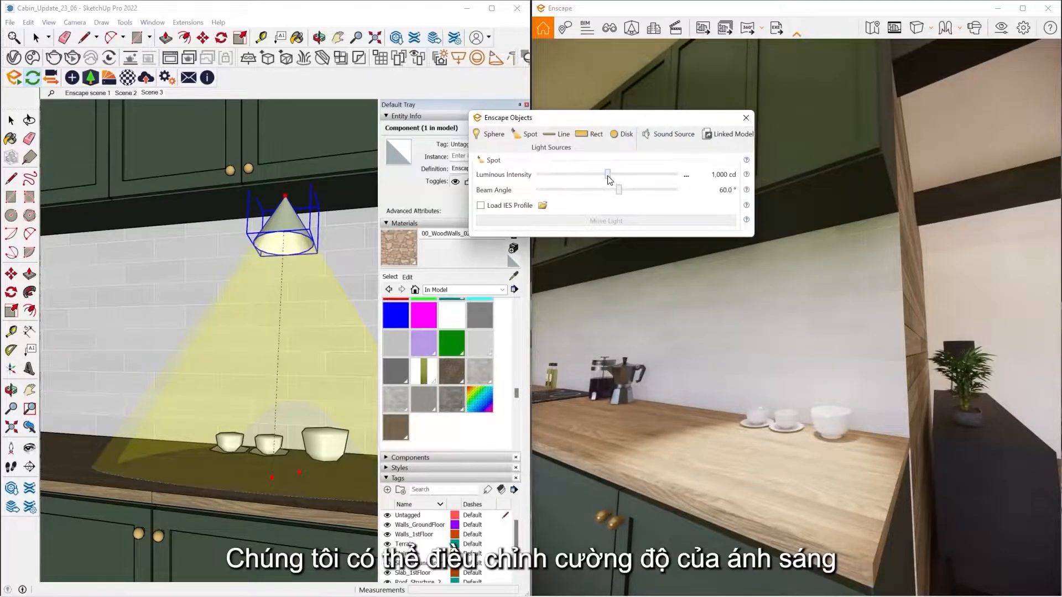
pyautogui.moveTo(607, 174); pyautogui.dragTo(616, 174)
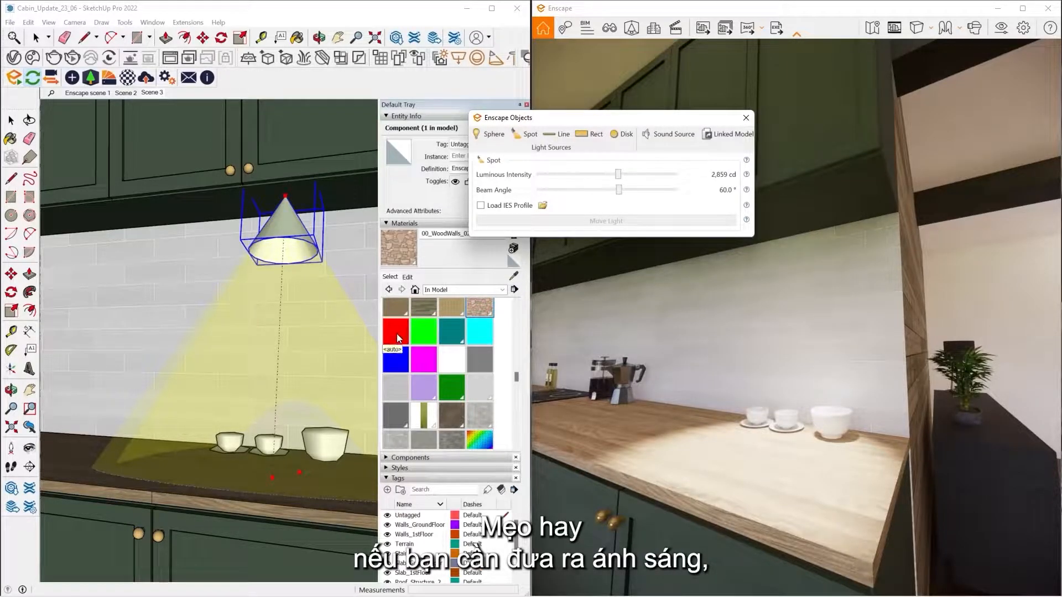
# Paint the spot light cone red and close the Enscape Objects window.
pyautogui.click(395, 331)
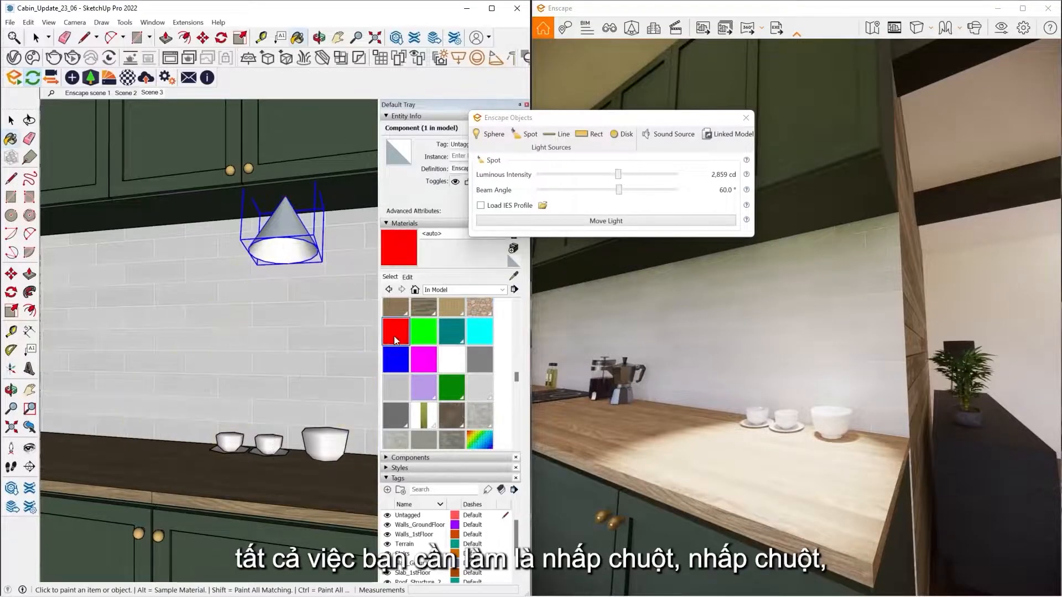
pyautogui.click(395, 331)
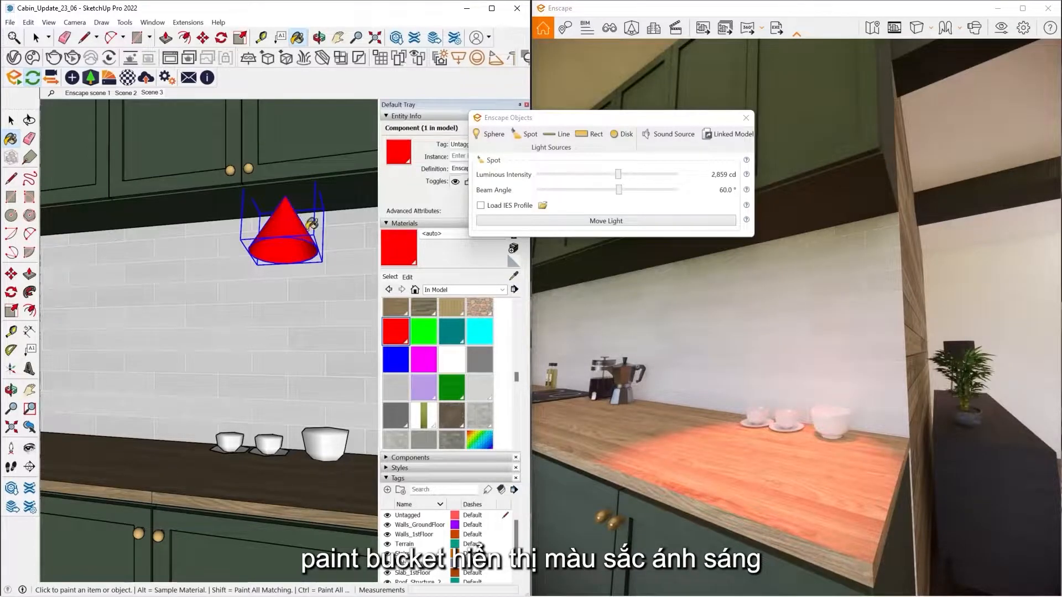
pyautogui.click(745, 118)
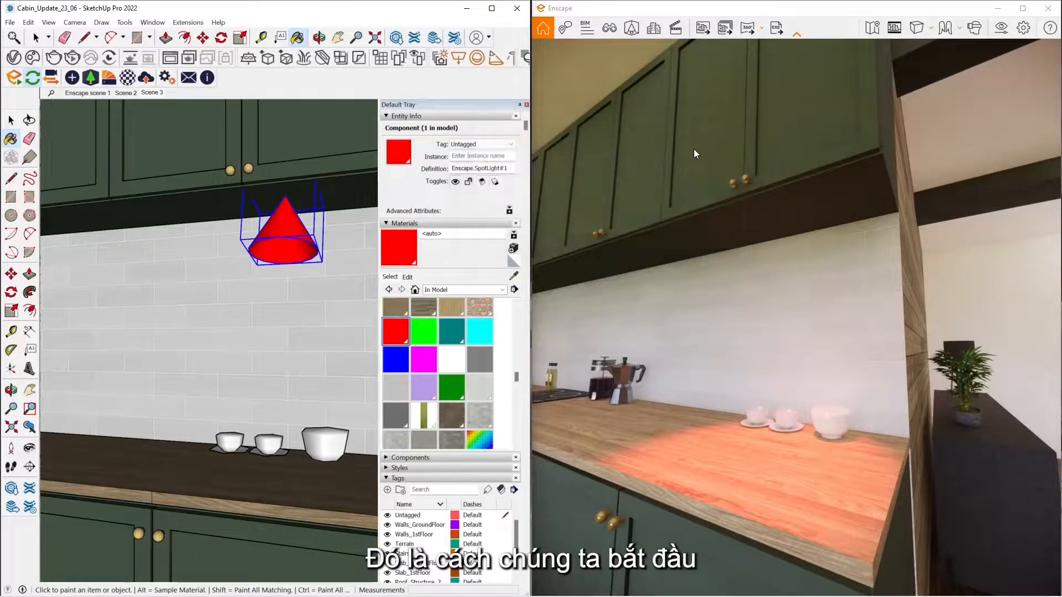
pyautogui.moveTo(206, 77)
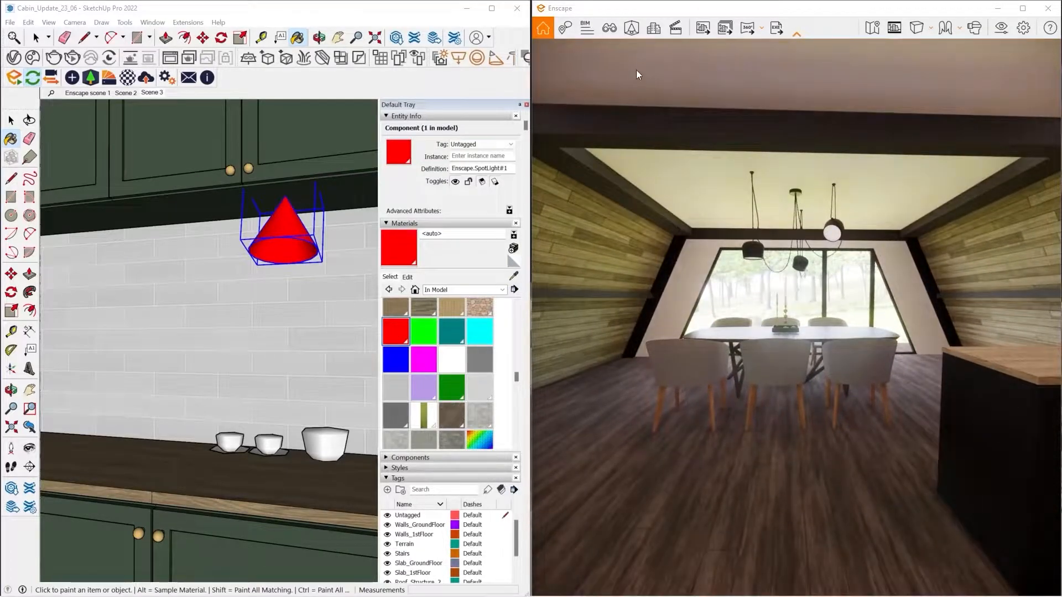
pyautogui.moveTo(610, 28)
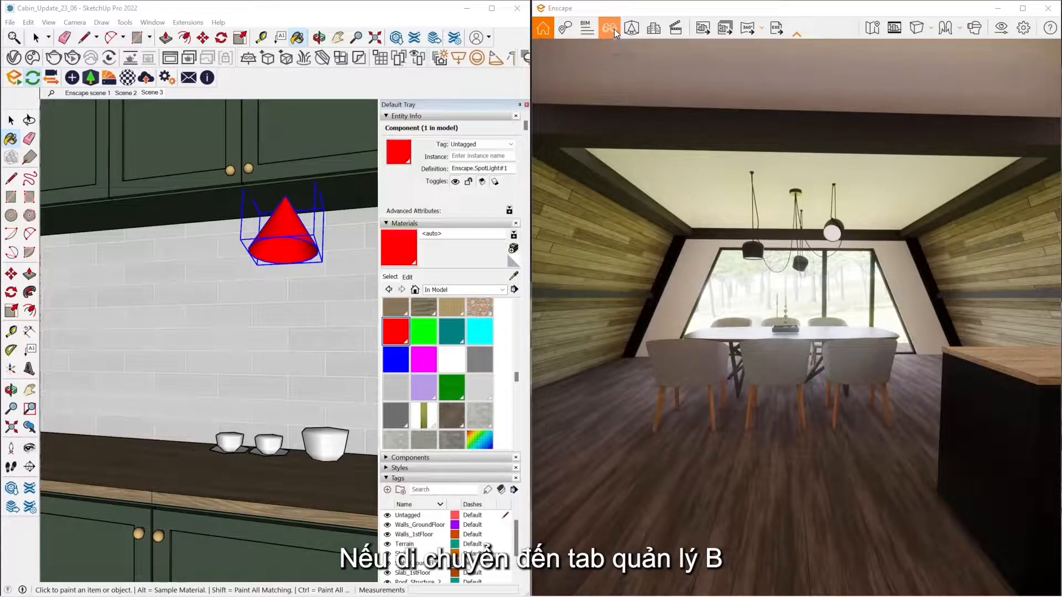
# Create a 'kitchen' view from the current camera in Enscape's View Management.
pyautogui.click(609, 27)
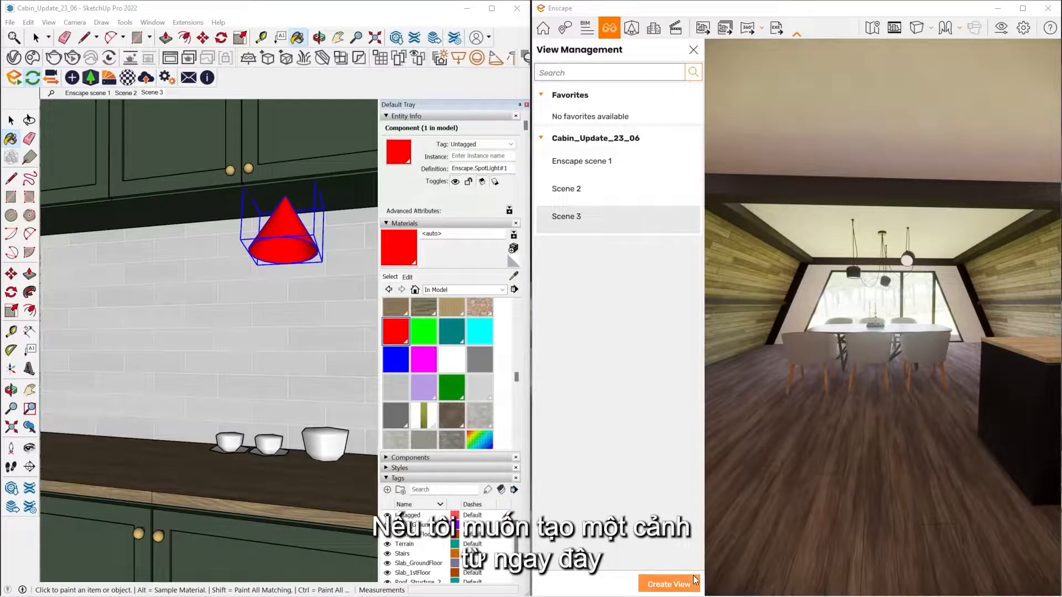
pyautogui.click(670, 584)
pyautogui.write('k')
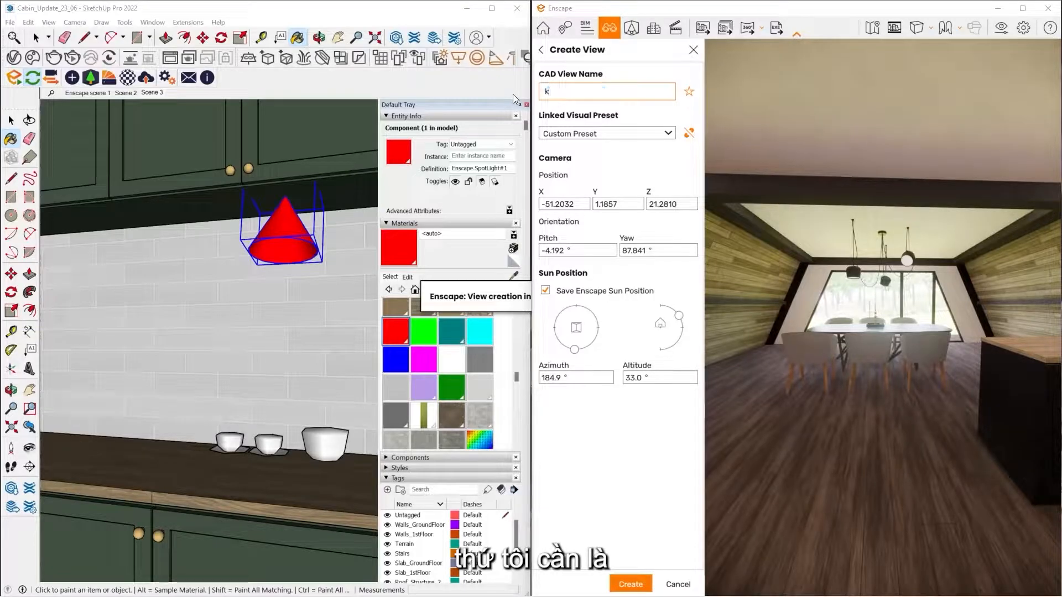
pyautogui.write('iotchen')
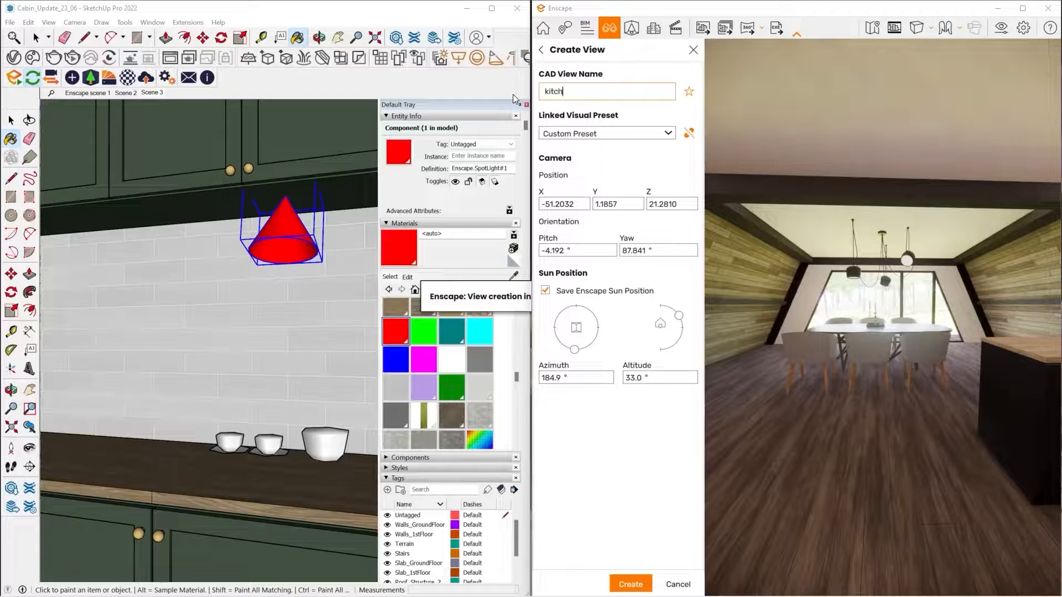
pyautogui.write('en')
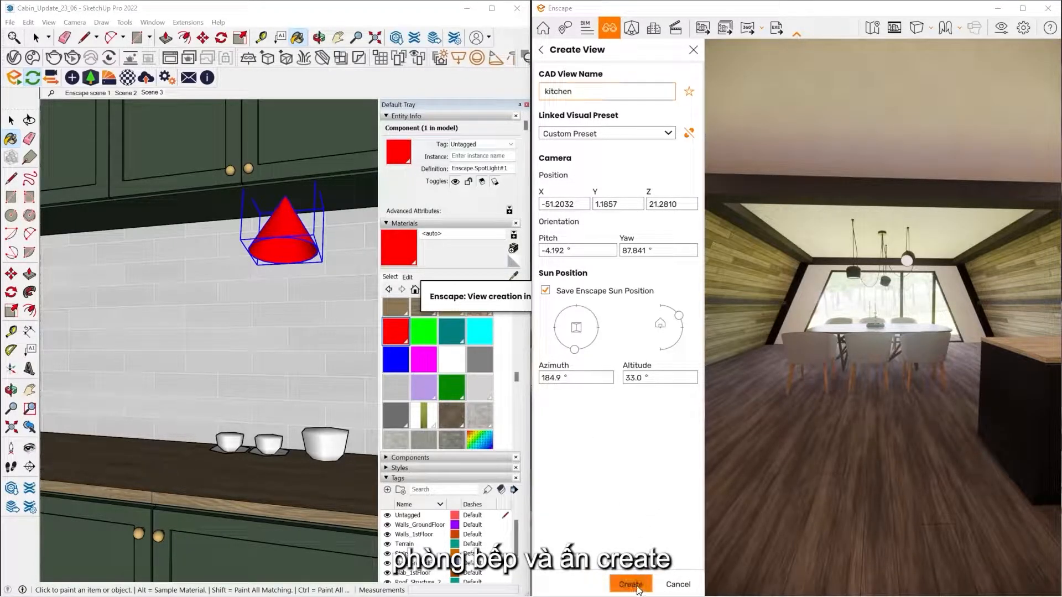
pyautogui.click(630, 584)
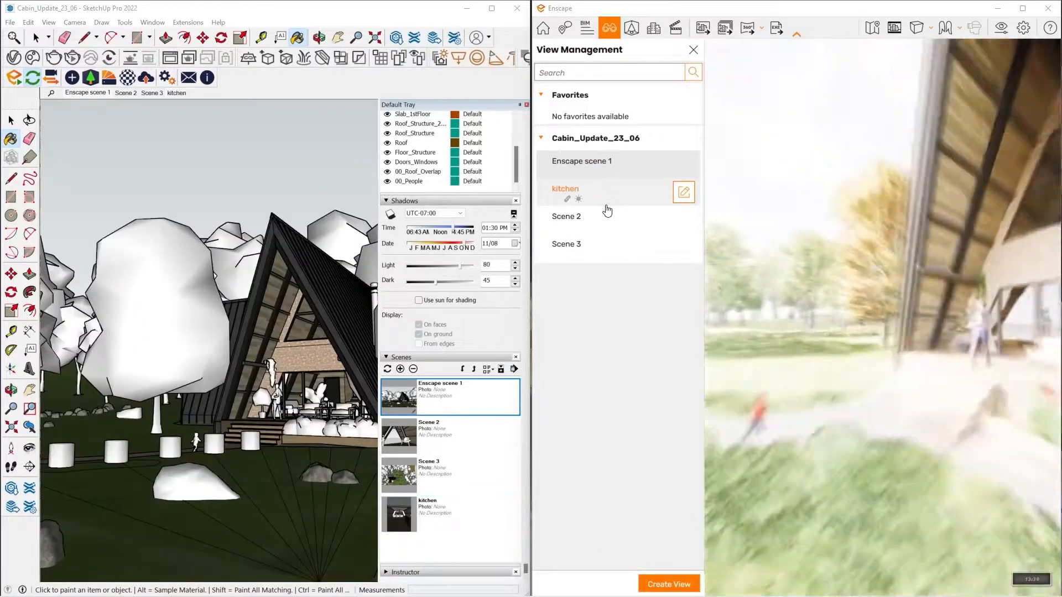
pyautogui.click(692, 50)
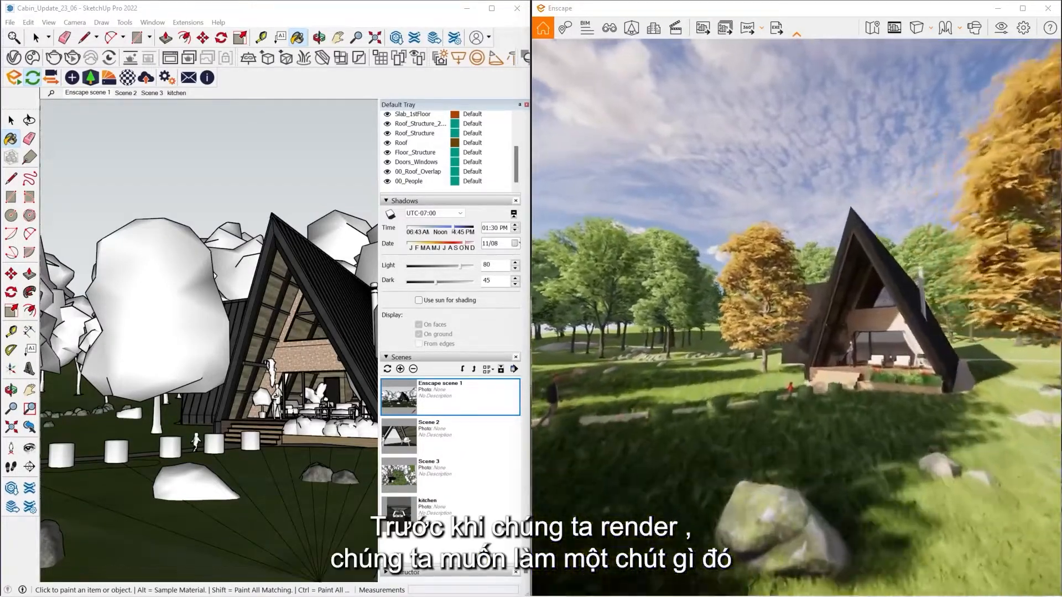
pyautogui.moveTo(1001, 27)
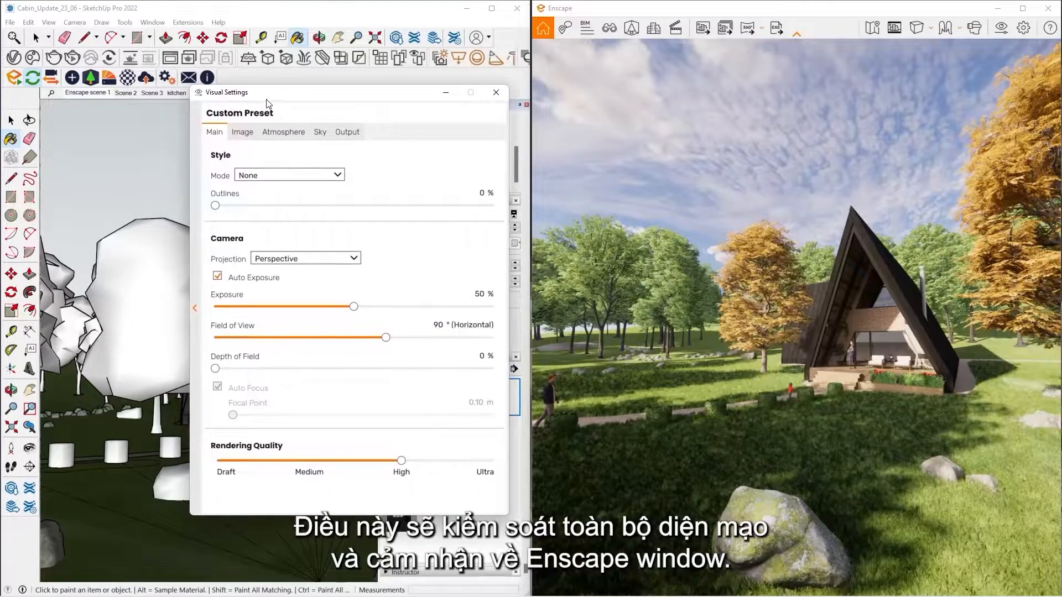
pyautogui.moveTo(289, 175)
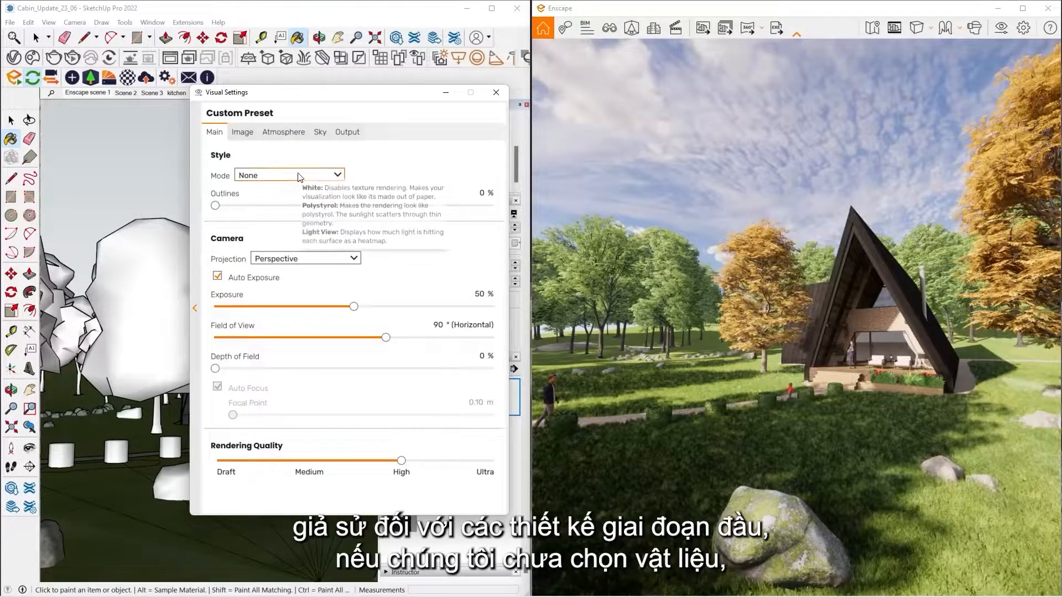
# Preview the White render style with outlines up to about 20%, then revert to normal materials.
pyautogui.click(288, 175)
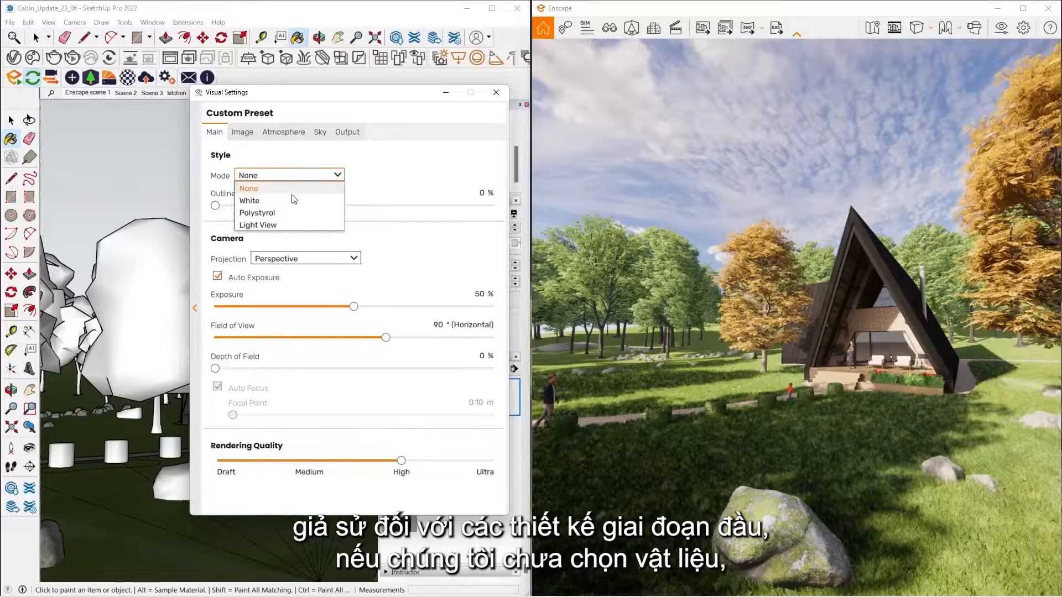
pyautogui.click(248, 200)
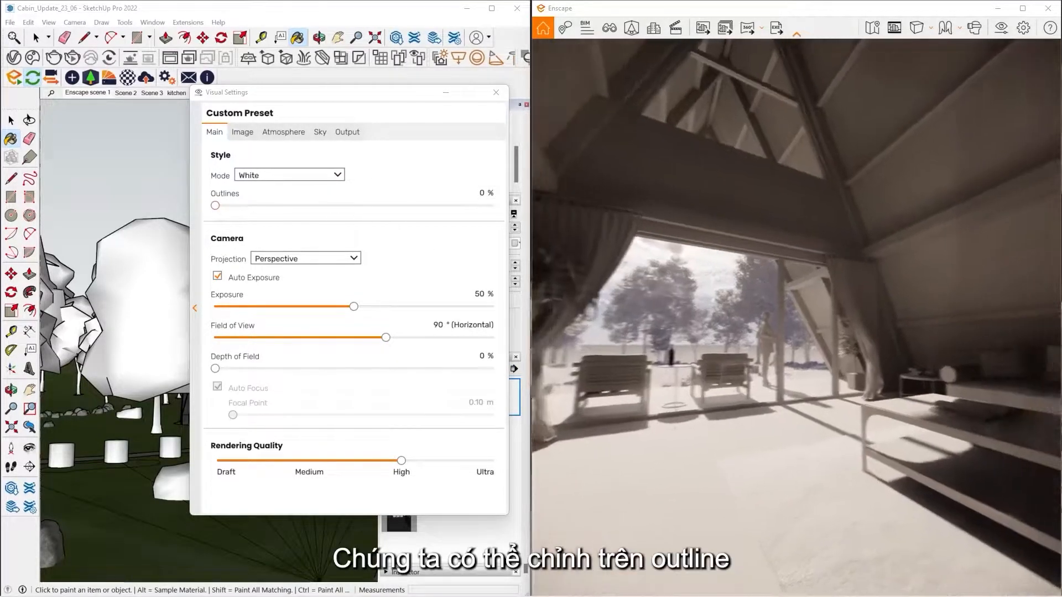
pyautogui.moveTo(215, 205); pyautogui.dragTo(225, 205)
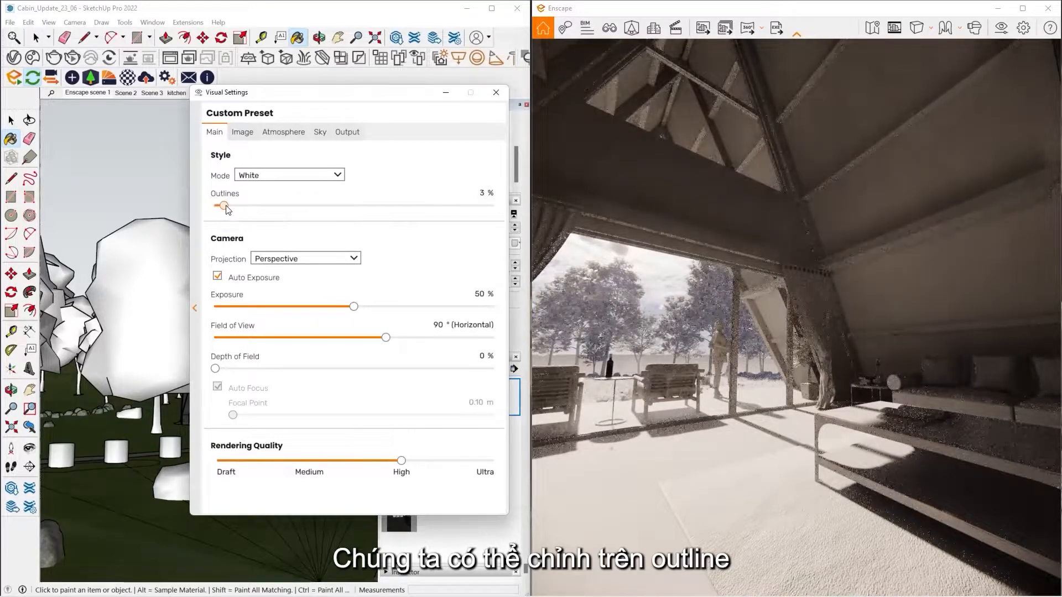
pyautogui.moveTo(223, 205); pyautogui.dragTo(269, 205)
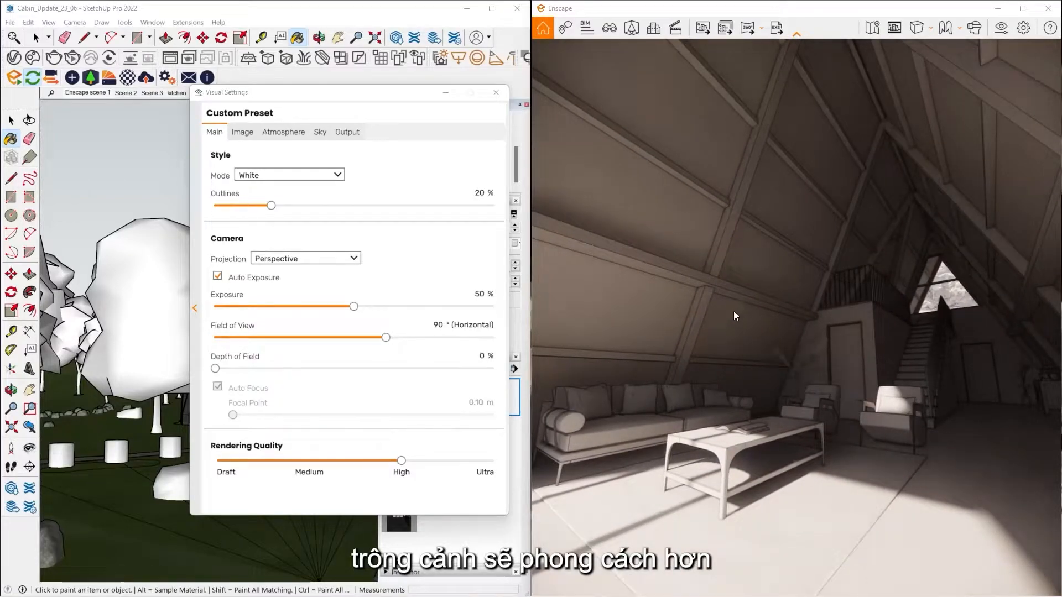
pyautogui.moveTo(271, 206); pyautogui.dragTo(215, 205)
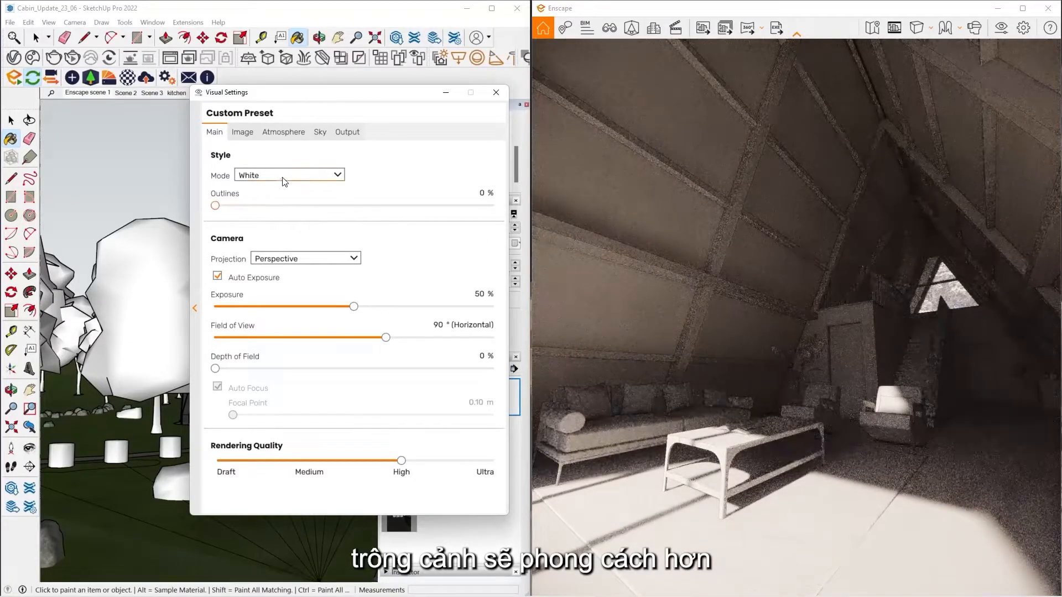
pyautogui.click(241, 132)
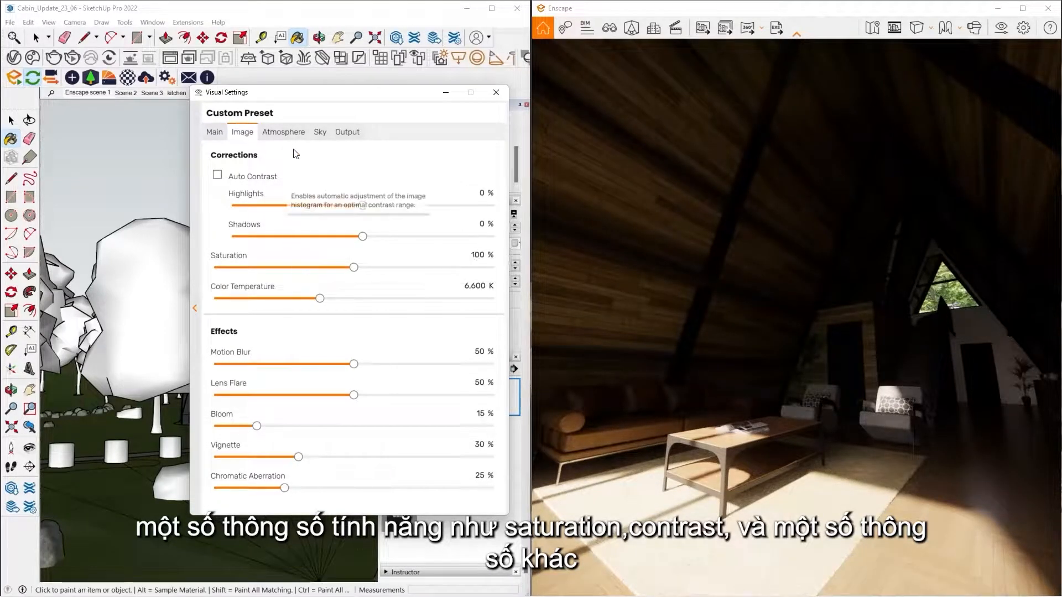
# Move through the Atmosphere settings to the Sky settings showing 50% cloud density.
pyautogui.click(283, 132)
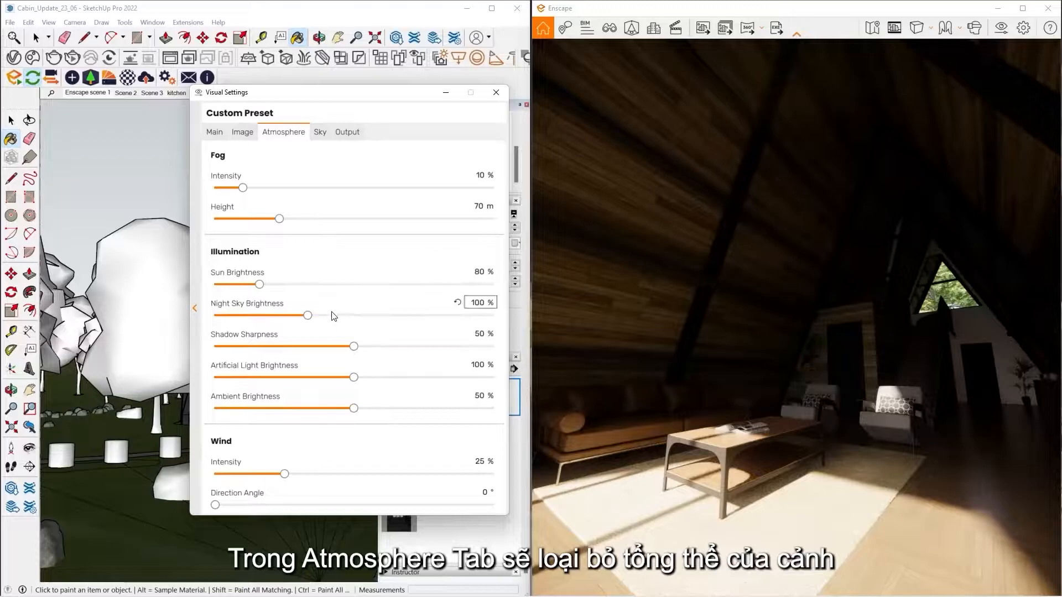
pyautogui.click(320, 132)
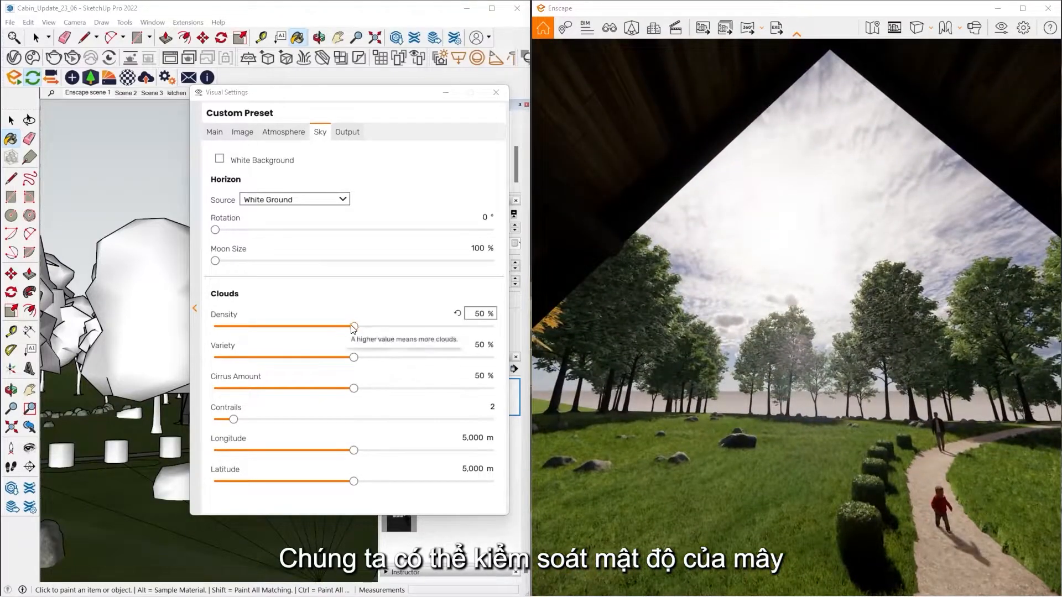
# Set cloud density, variety, cirrus and contrails to zero for a clear sky.
pyautogui.moveTo(354, 326); pyautogui.dragTo(410, 326)
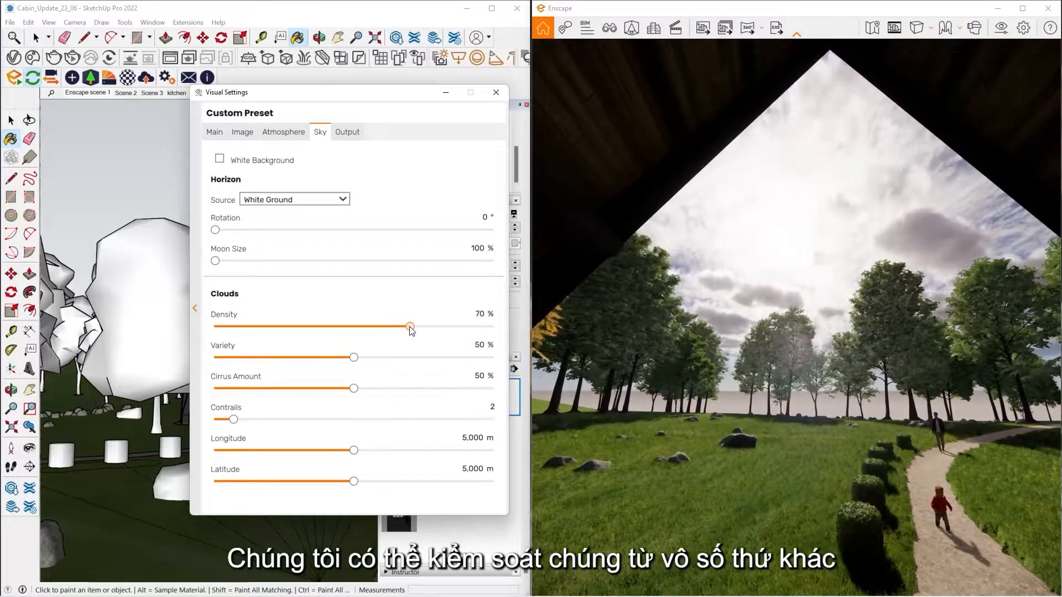
pyautogui.moveTo(409, 326); pyautogui.dragTo(212, 325)
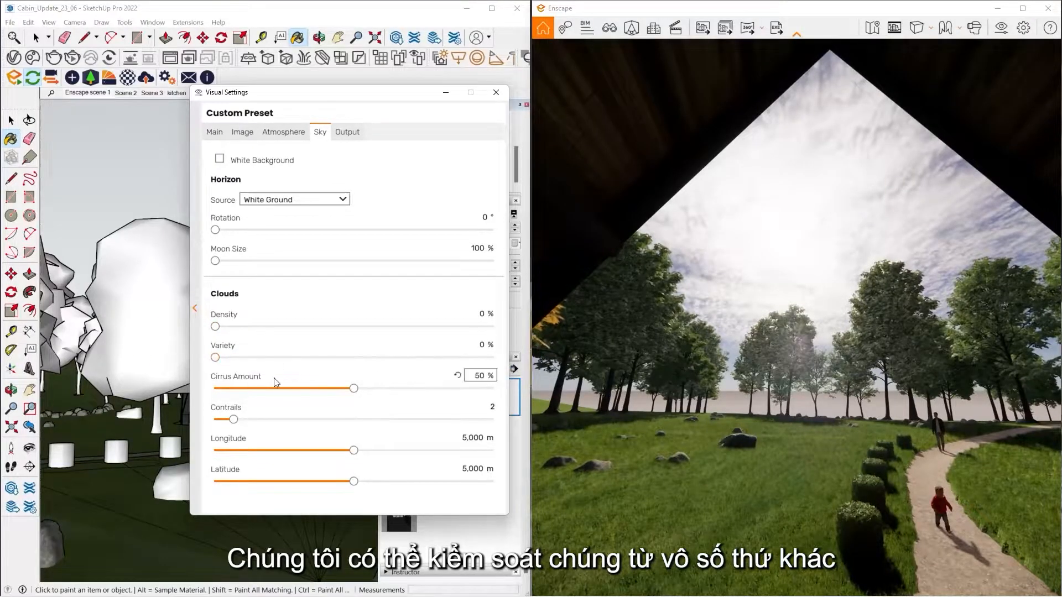
pyautogui.moveTo(353, 389); pyautogui.dragTo(216, 388)
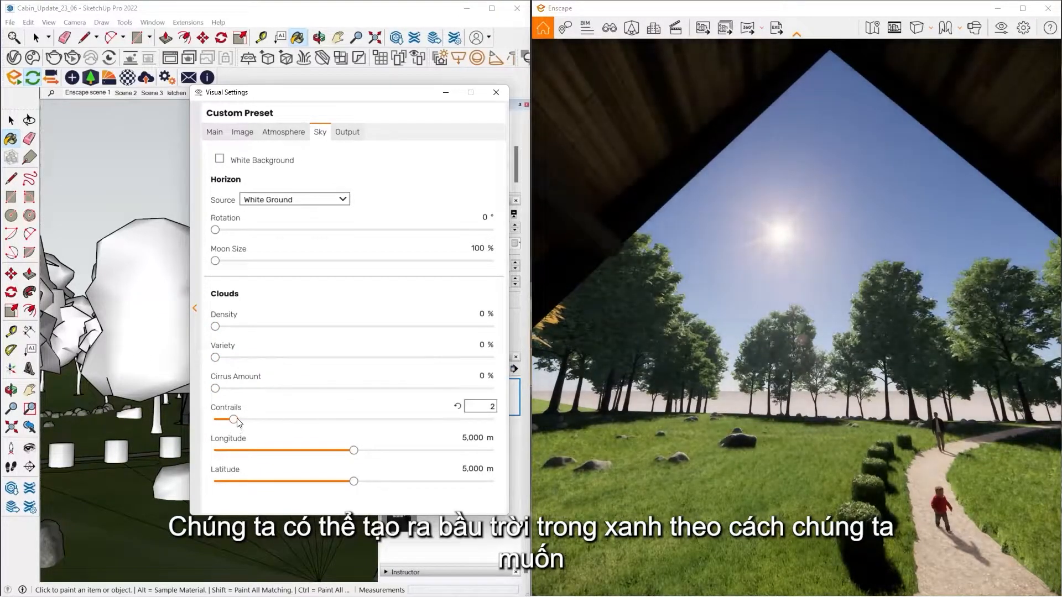
pyautogui.moveTo(233, 419); pyautogui.dragTo(214, 419)
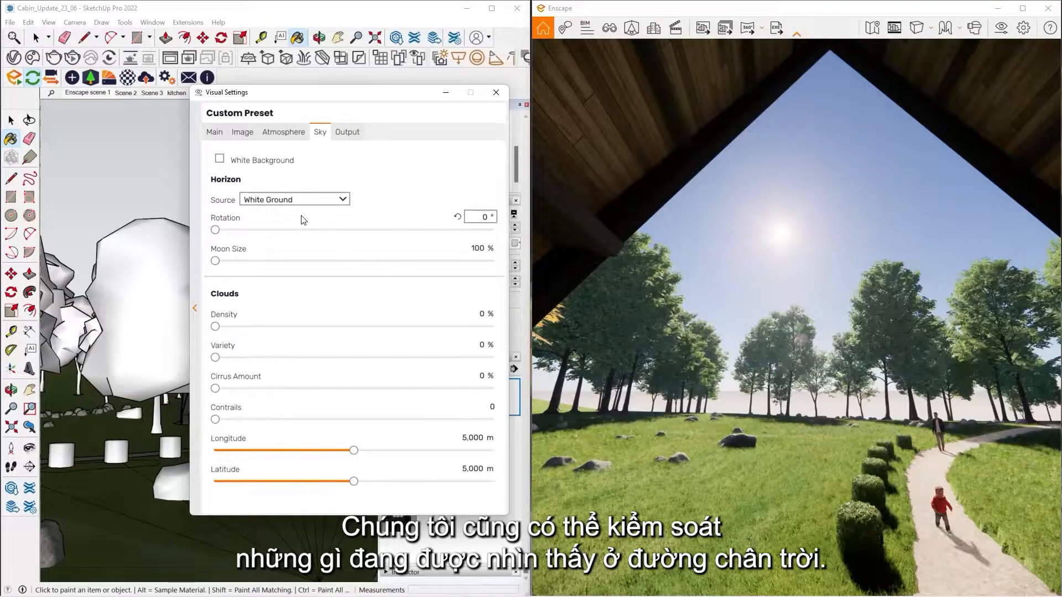
# Change the Horizon Source from Mountains to Skybox.
pyautogui.click(294, 199)
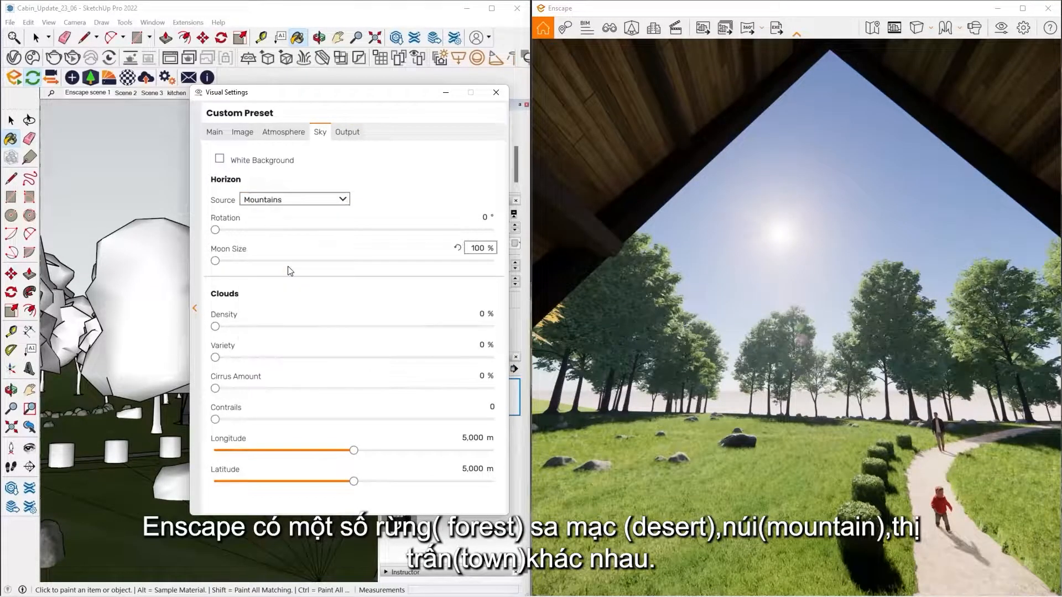
pyautogui.click(294, 199)
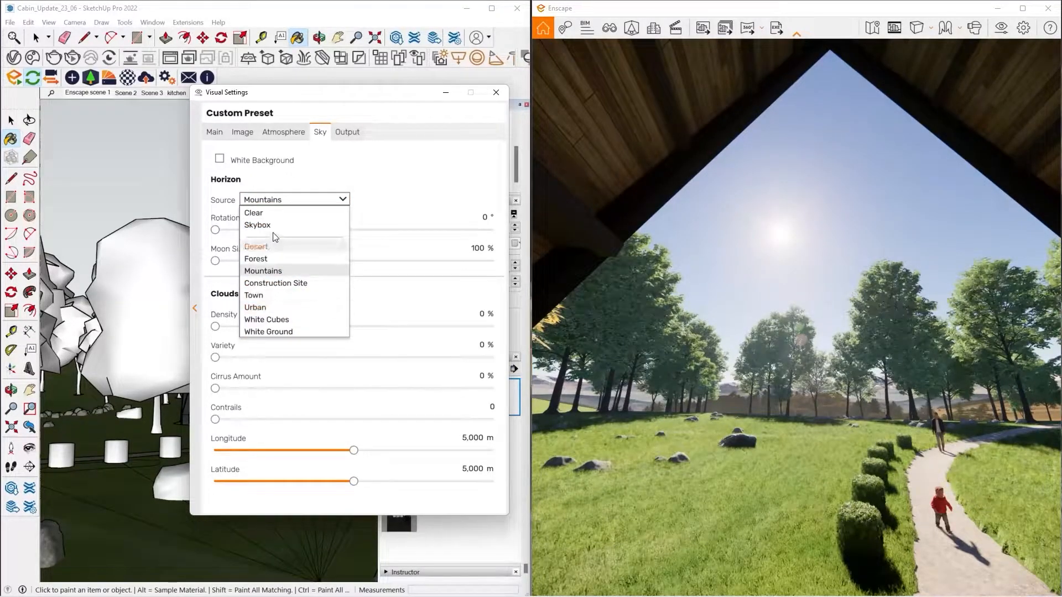
pyautogui.moveTo(264, 225)
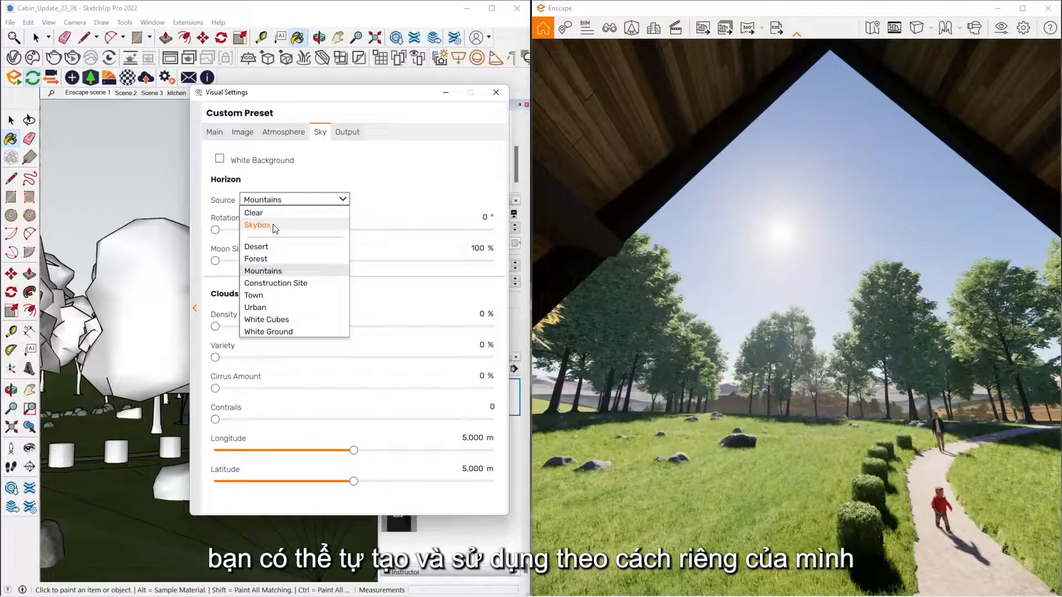
pyautogui.click(256, 225)
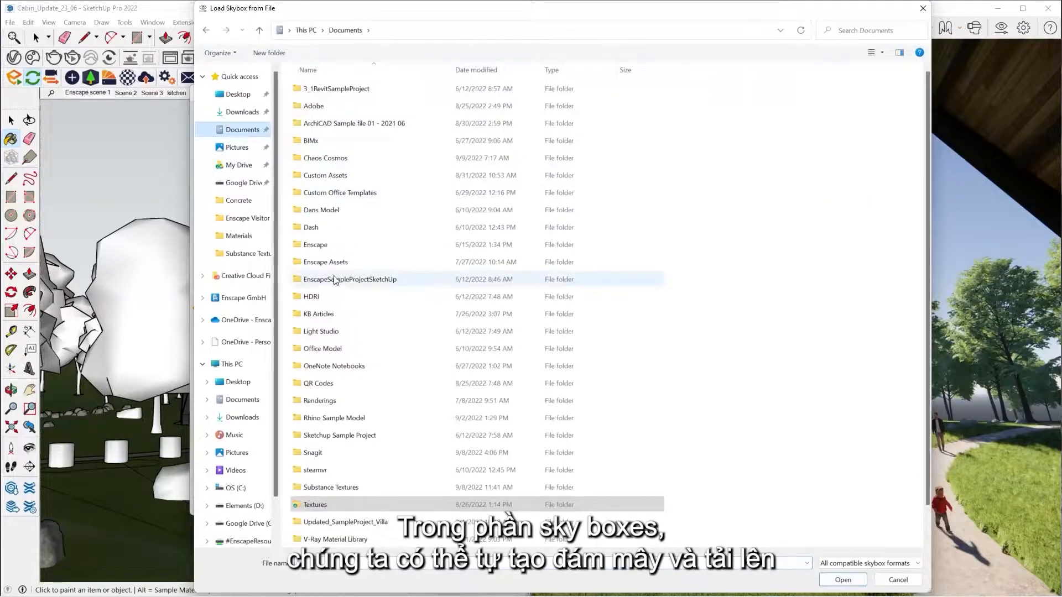
# Load champagne_castle_1_4k from the HDRI folder, rotated 30°, brightness about 4,425 lux.
pyautogui.doubleClick(312, 297)
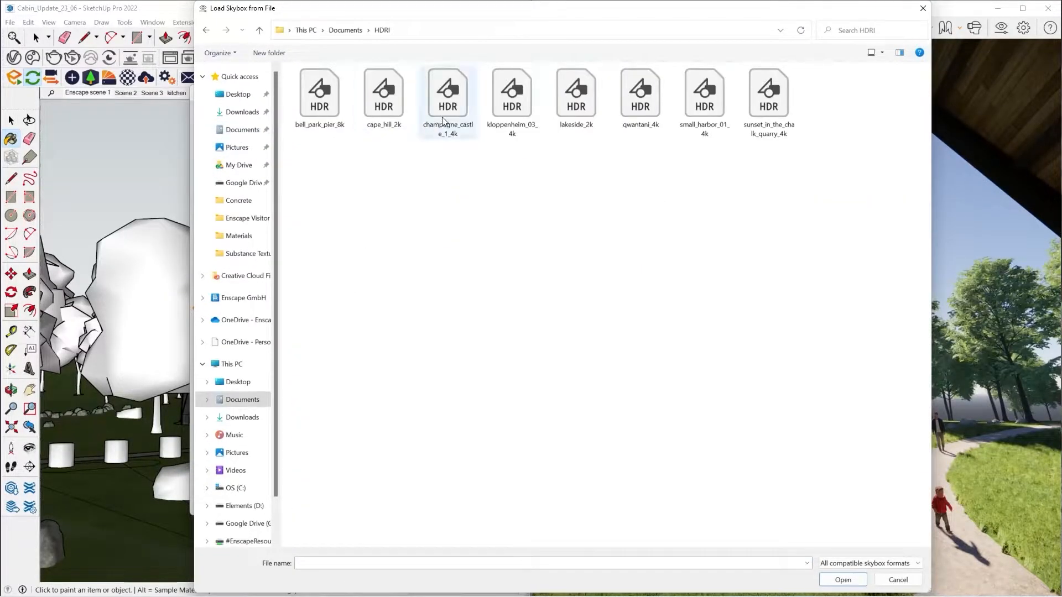
pyautogui.click(841, 579)
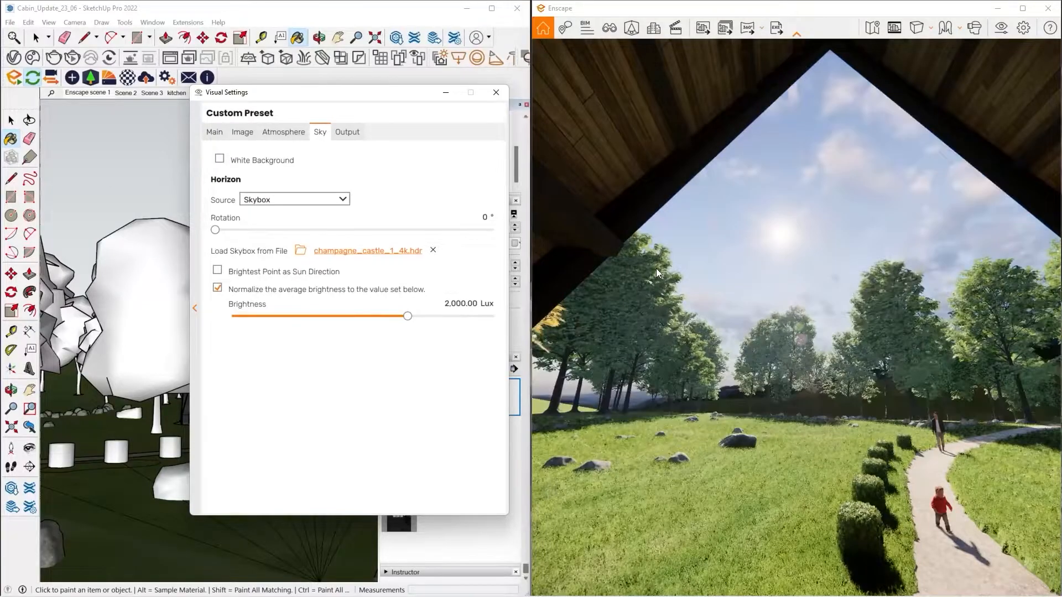
pyautogui.moveTo(215, 230); pyautogui.dragTo(233, 230)
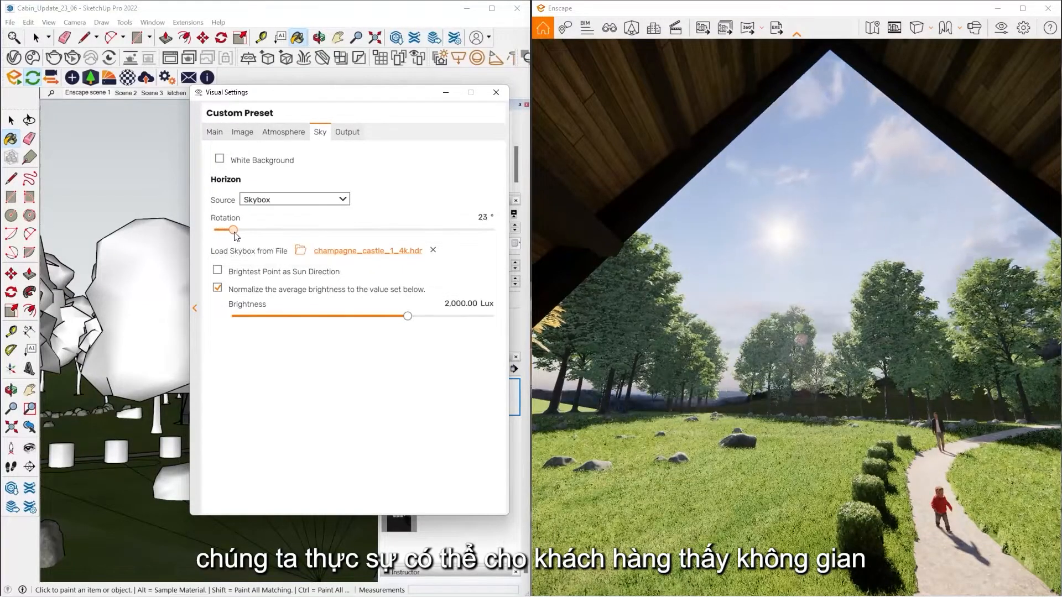
pyautogui.moveTo(229, 229); pyautogui.dragTo(239, 229)
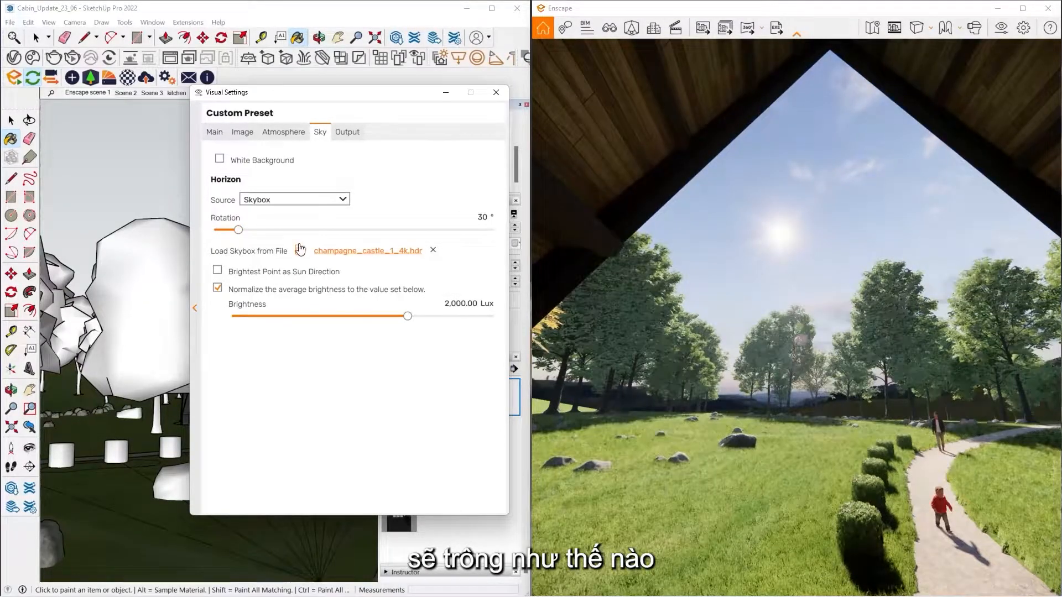
pyautogui.moveTo(408, 316); pyautogui.dragTo(421, 316)
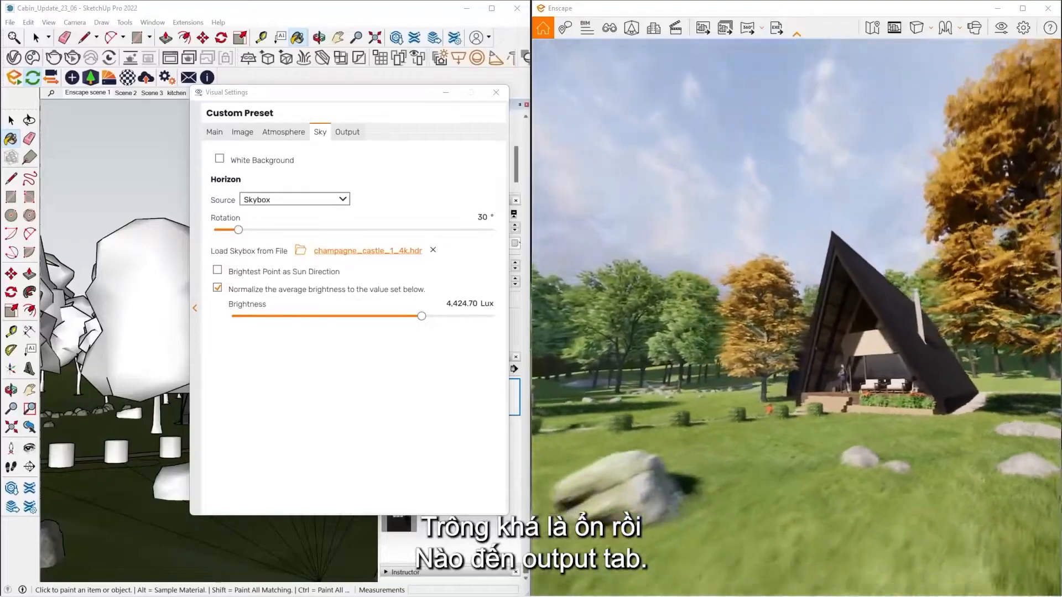
# Show the Output settings with Full HD 1920×1080 resolution and PNG format.
pyautogui.click(346, 132)
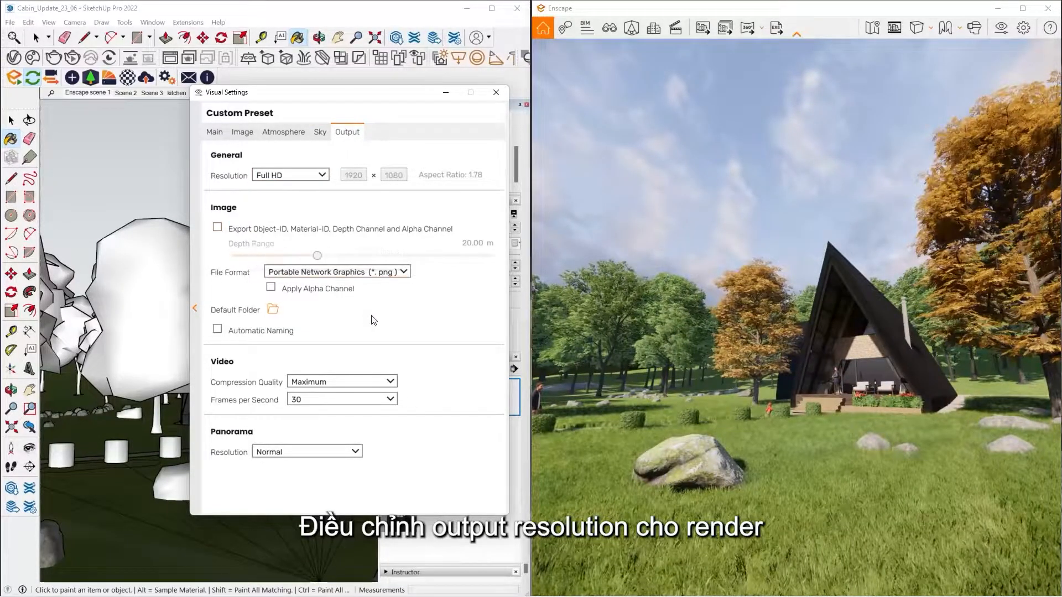
pyautogui.moveTo(217, 226)
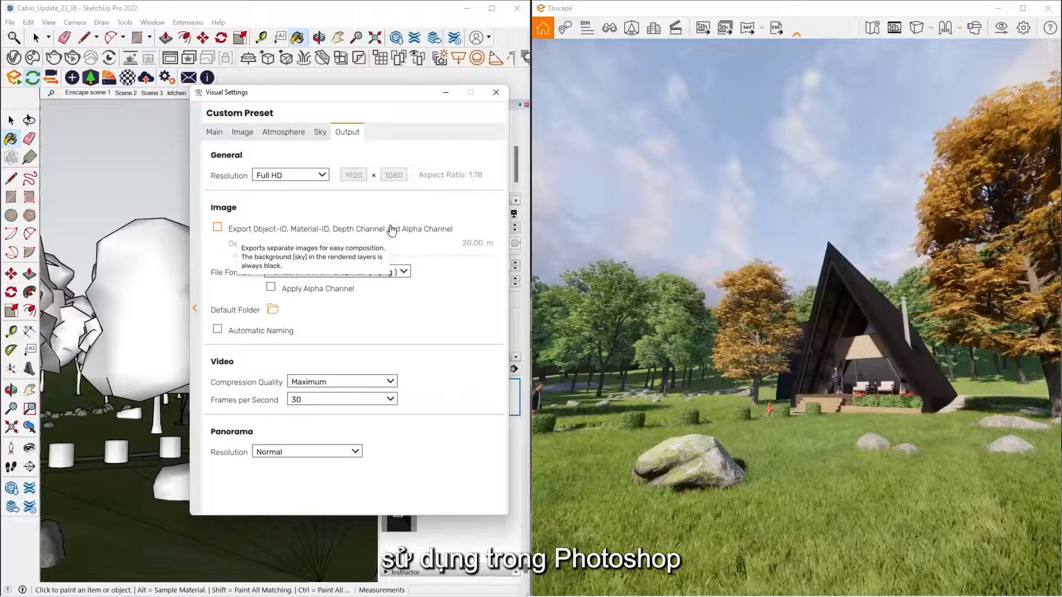
pyautogui.moveTo(416, 206)
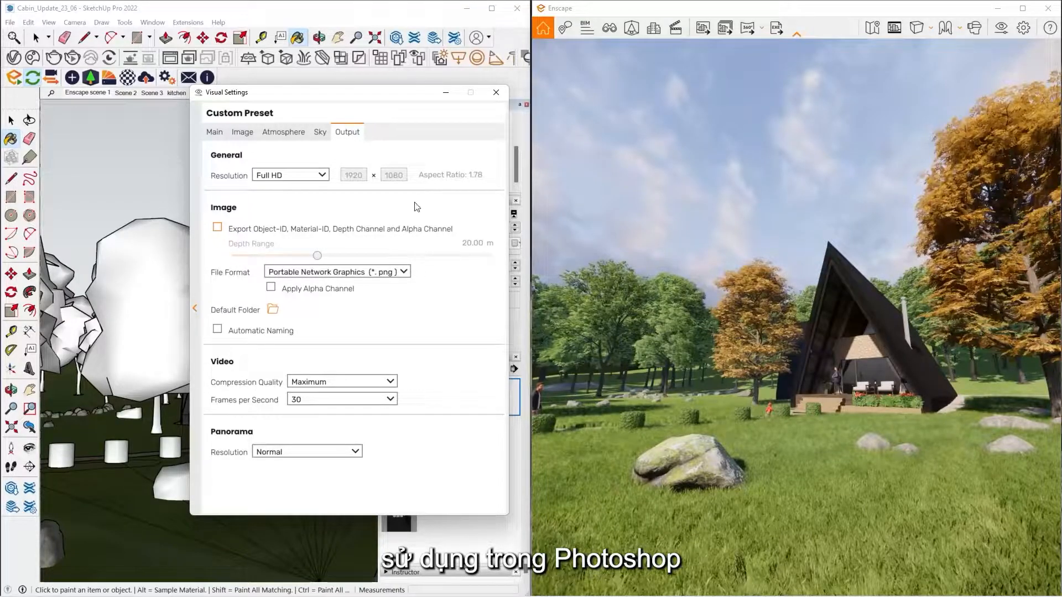
# Turn on the safe frame and set a Custom 1080 × 1080 output resolution.
pyautogui.click(495, 92)
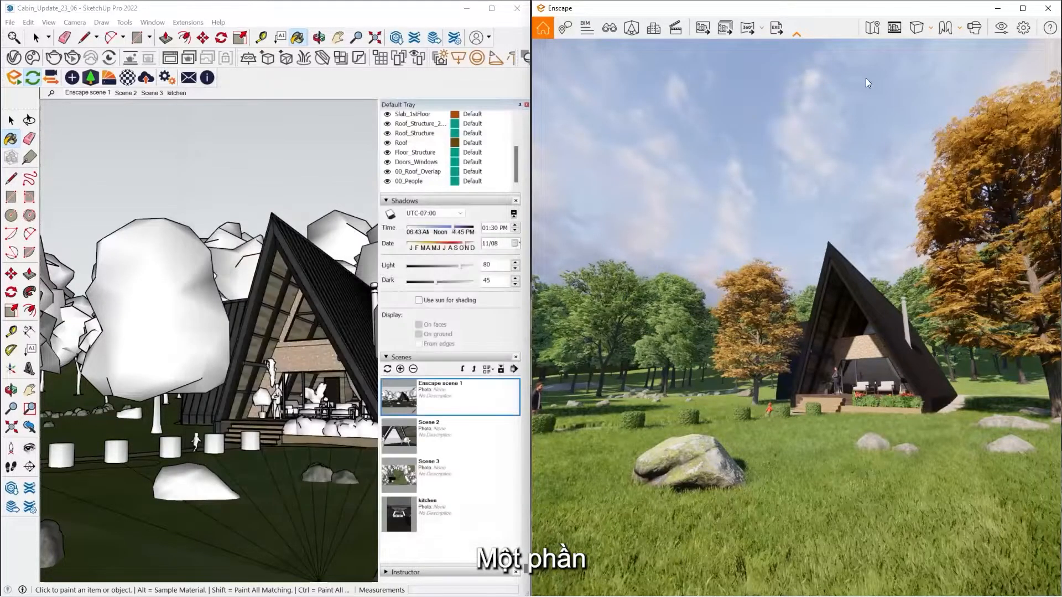
pyautogui.click(893, 28)
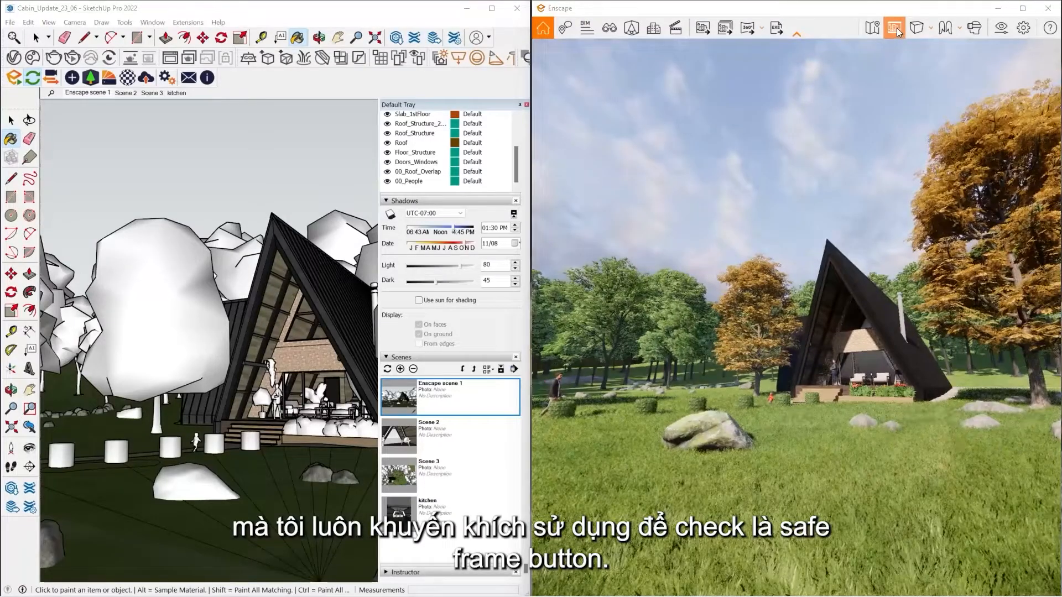
pyautogui.click(893, 27)
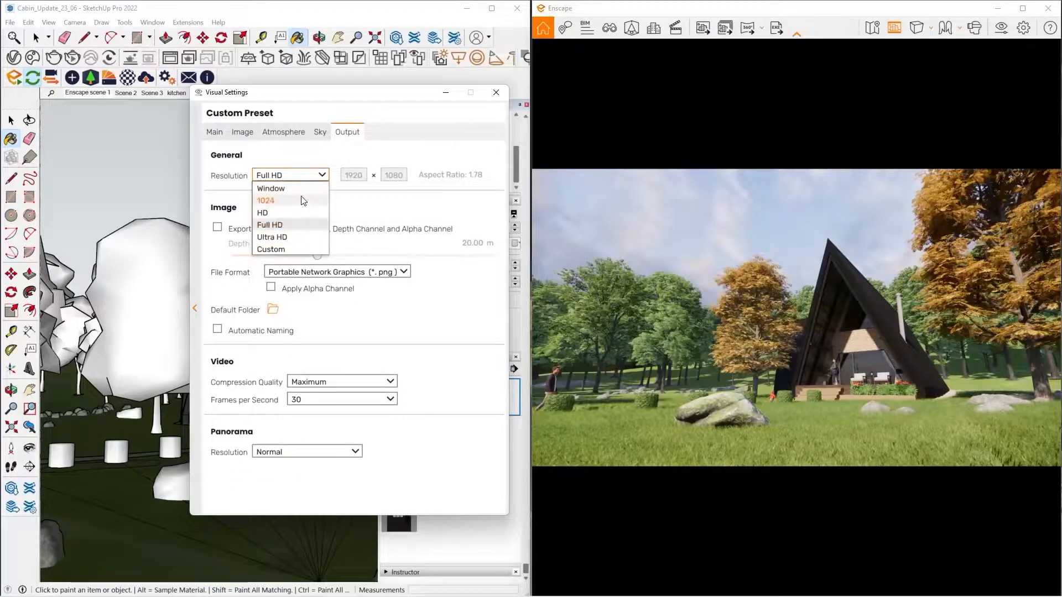
pyautogui.click(270, 249)
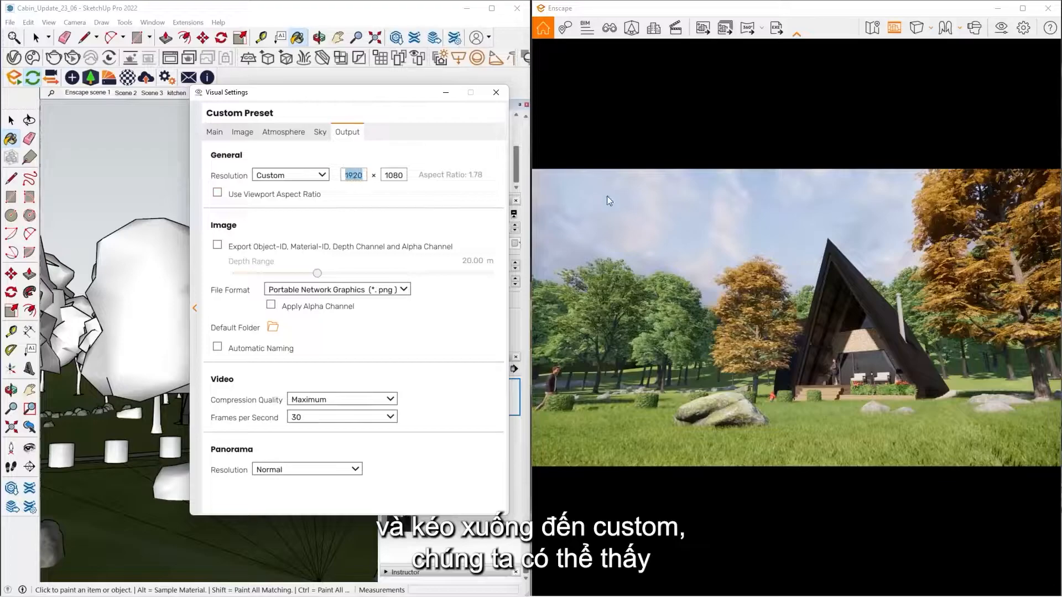
pyautogui.write('1080')
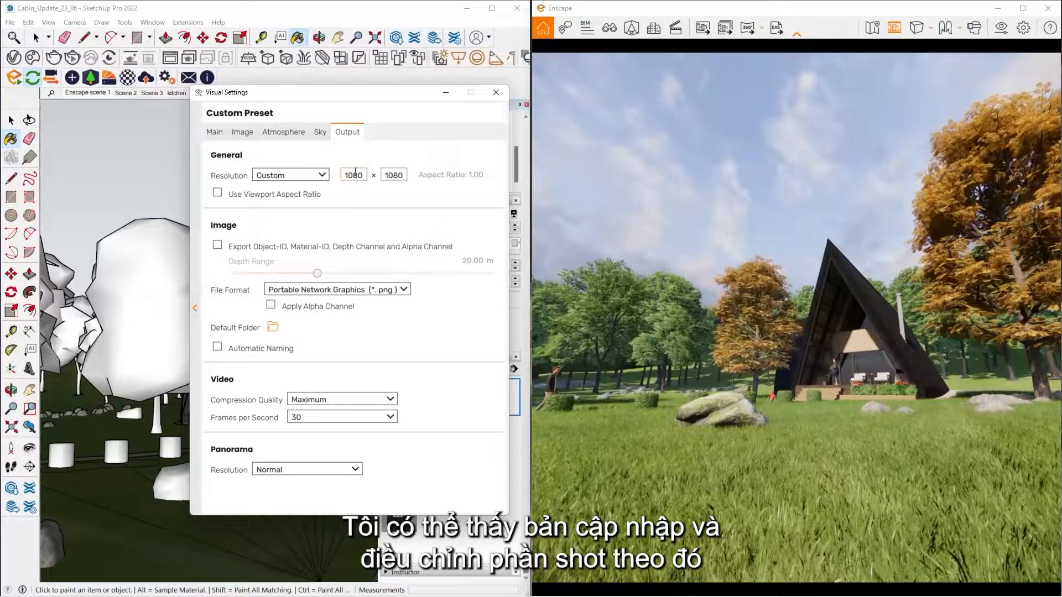
pyautogui.click(291, 175)
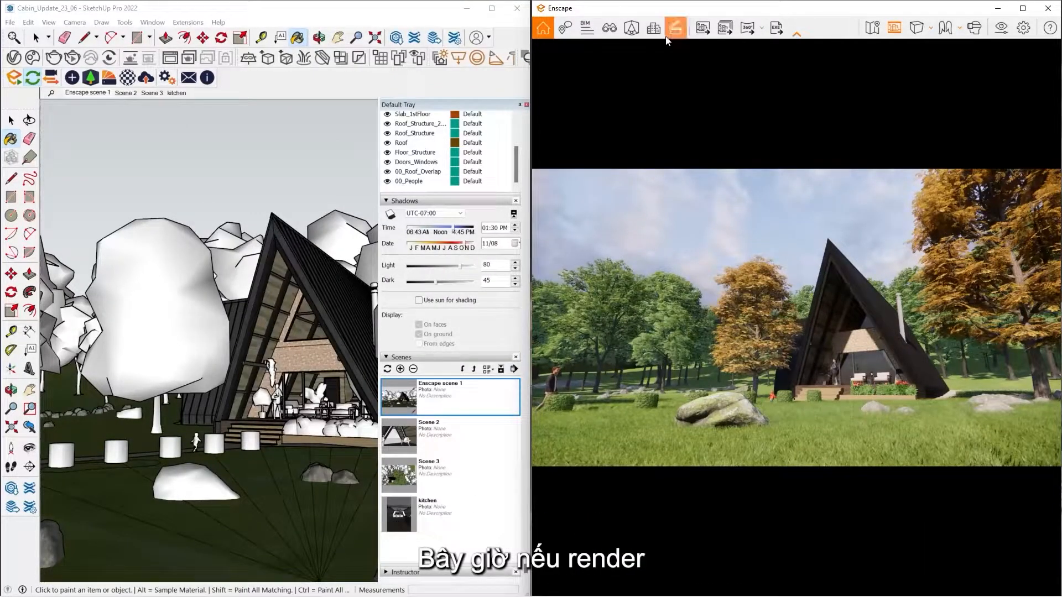
pyautogui.moveTo(703, 28)
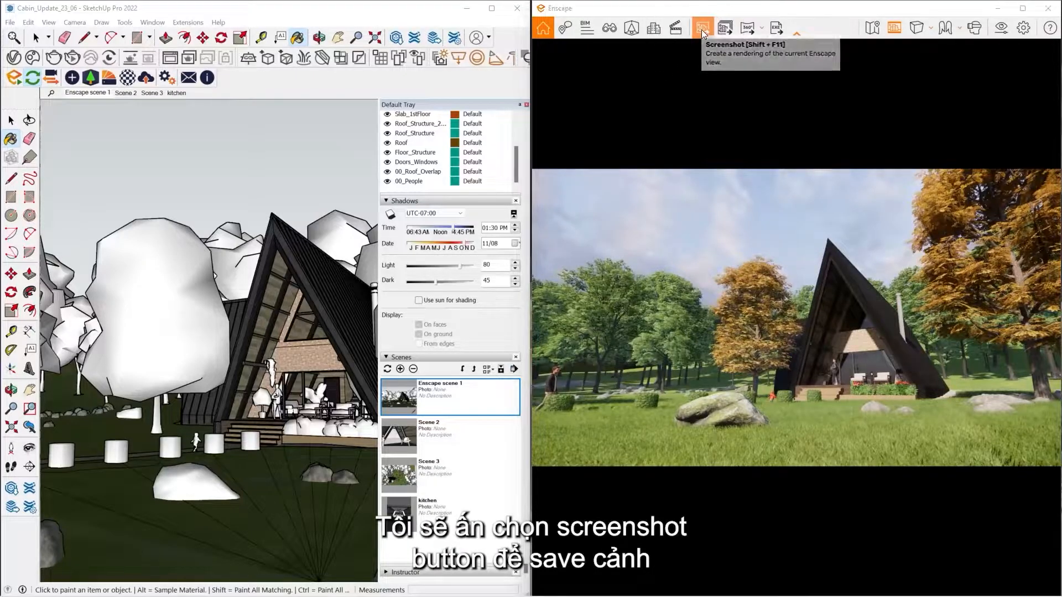
pyautogui.click(702, 28)
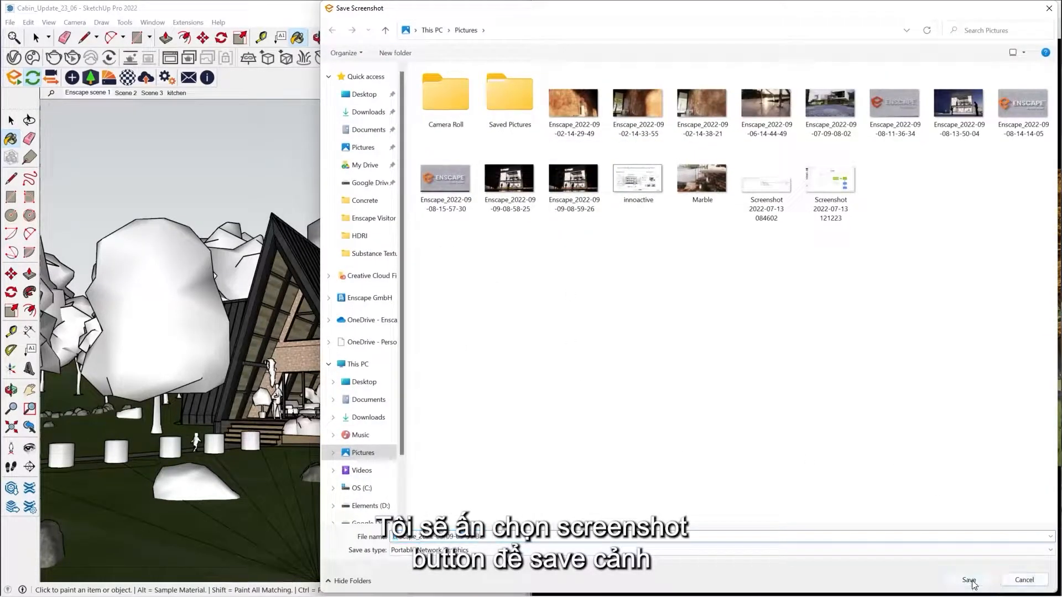
pyautogui.click(969, 579)
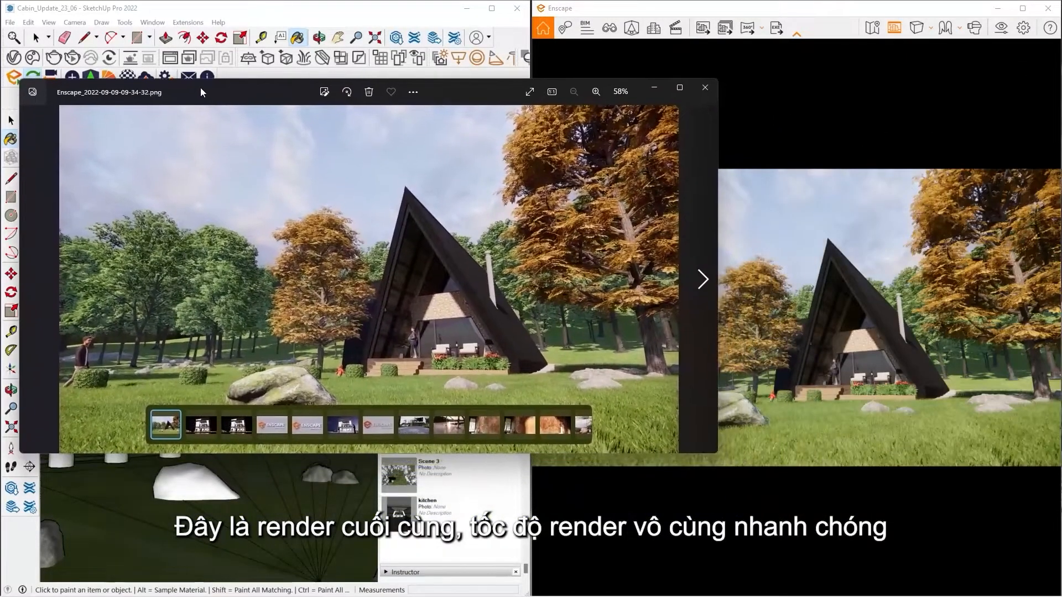
pyautogui.moveTo(415, 212)
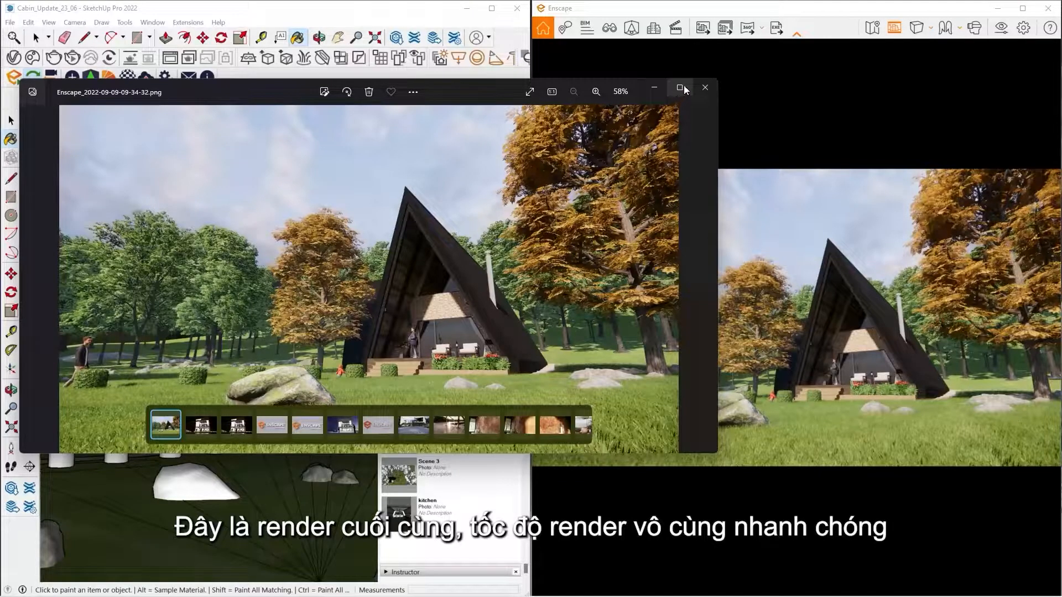
pyautogui.click(704, 88)
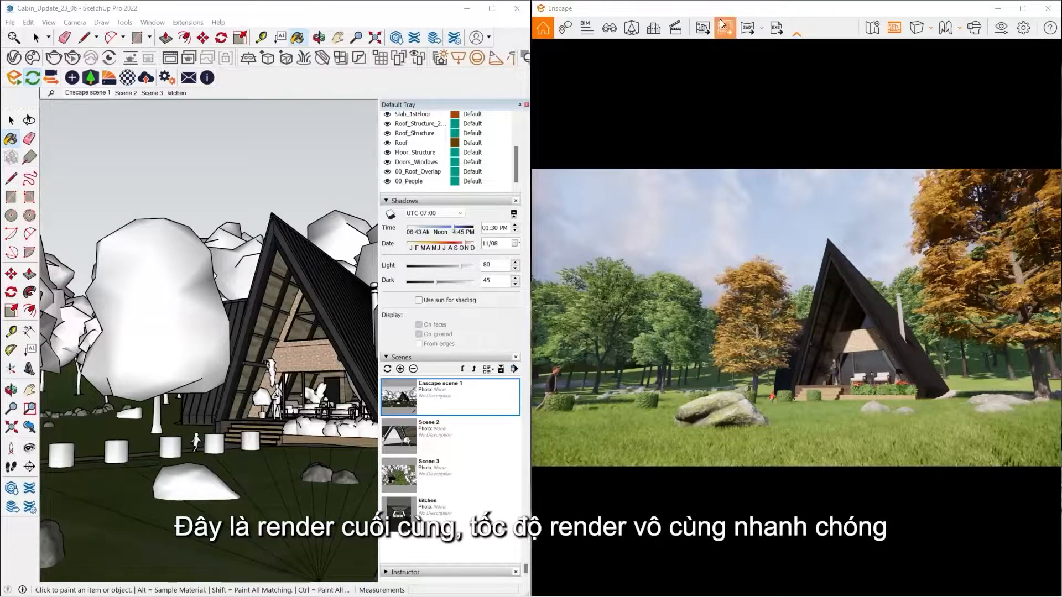
pyautogui.moveTo(724, 28)
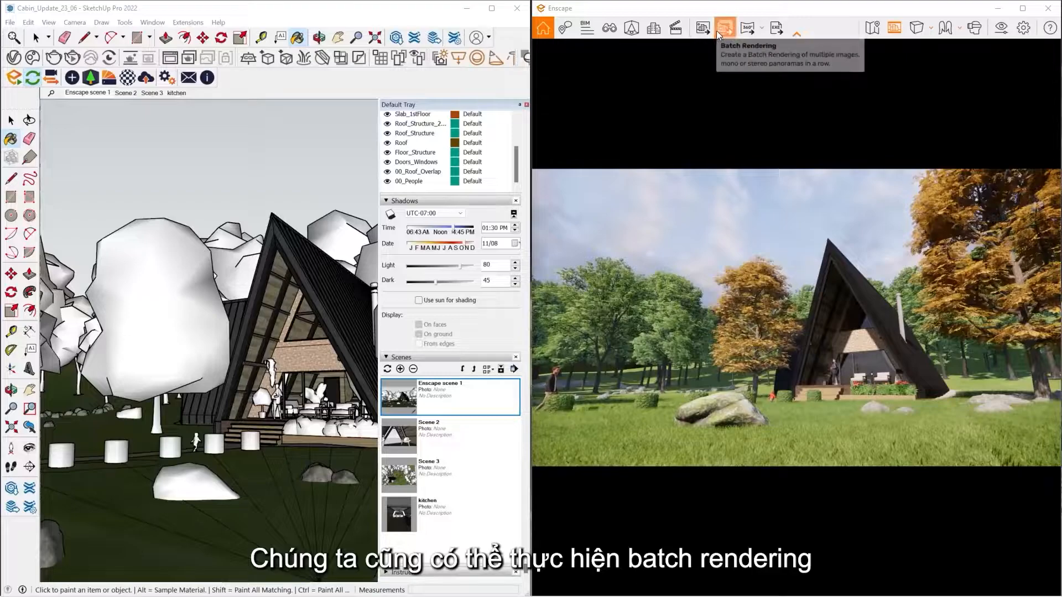
pyautogui.click(725, 28)
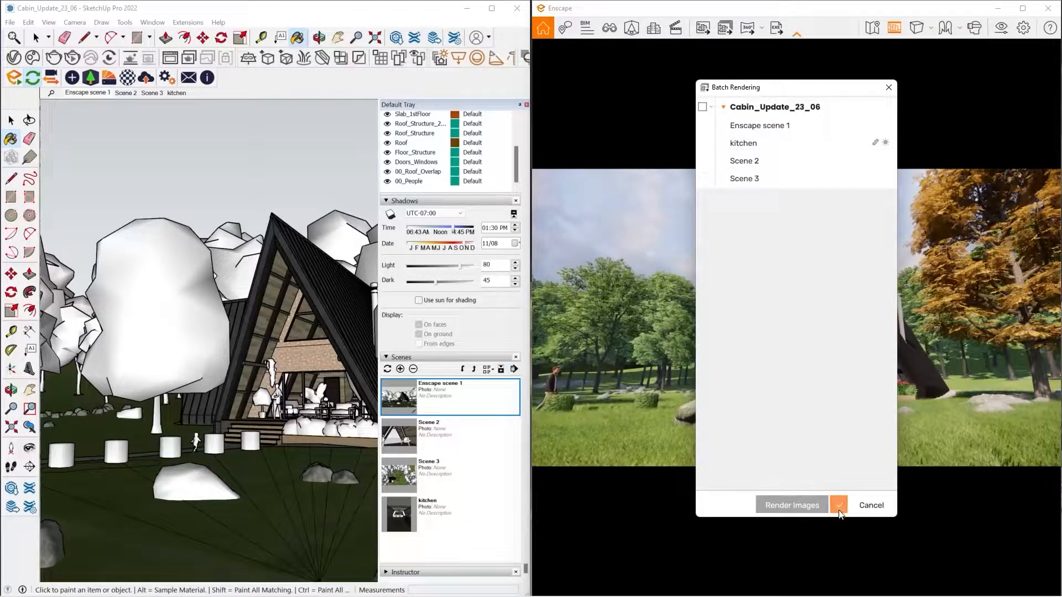
pyautogui.click(838, 504)
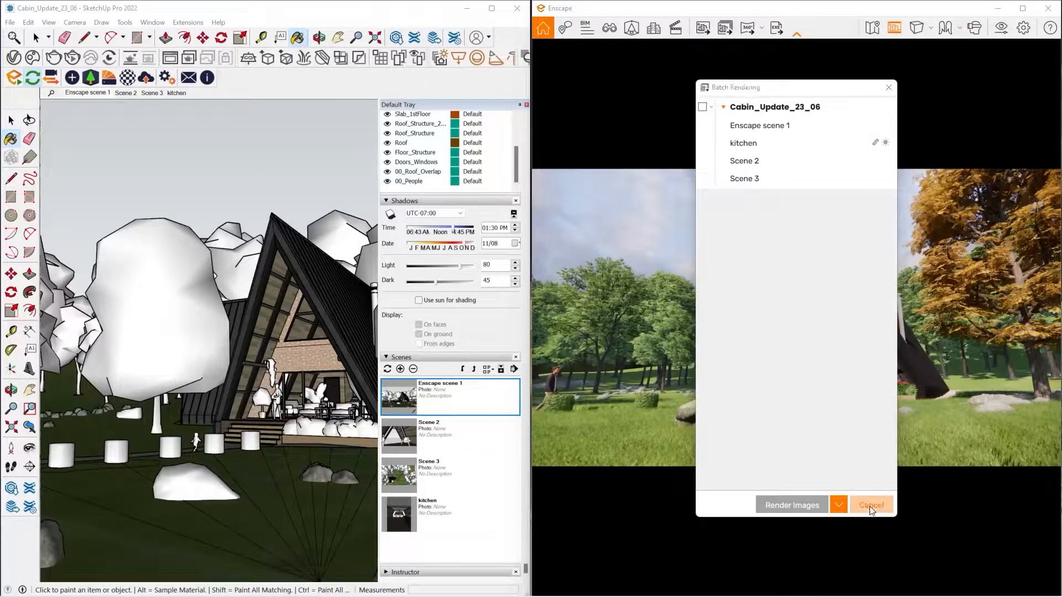
pyautogui.click(869, 505)
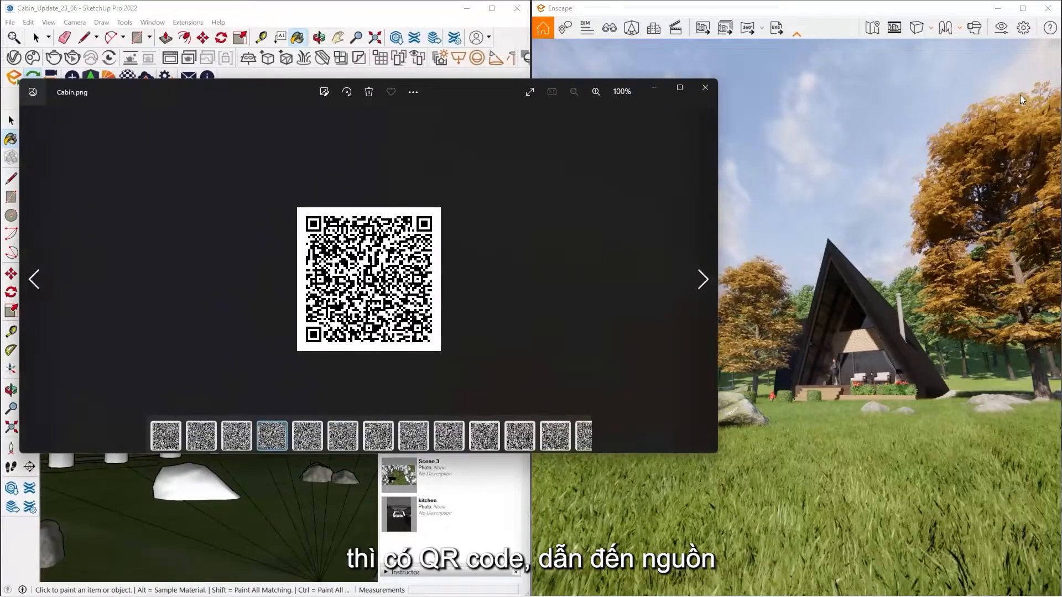
# Close the Cabin.png QR code image in Windows Photos.
pyautogui.click(596, 91)
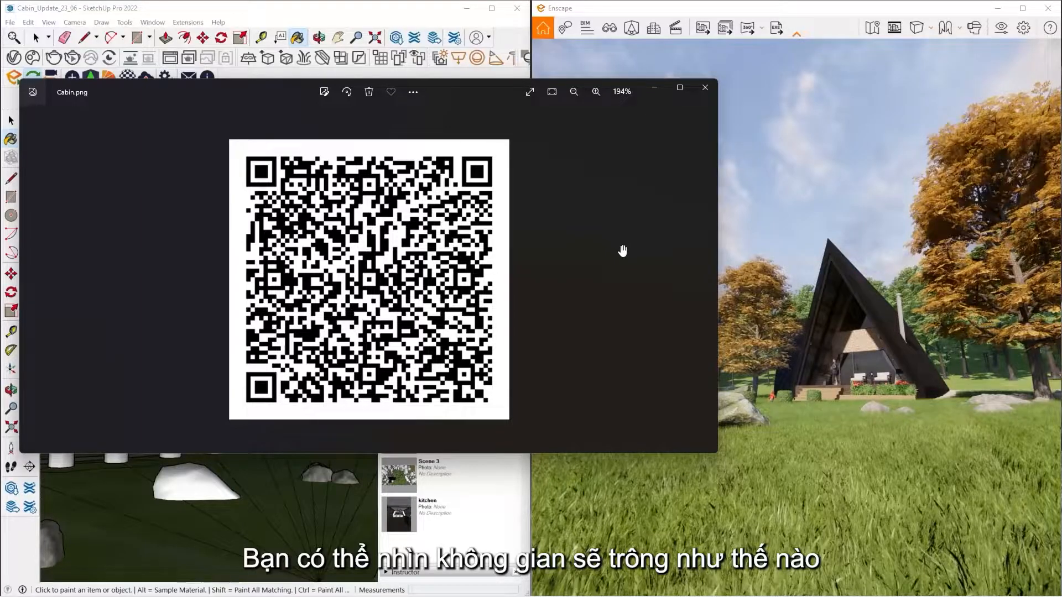
pyautogui.moveTo(705, 88)
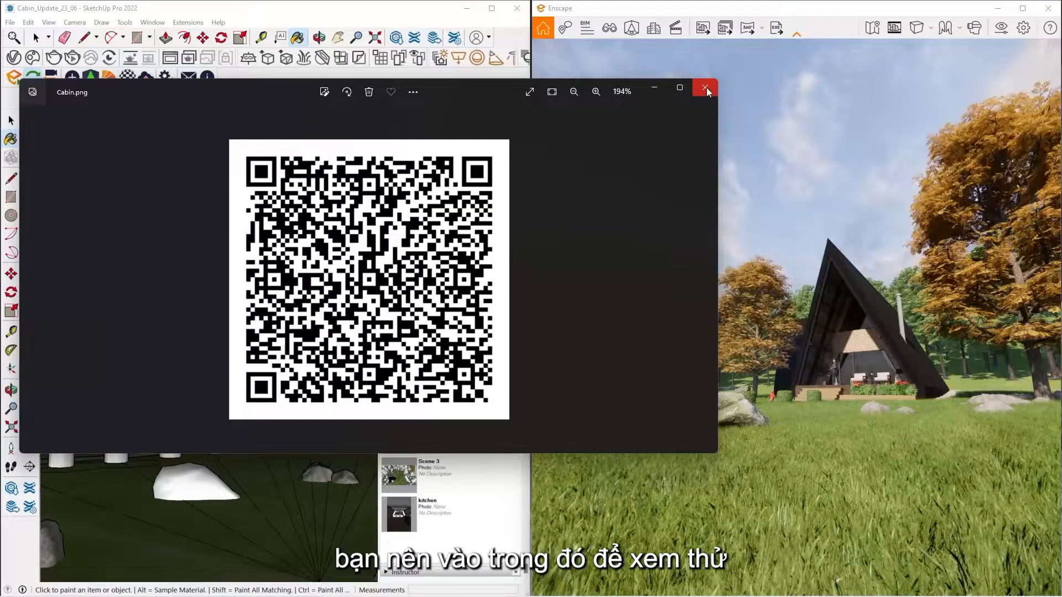
pyautogui.click(706, 89)
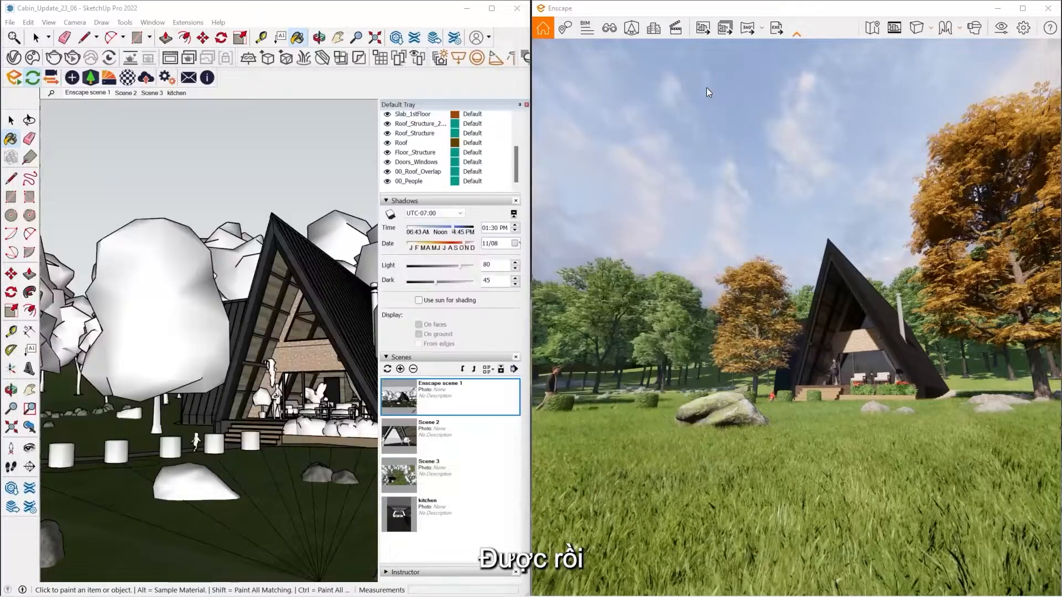
pyautogui.click(747, 28)
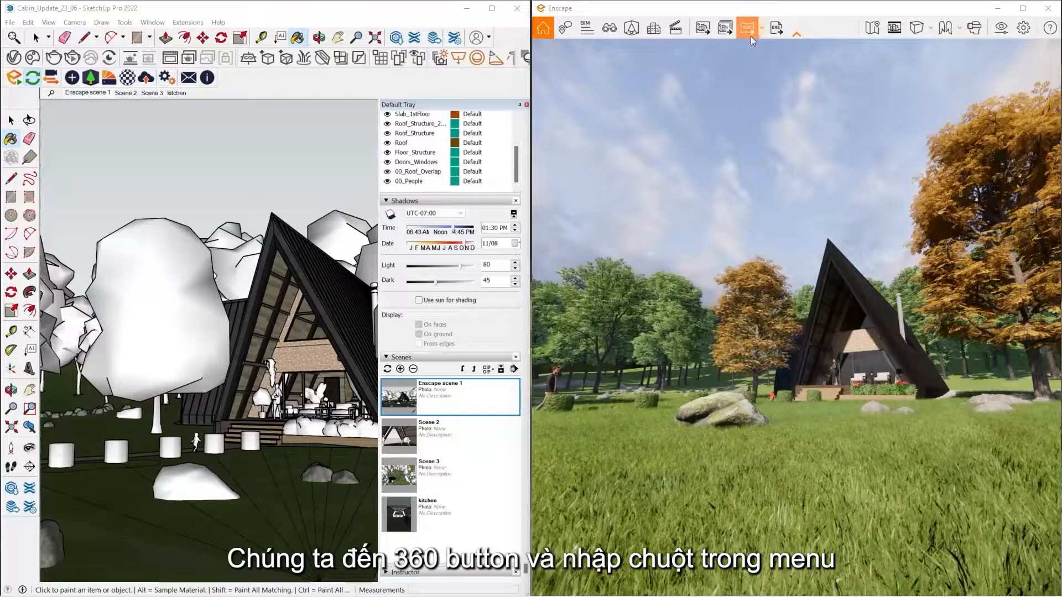
pyautogui.click(760, 28)
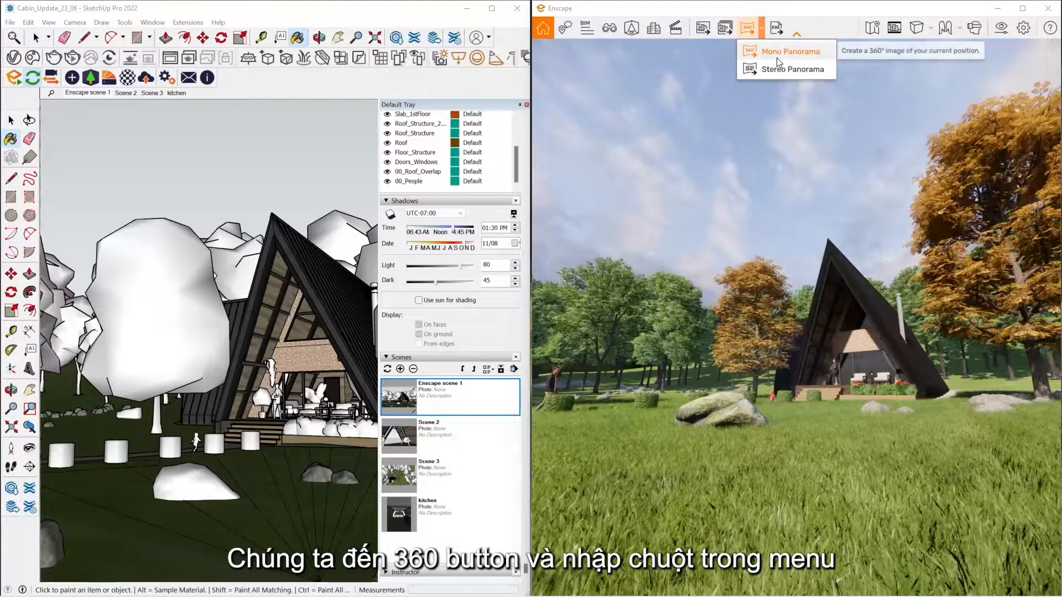
pyautogui.moveTo(788, 69)
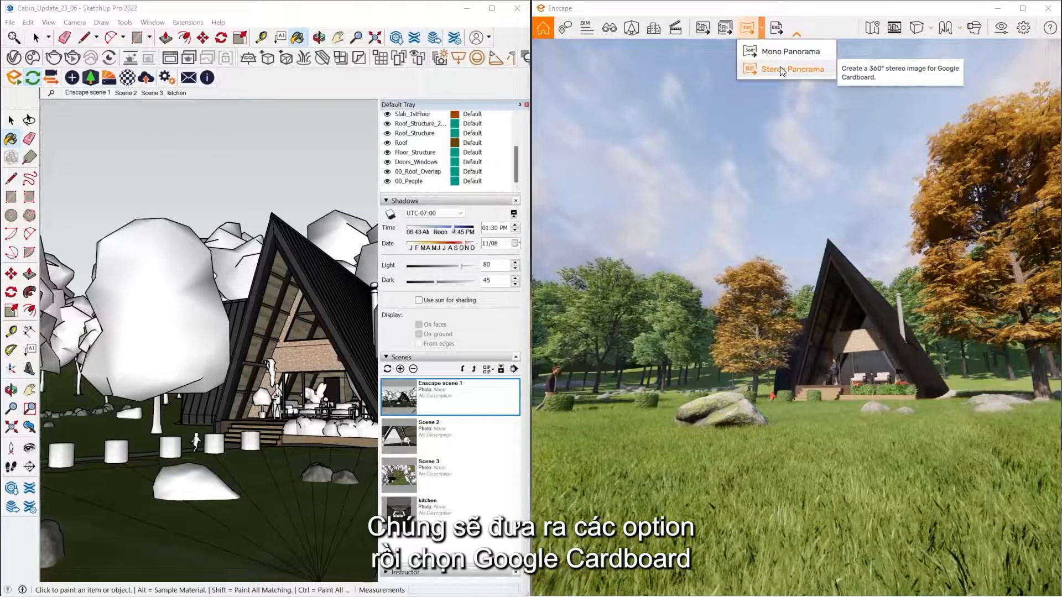
pyautogui.moveTo(793, 10)
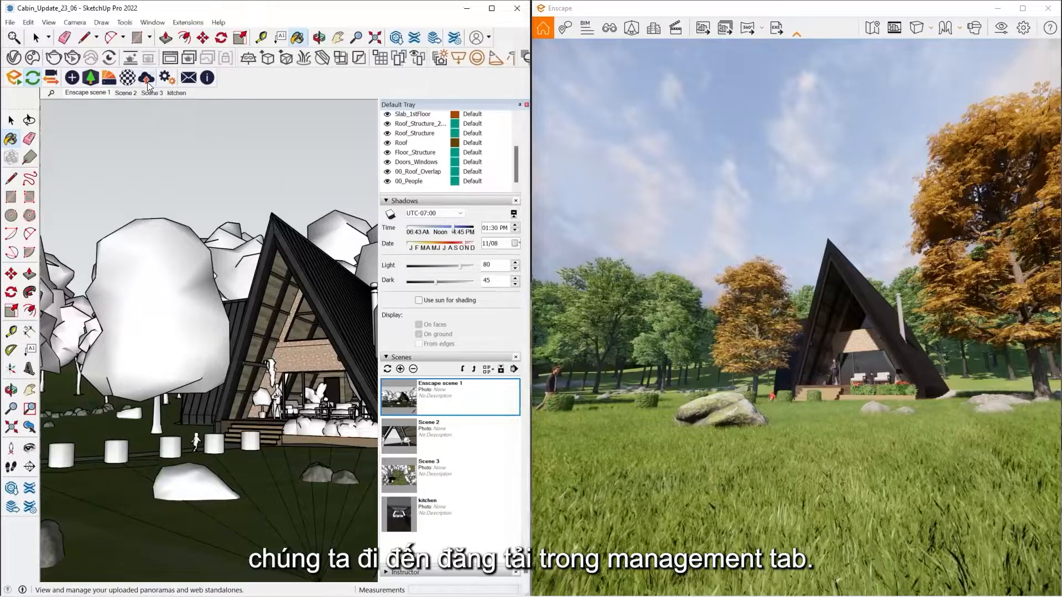
# Upload the Cabin_Update_23_06 panorama, review its QR code sharing options, then close Upload Management.
pyautogui.click(144, 76)
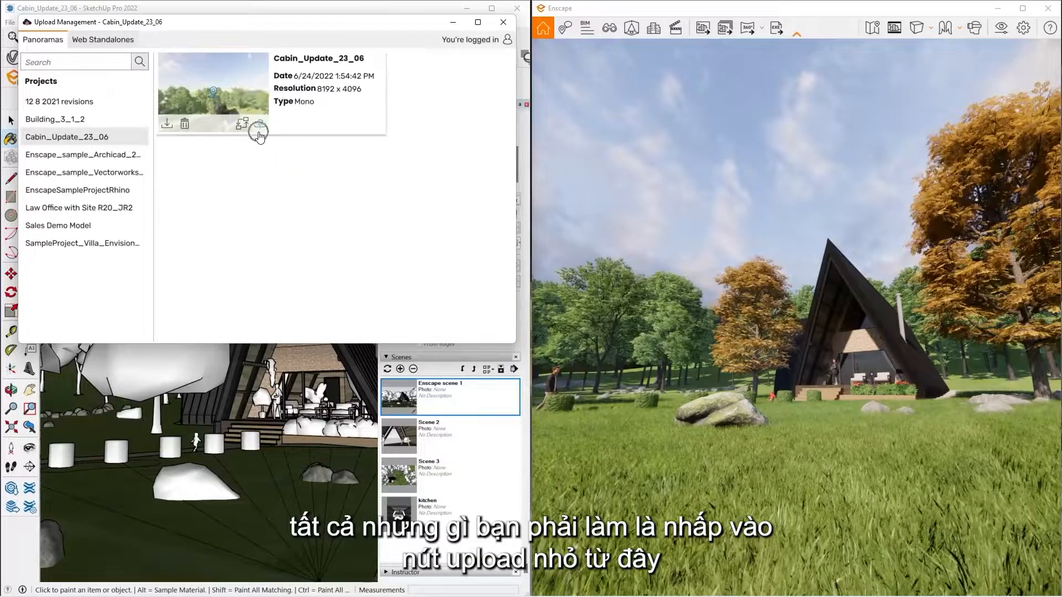
pyautogui.click(260, 124)
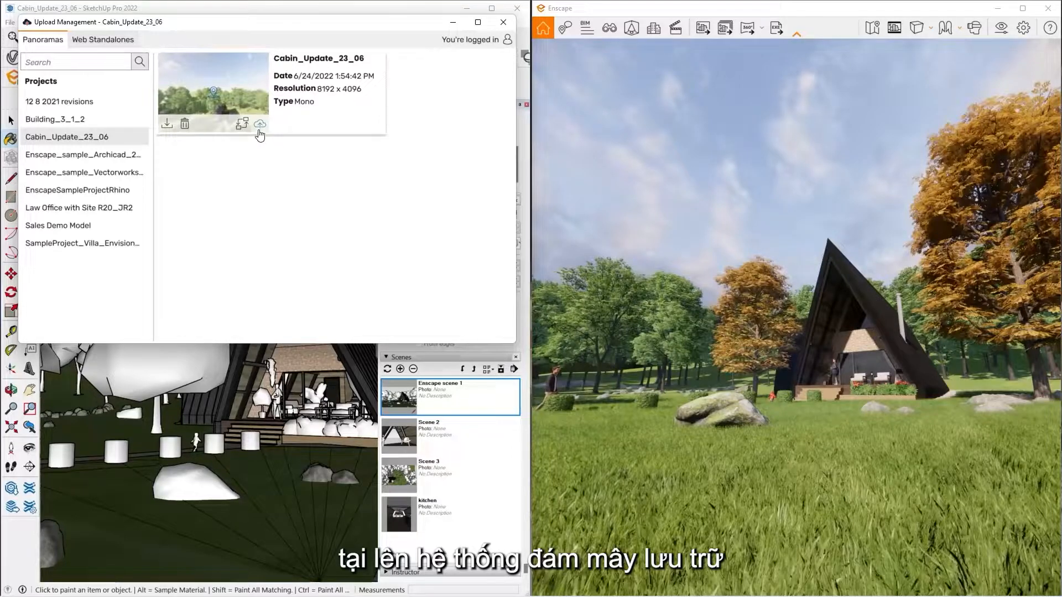
pyautogui.click(260, 124)
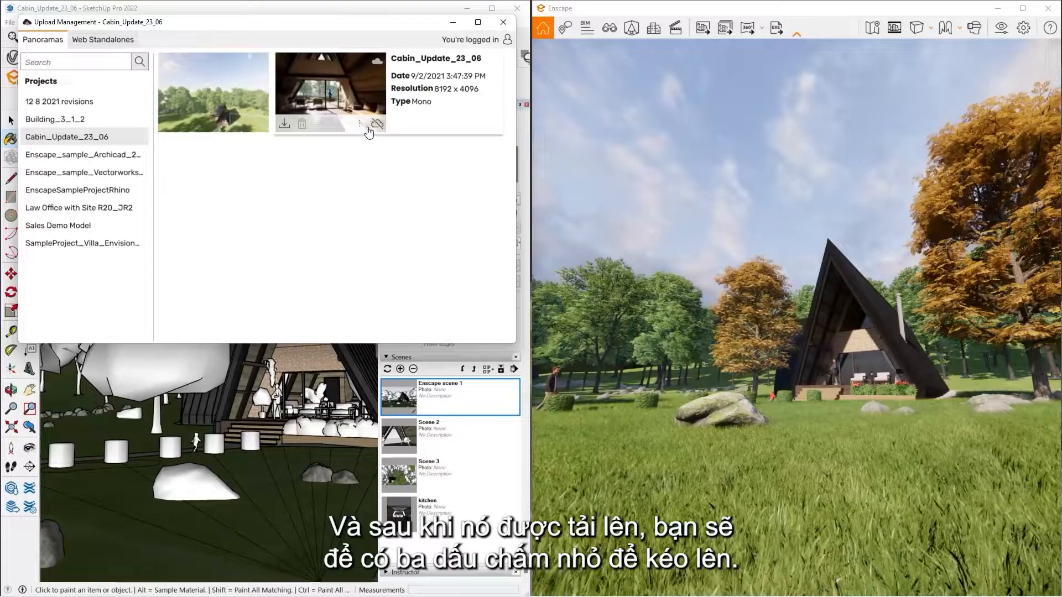
pyautogui.click(360, 124)
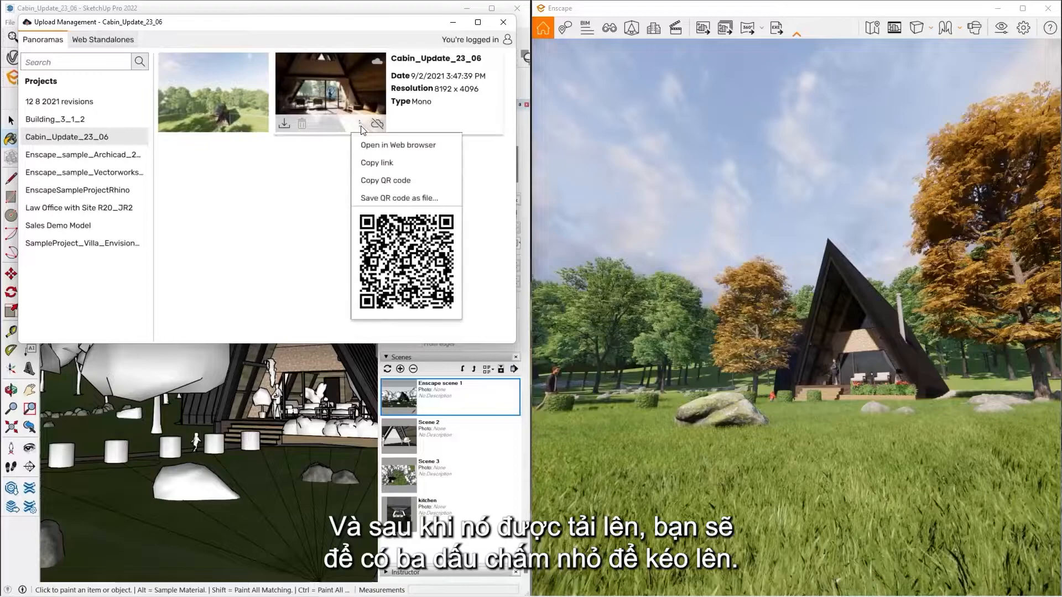
pyautogui.moveTo(407, 198)
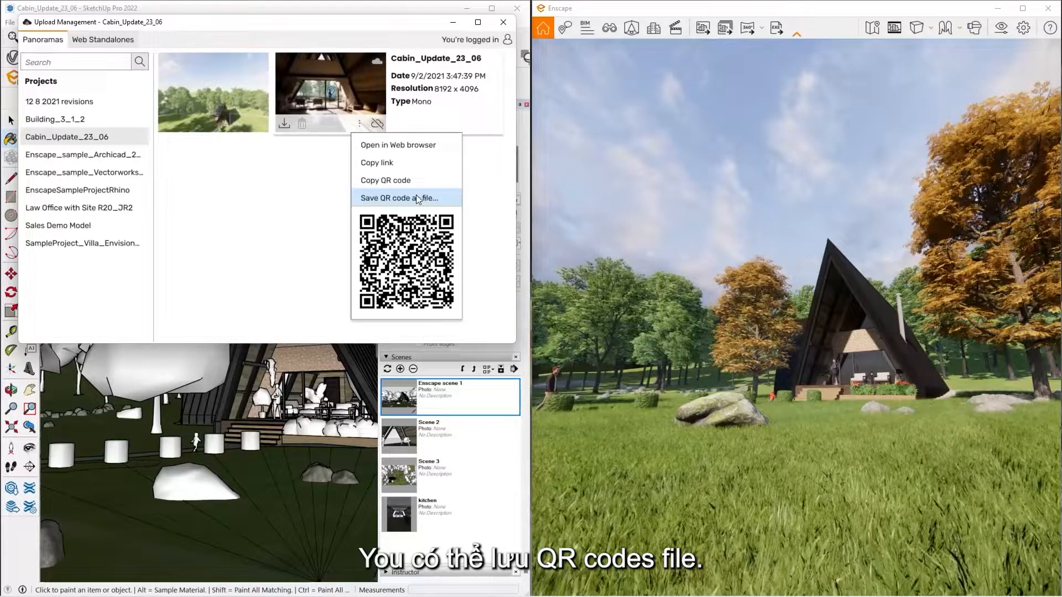
pyautogui.moveTo(376, 163)
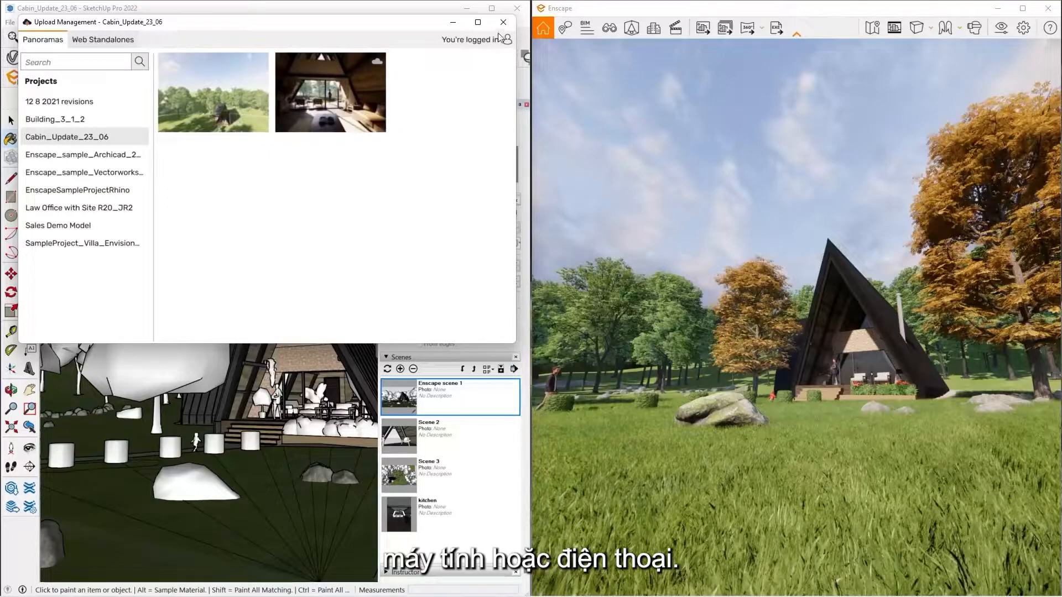
pyautogui.click(503, 21)
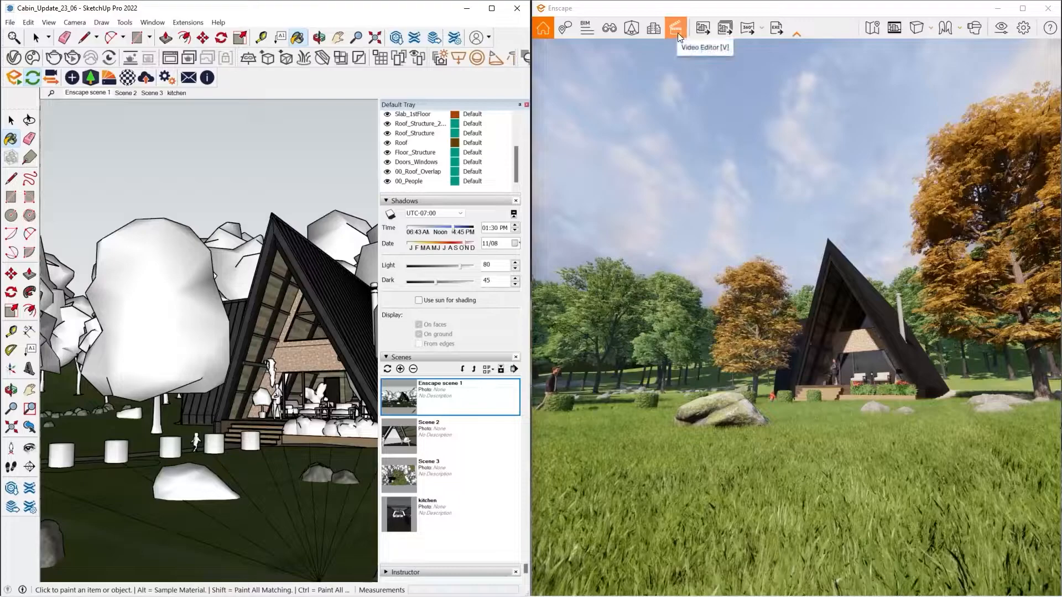
# Build a 16-second camera path from keyframes in the Enscape Video Editor and export it as video.
pyautogui.click(675, 28)
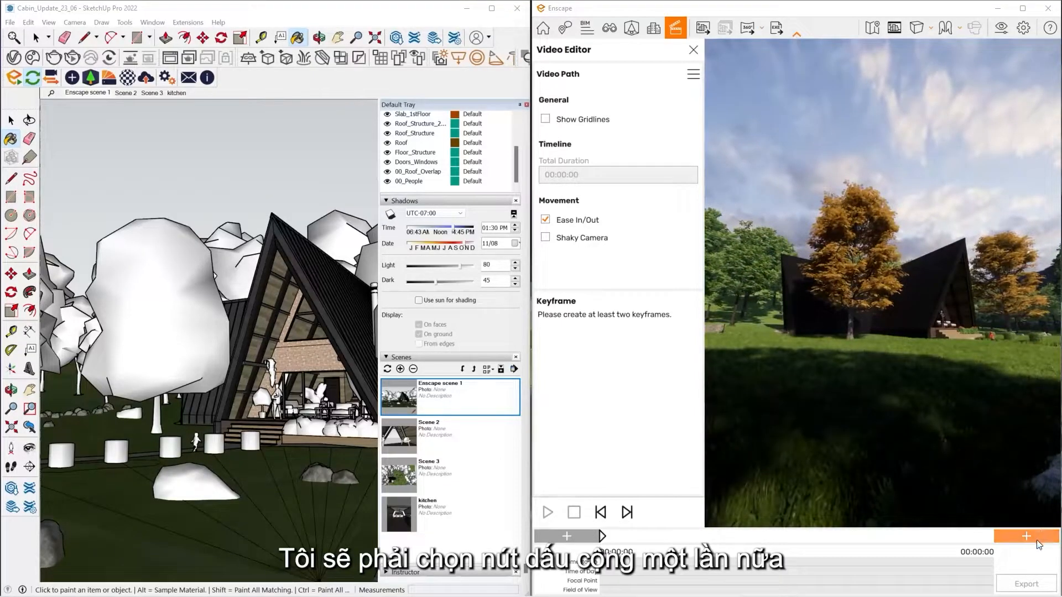
pyautogui.click(1026, 536)
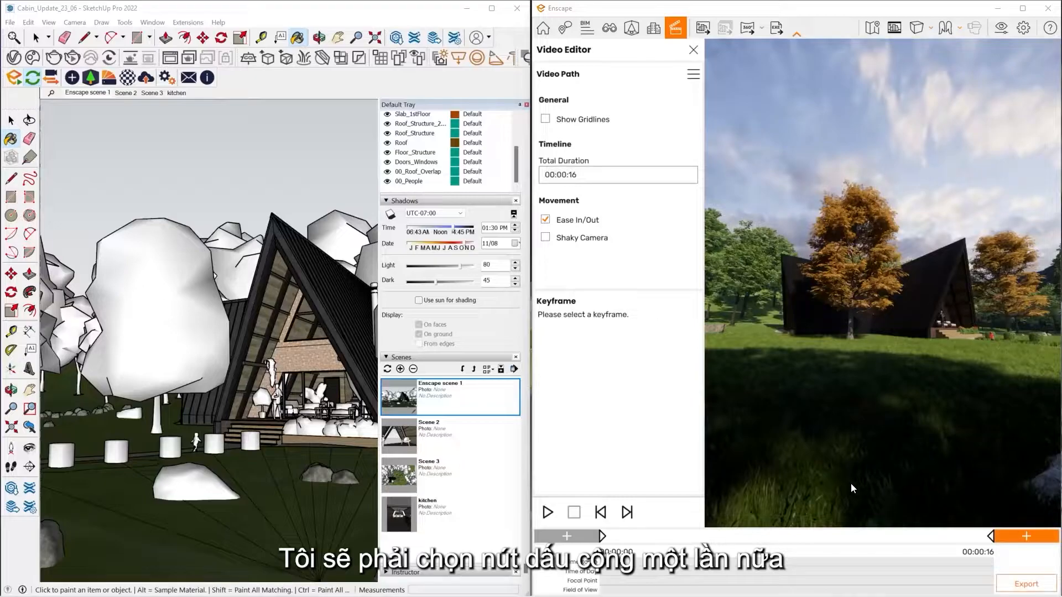
pyautogui.click(547, 512)
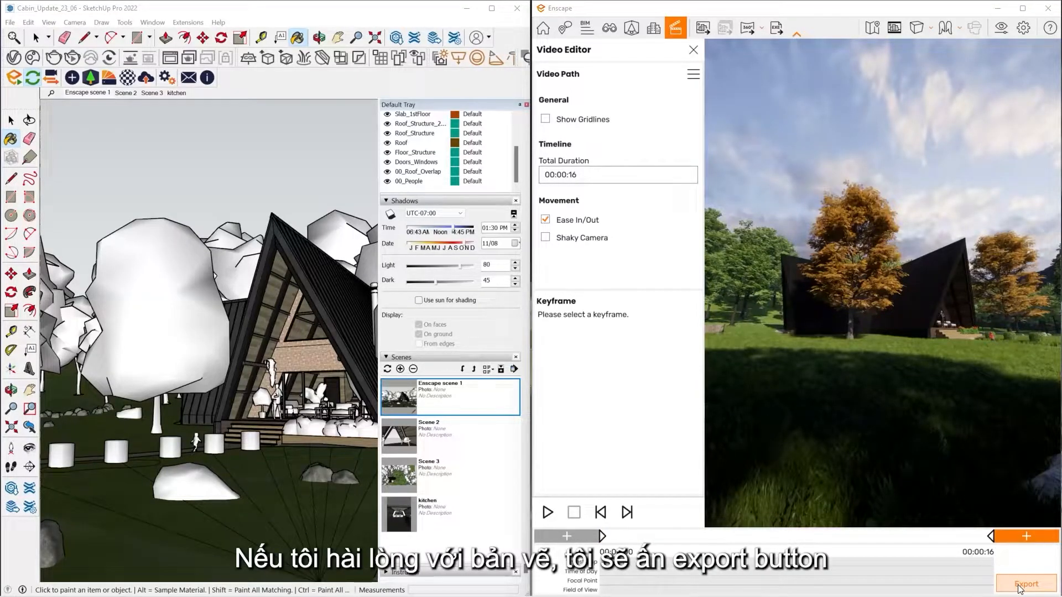
pyautogui.click(1025, 584)
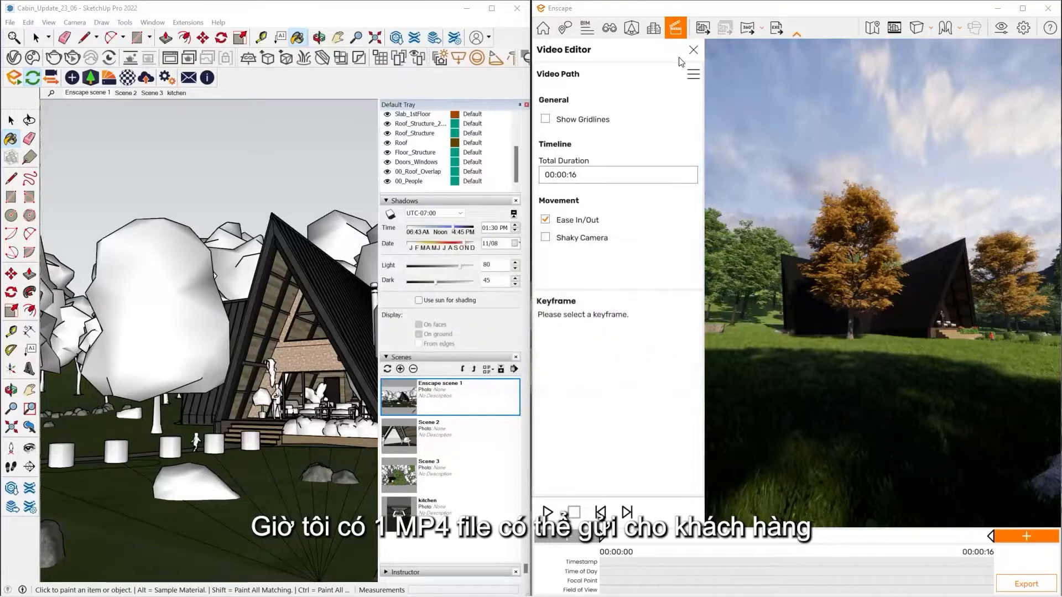
# Show the video path menu with New, Save path to file and Load path from file.
pyautogui.click(693, 74)
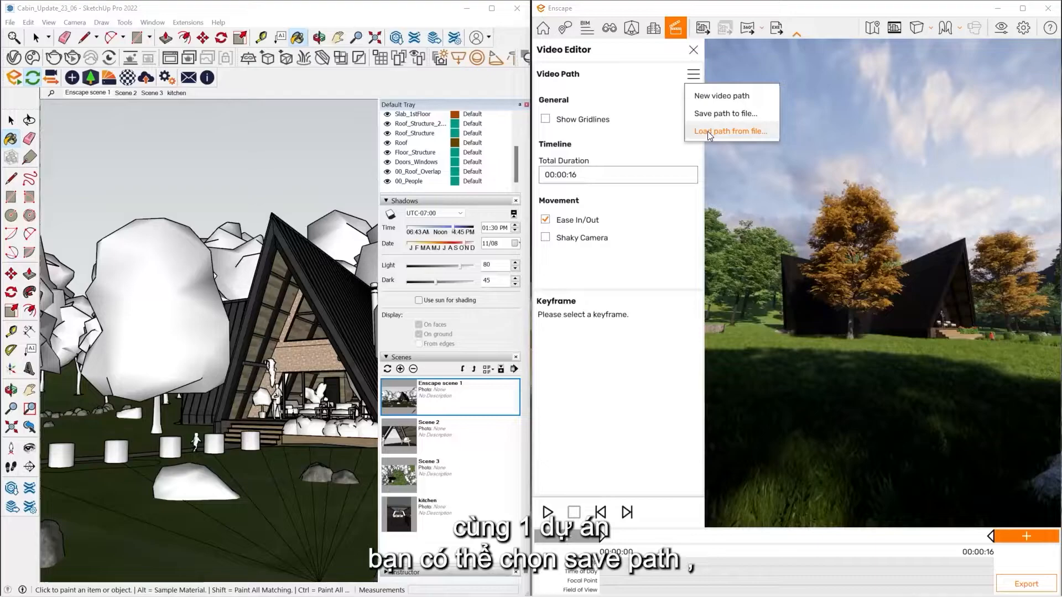
pyautogui.moveTo(716, 112)
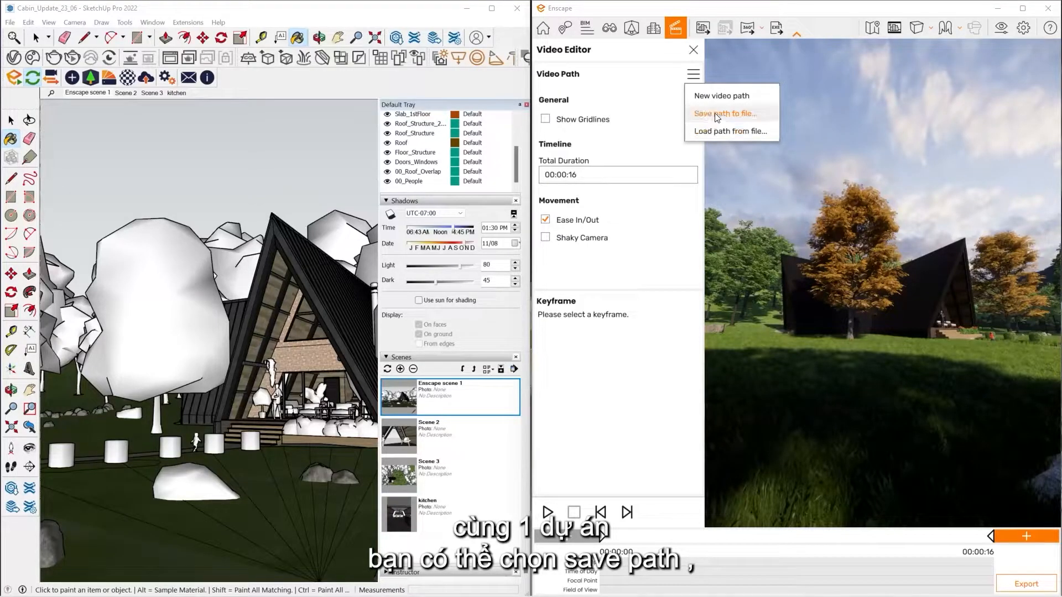
pyautogui.moveTo(722, 95)
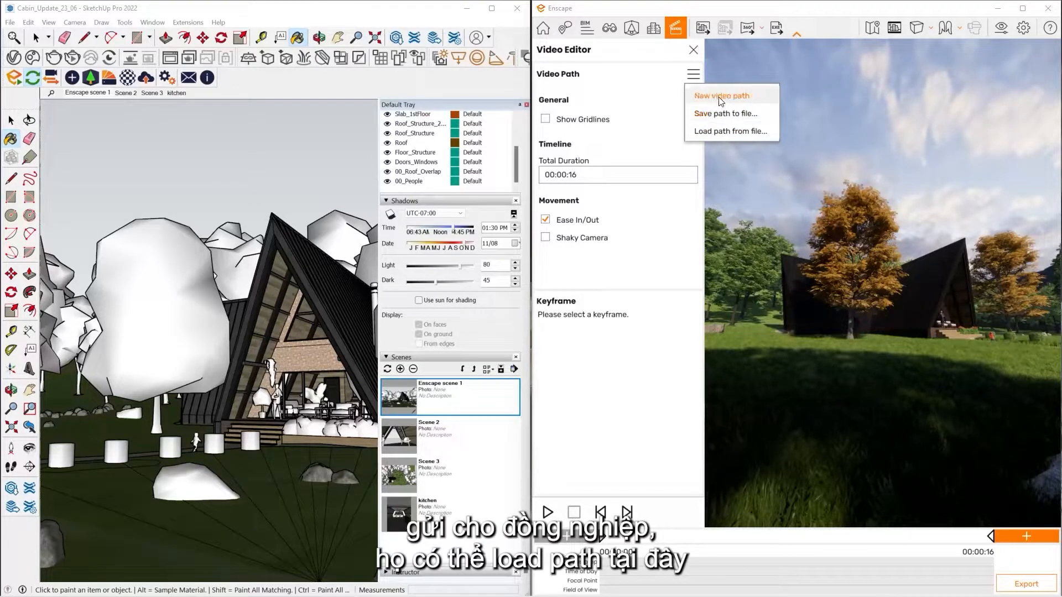
pyautogui.moveTo(726, 131)
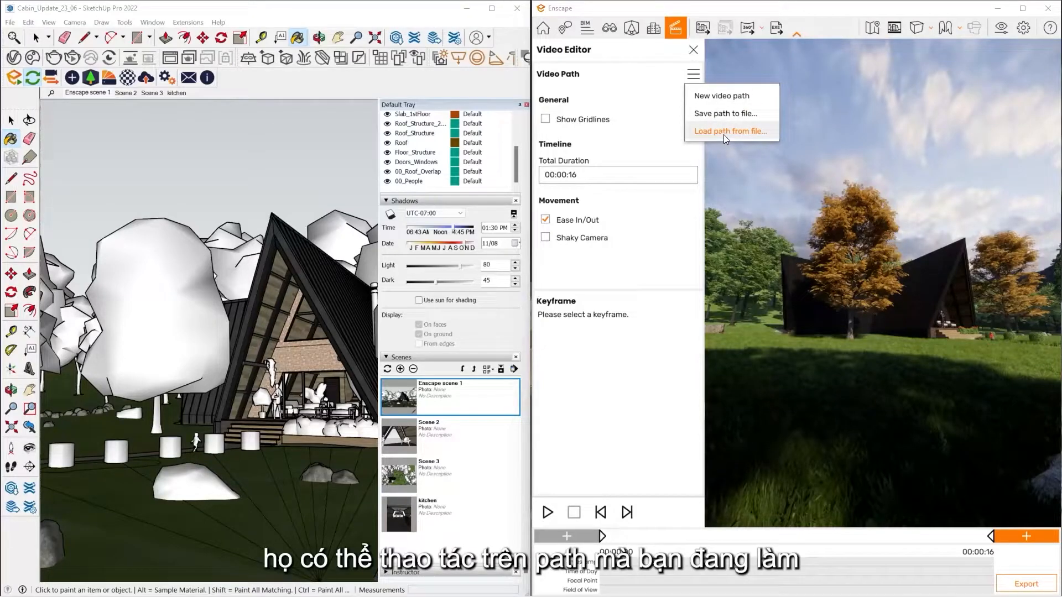
pyautogui.moveTo(654, 88)
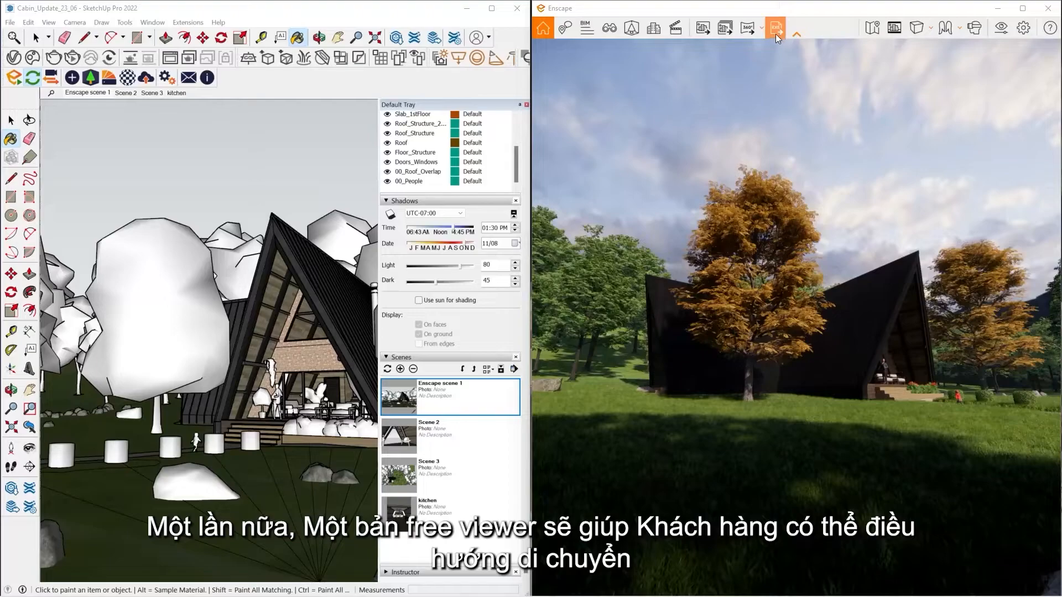
pyautogui.click(776, 29)
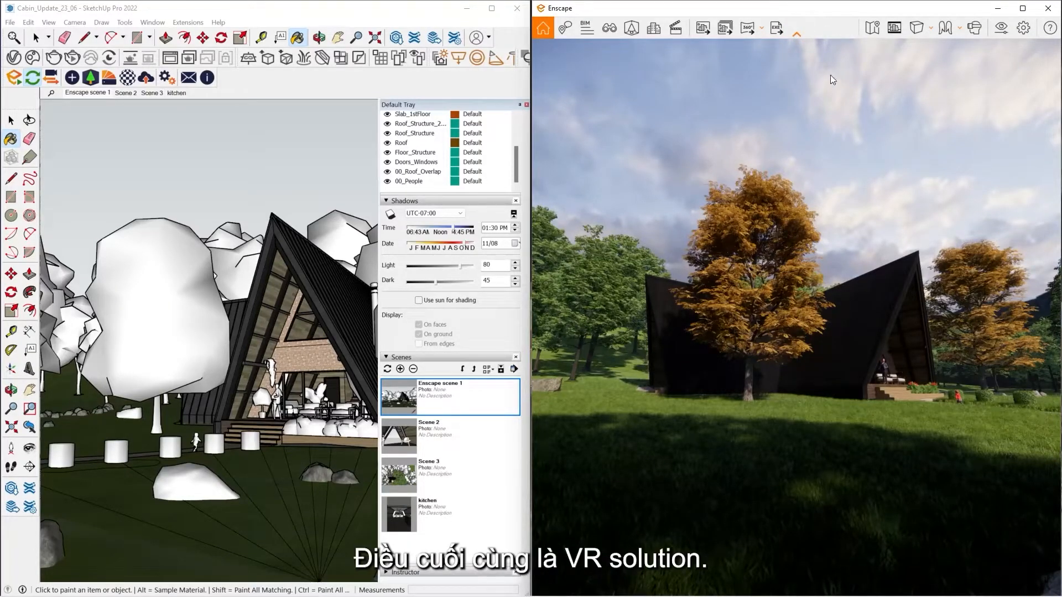
pyautogui.moveTo(975, 27)
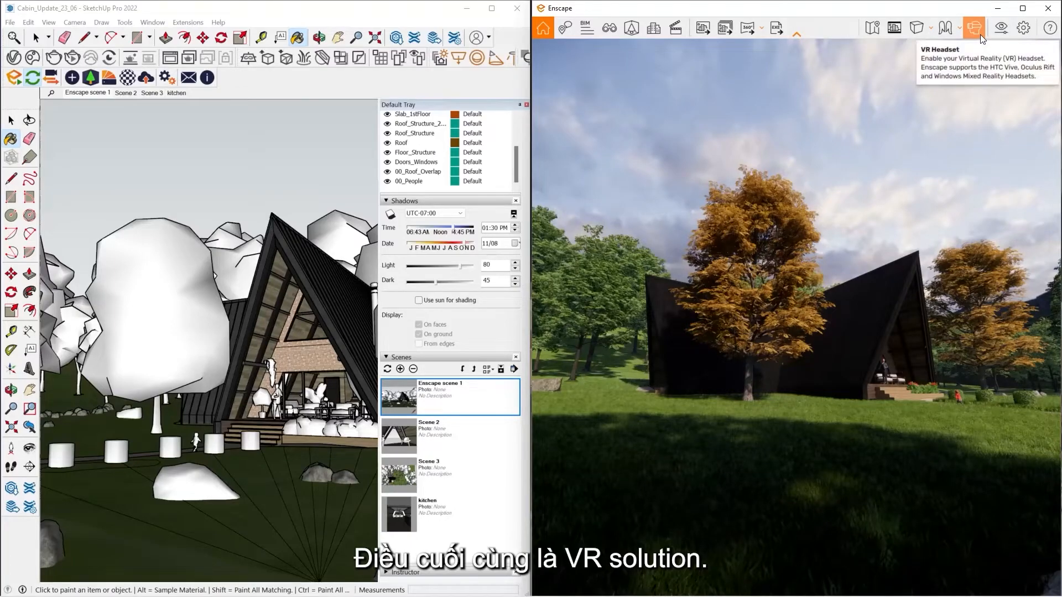